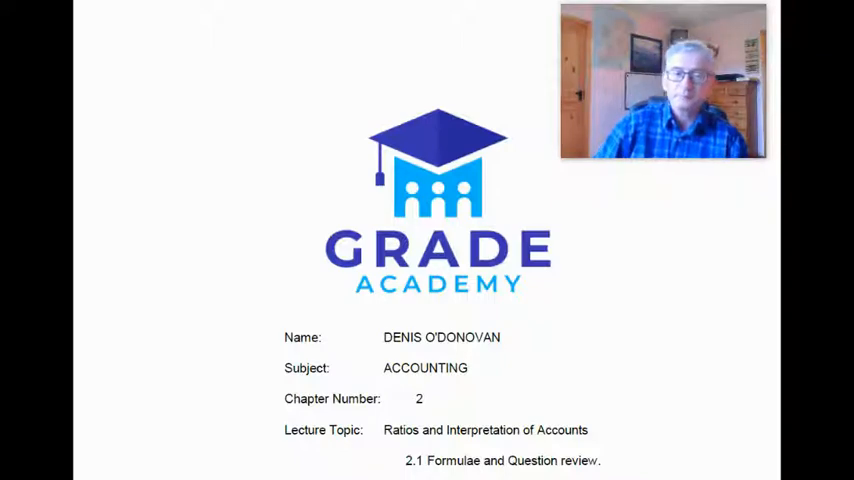
mouse_move(657, 251)
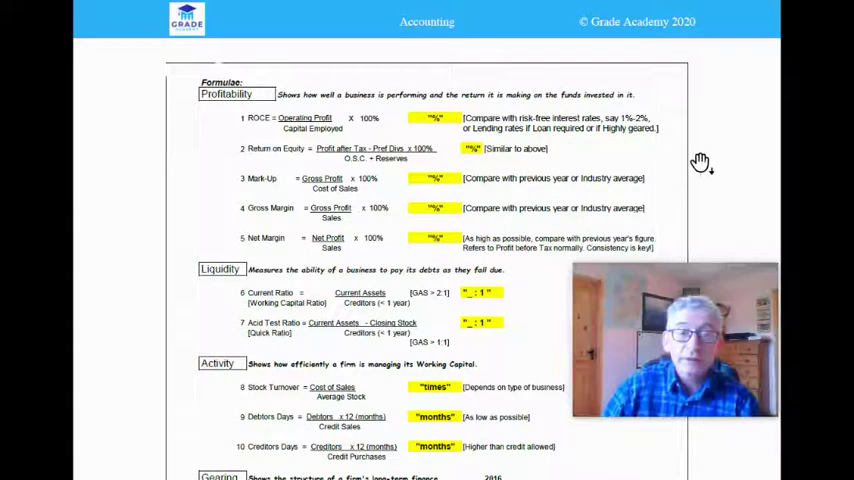
mouse_move(755, 110)
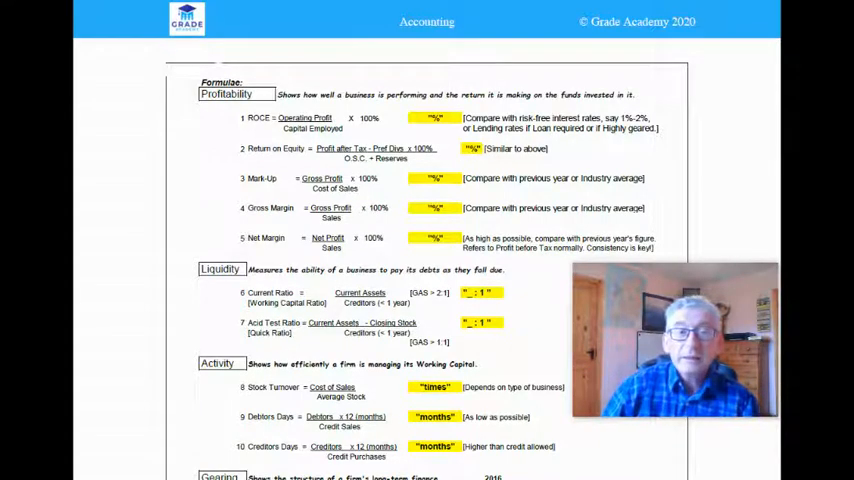
mouse_move(696, 164)
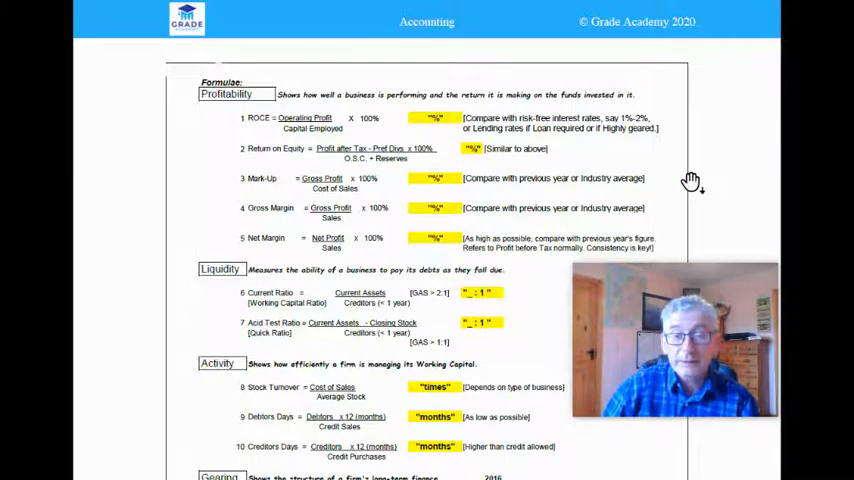
mouse_move(213, 195)
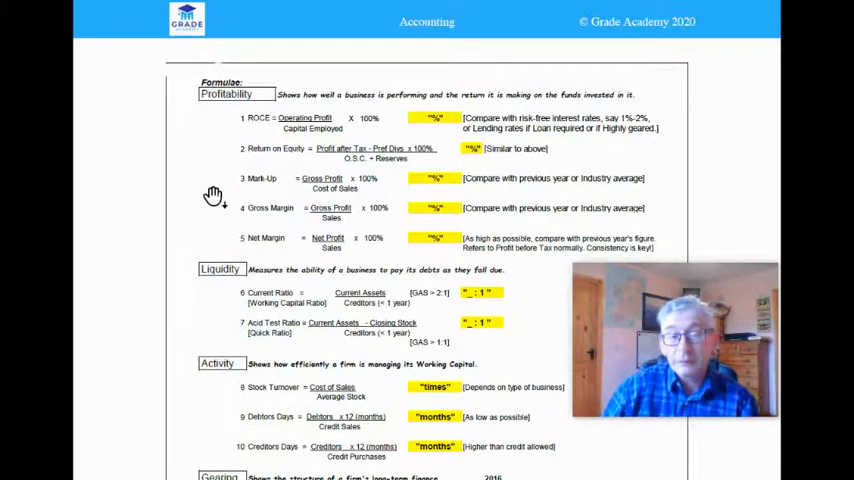
scroll("down", 3)
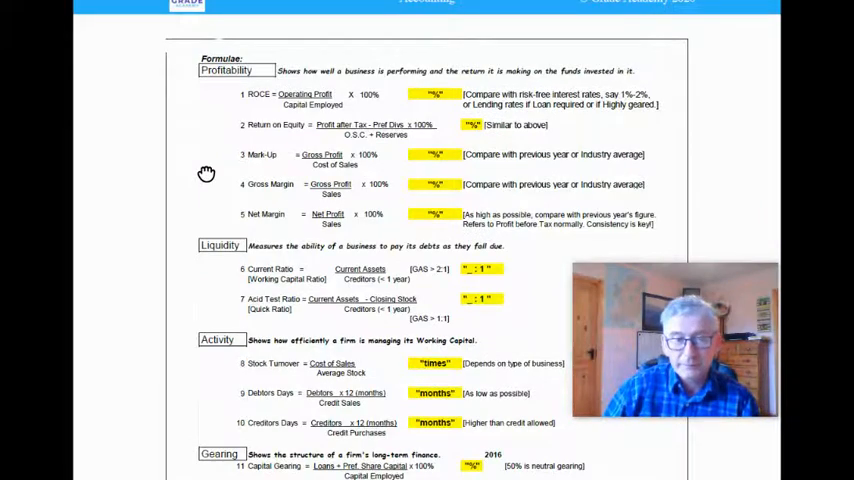
scroll("down", 3)
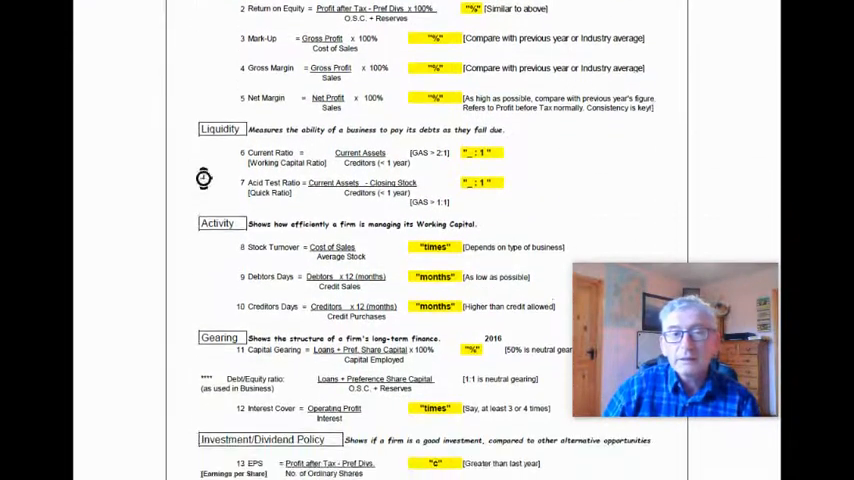
scroll("down", 3)
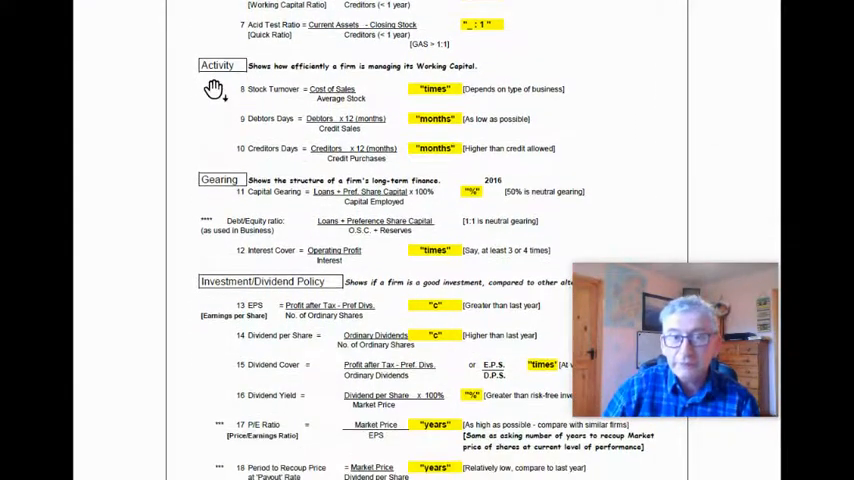
scroll("down", 3)
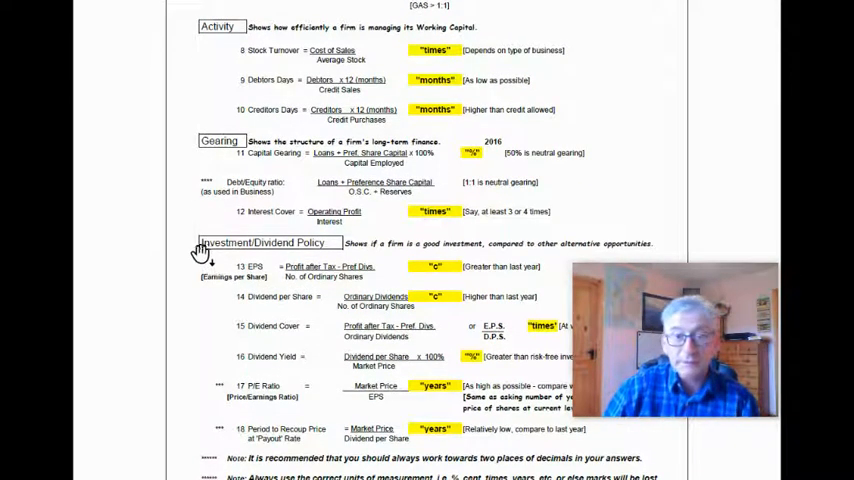
scroll("up", 3)
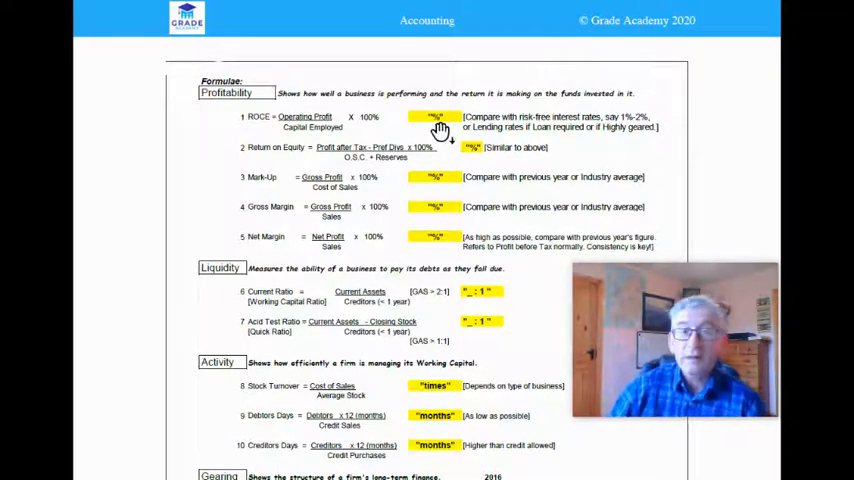
mouse_move(558, 130)
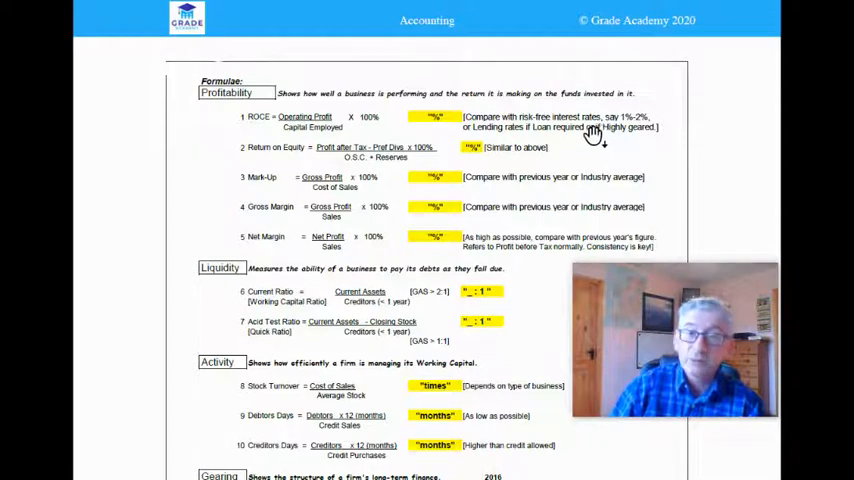
mouse_move(540, 145)
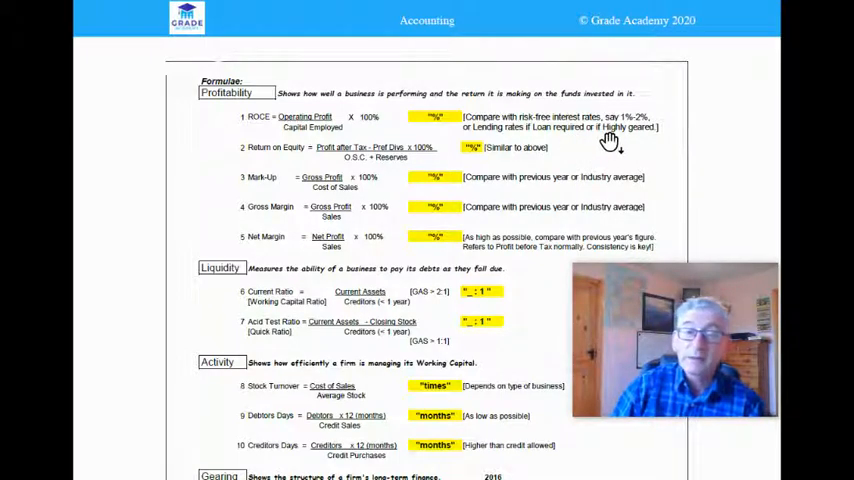
mouse_move(285, 135)
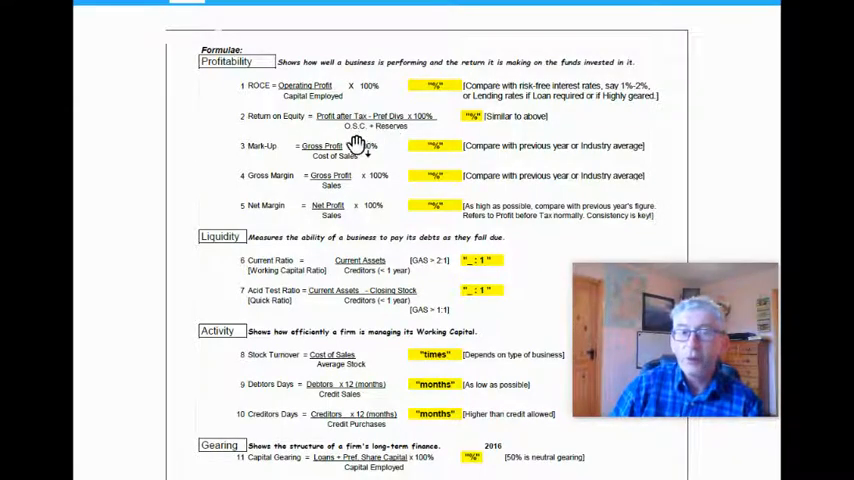
mouse_move(390, 145)
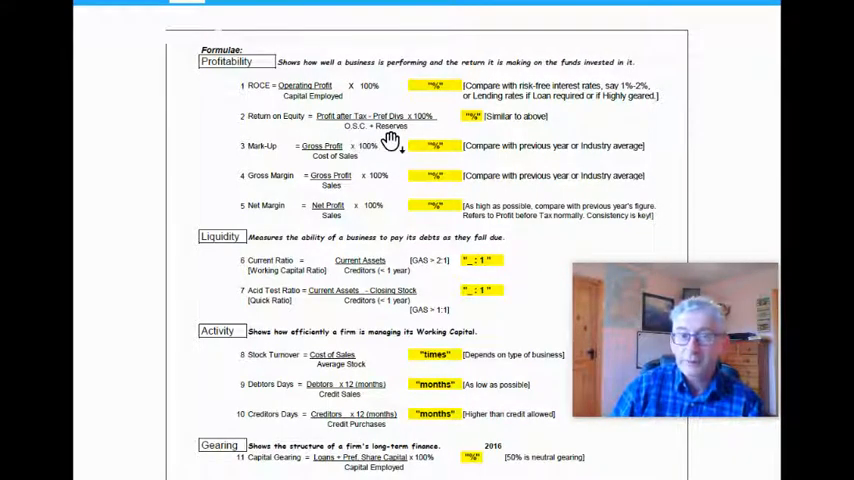
mouse_move(455, 125)
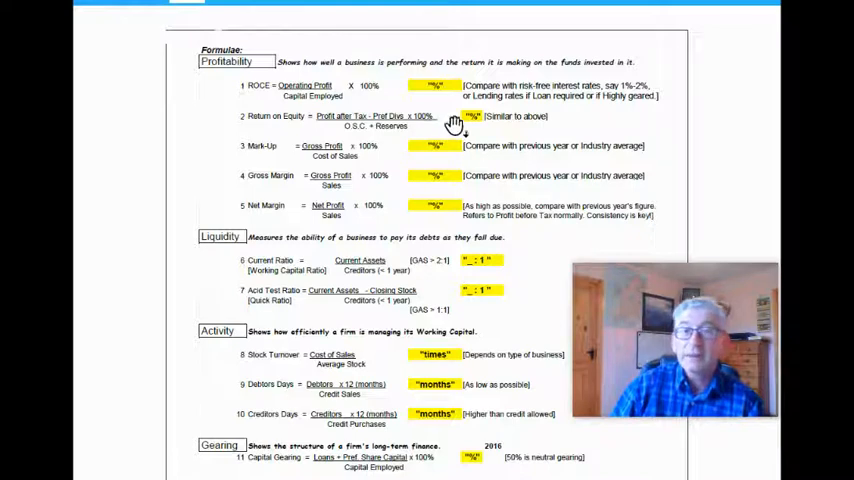
mouse_move(403, 155)
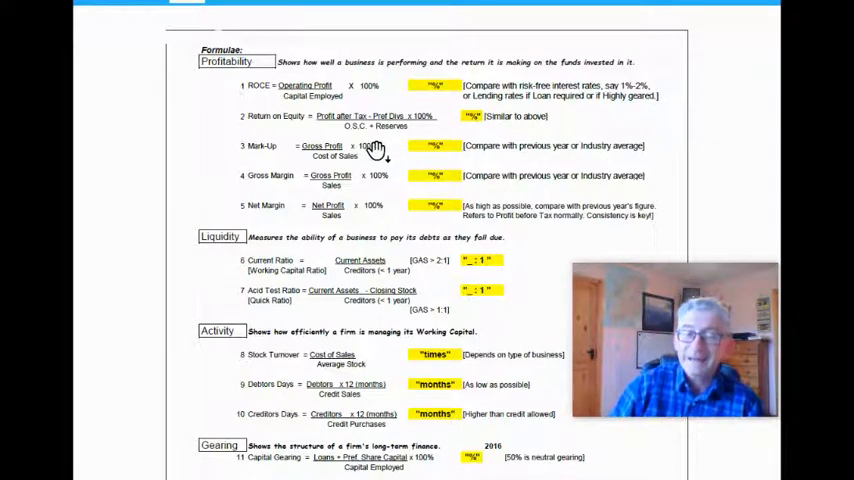
mouse_move(248, 148)
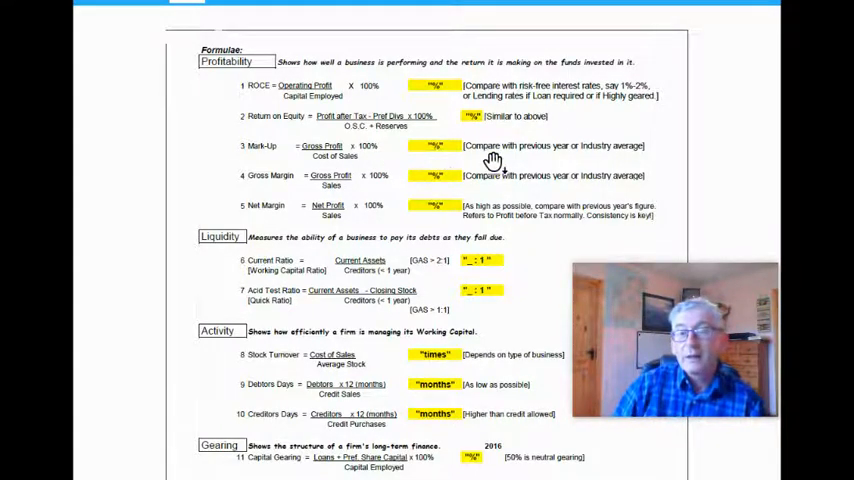
mouse_move(565, 160)
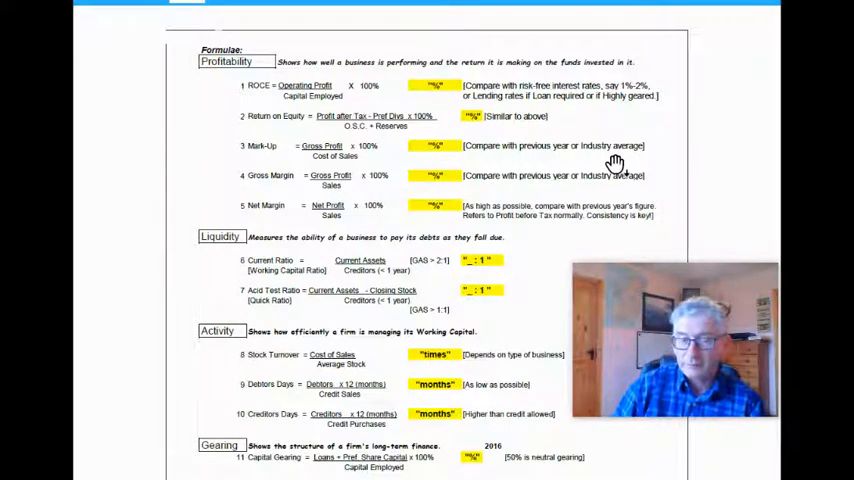
mouse_move(295, 195)
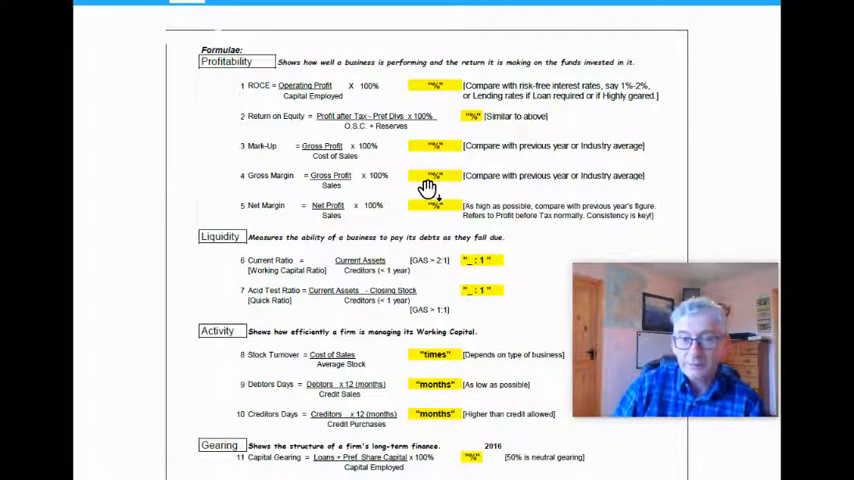
mouse_move(550, 188)
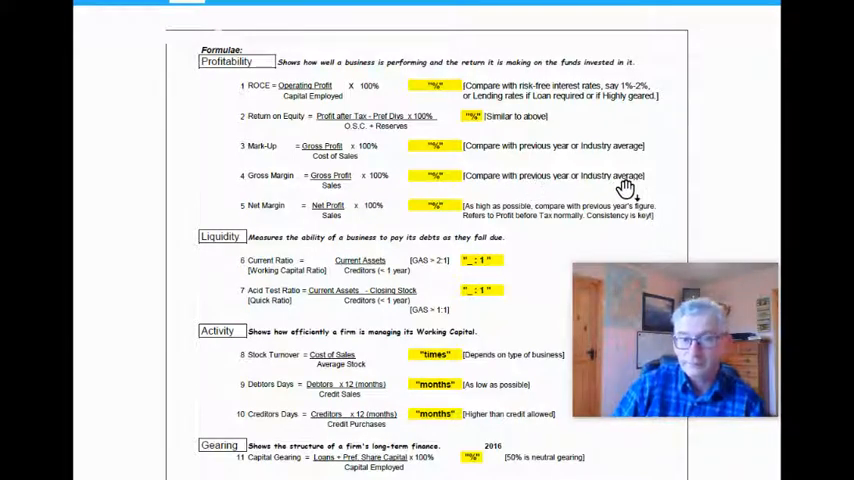
mouse_move(350, 210)
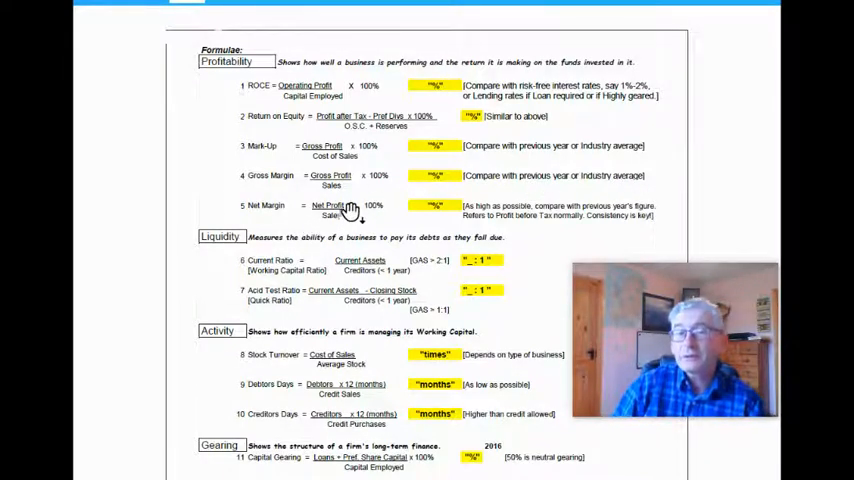
mouse_move(348, 228)
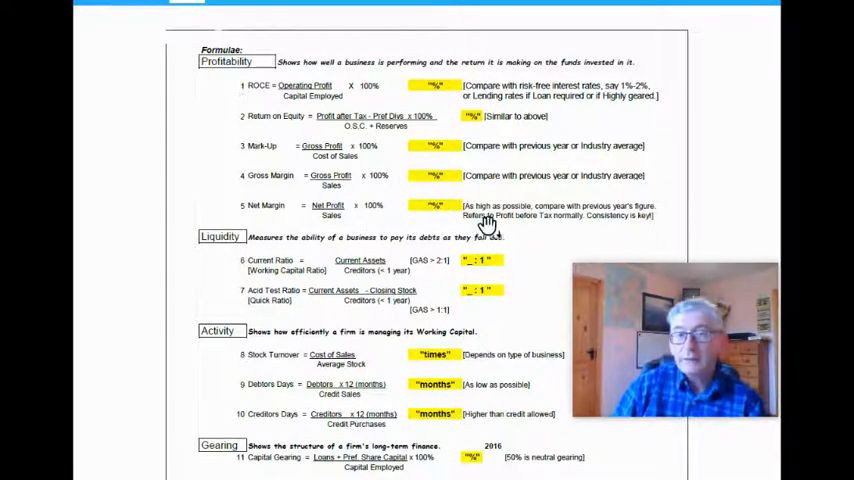
mouse_move(530, 219)
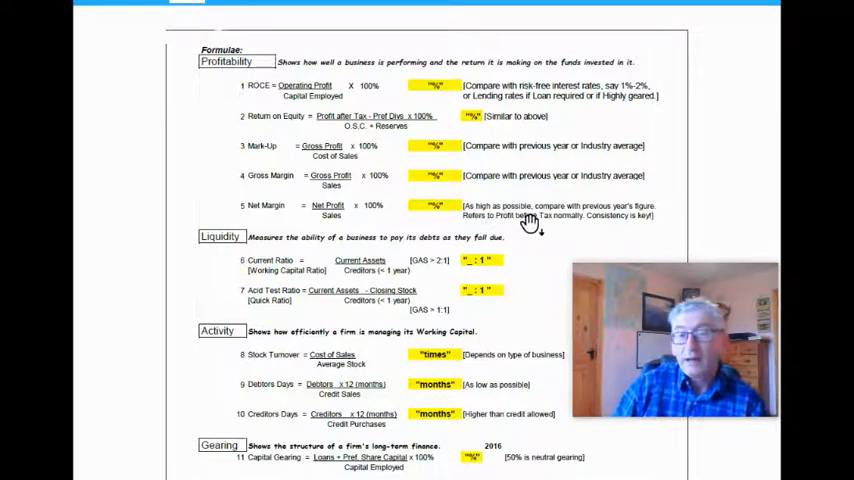
mouse_move(535, 235)
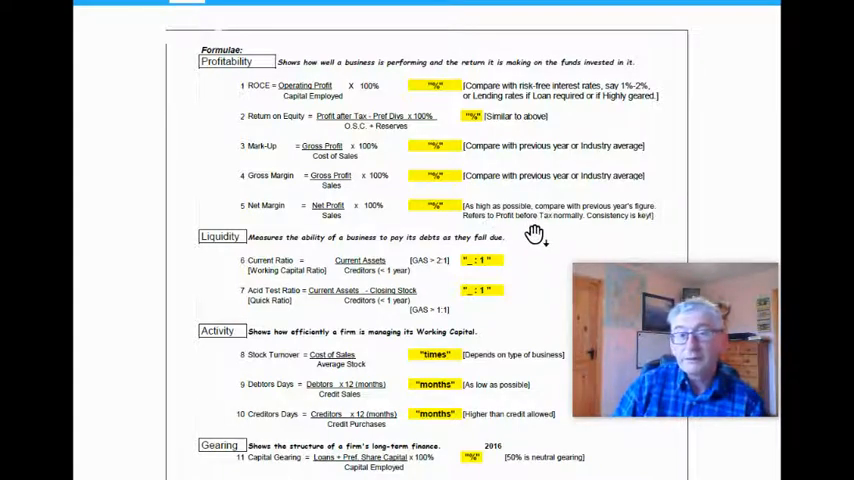
mouse_move(437, 228)
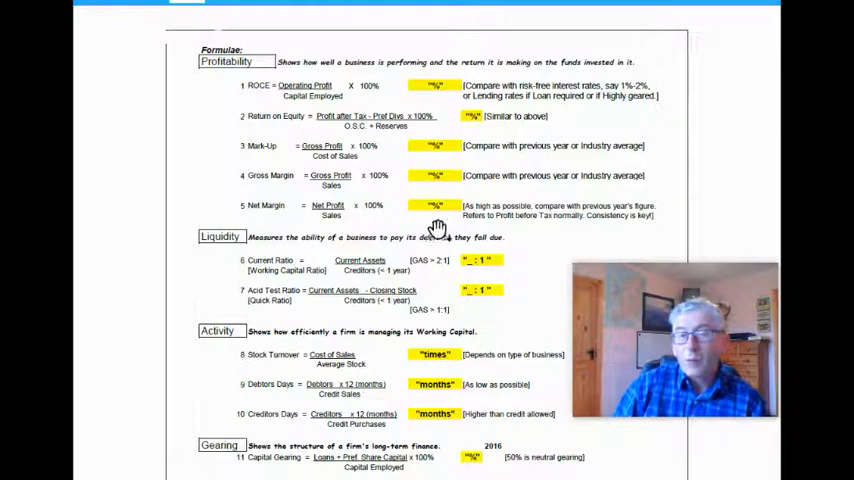
mouse_move(300, 215)
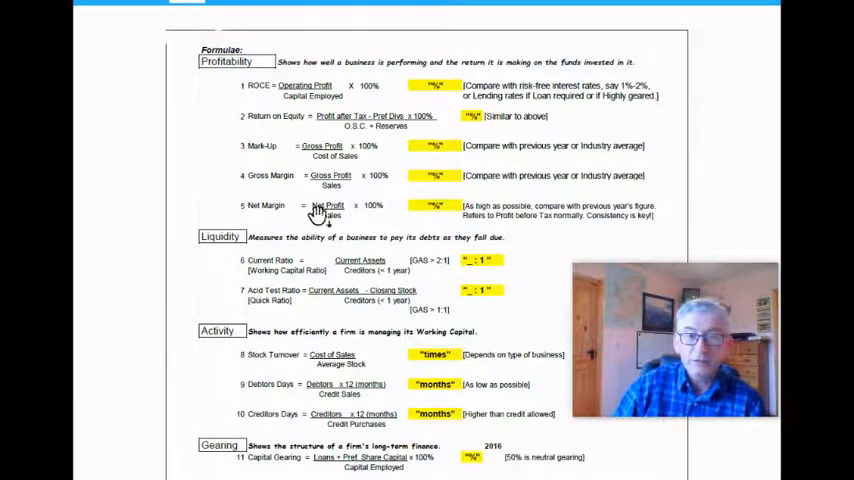
mouse_move(520, 230)
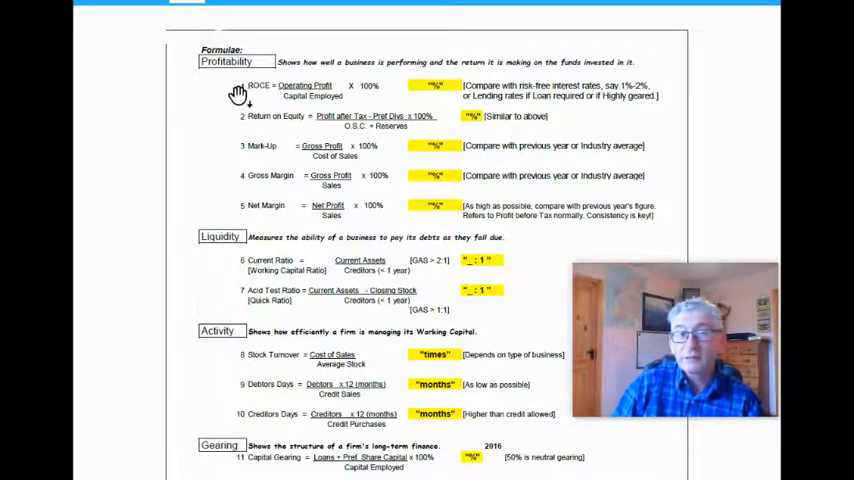
mouse_move(235, 116)
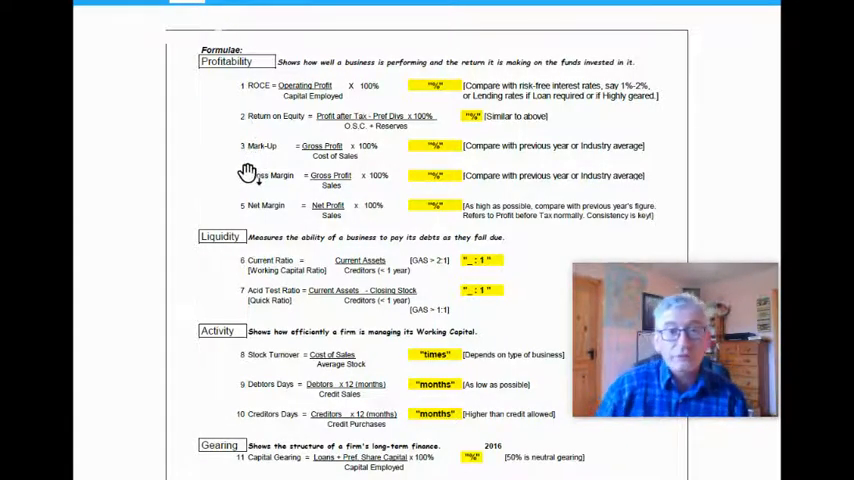
mouse_move(222, 188)
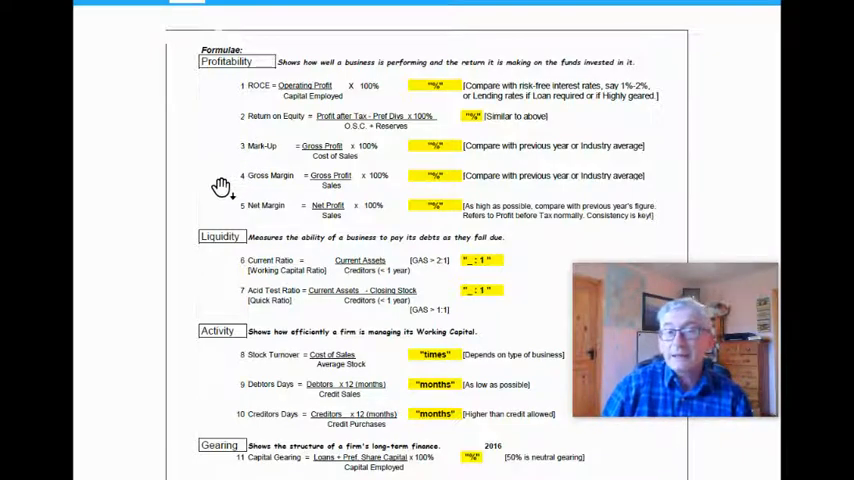
mouse_move(237, 182)
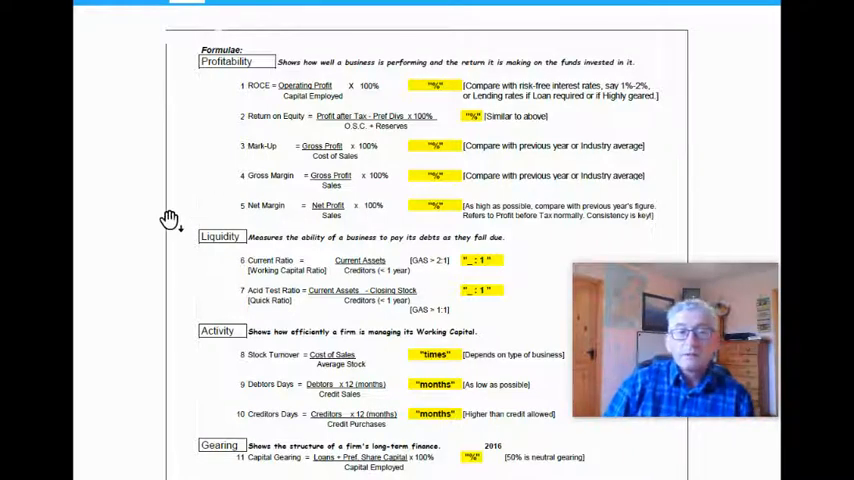
mouse_move(220, 252)
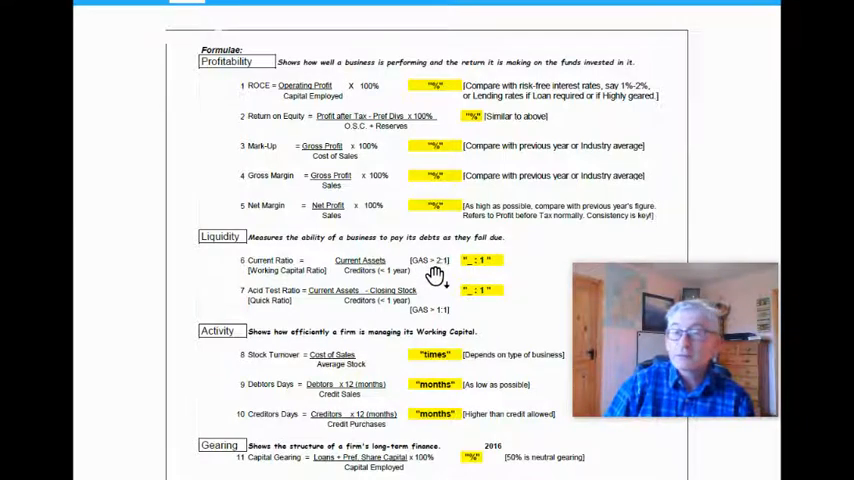
mouse_move(430, 278)
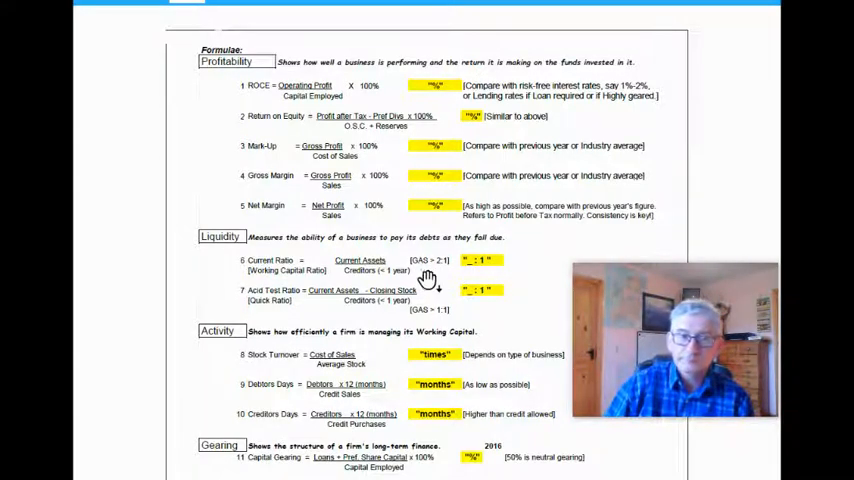
mouse_move(277, 310)
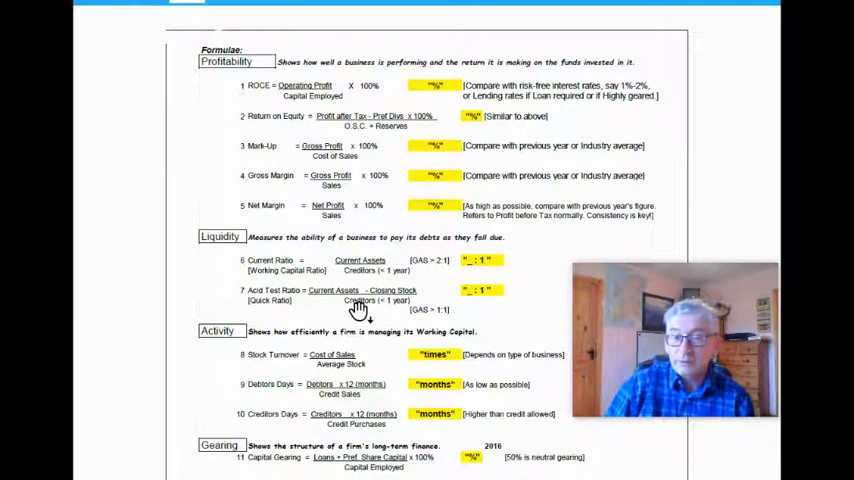
mouse_move(487, 298)
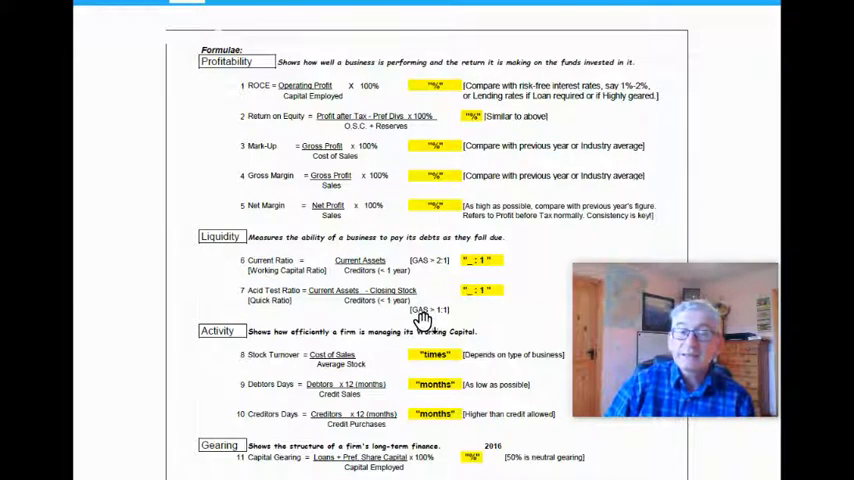
mouse_move(438, 320)
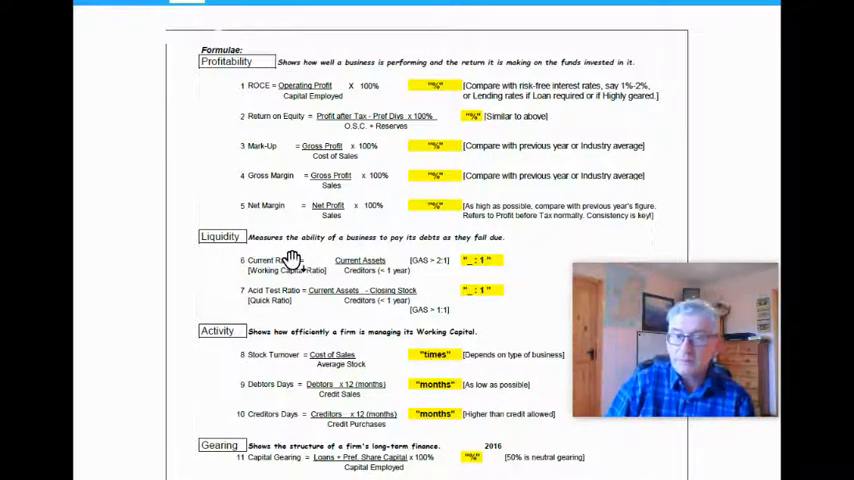
mouse_move(210, 275)
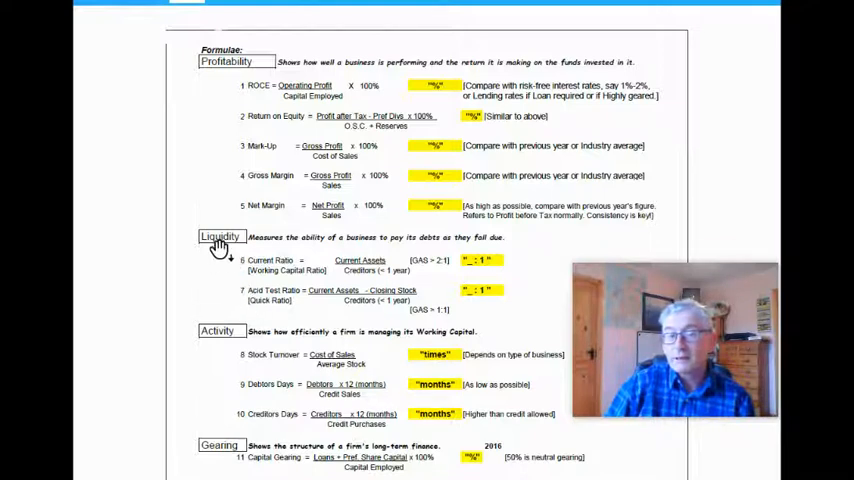
mouse_move(228, 305)
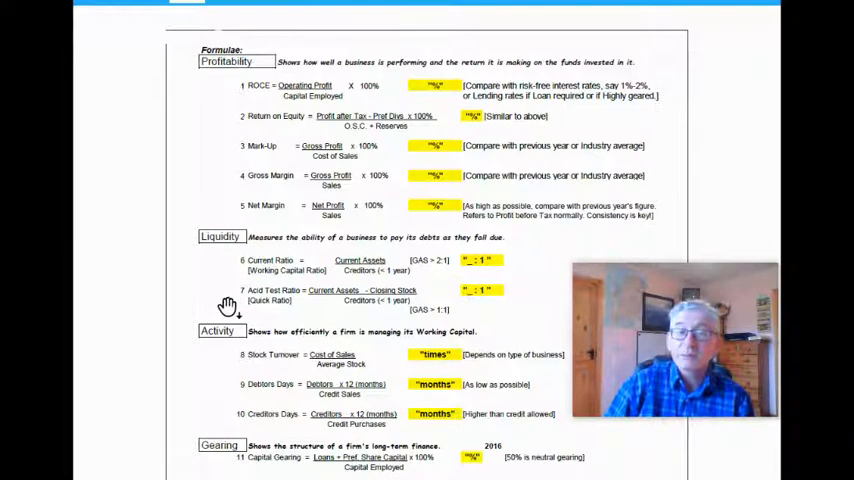
scroll("down", 3)
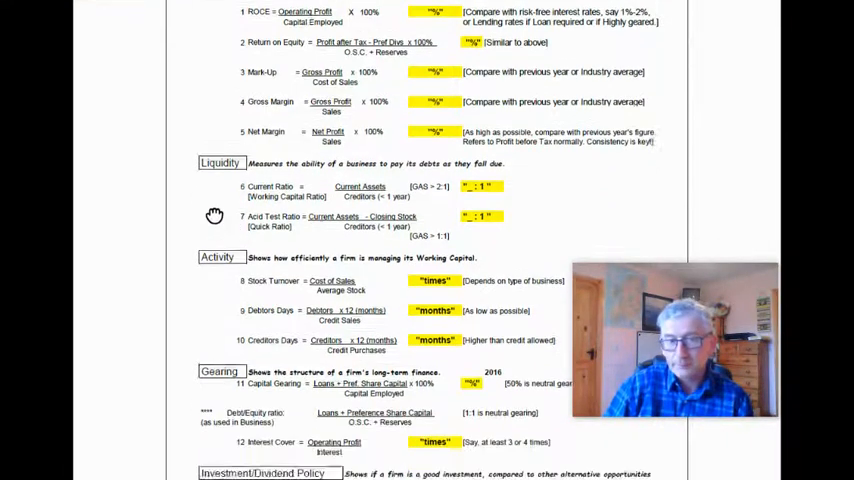
scroll("down", 3)
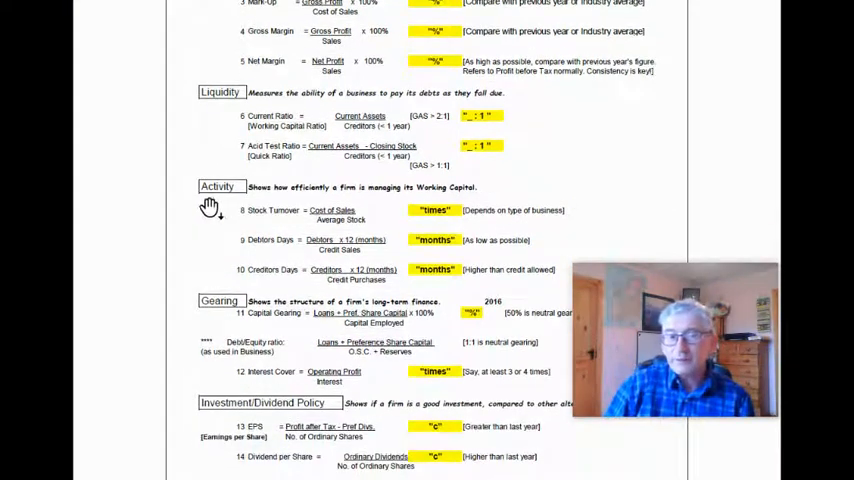
mouse_move(272, 207)
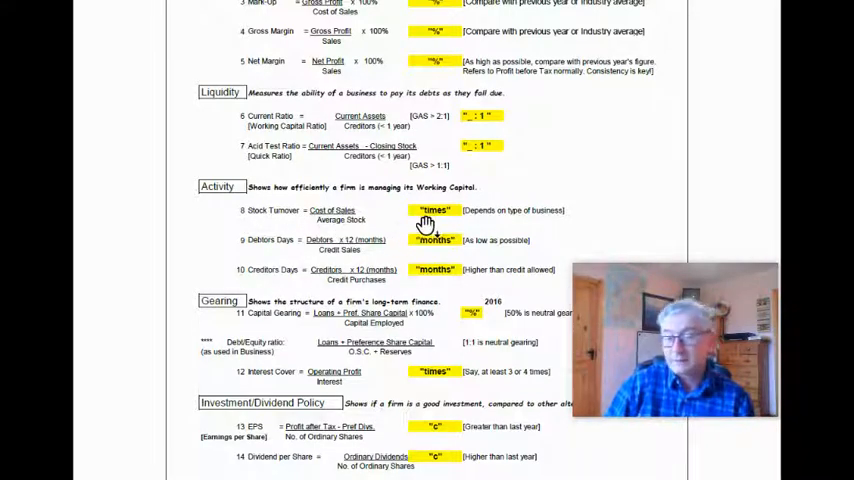
mouse_move(375, 228)
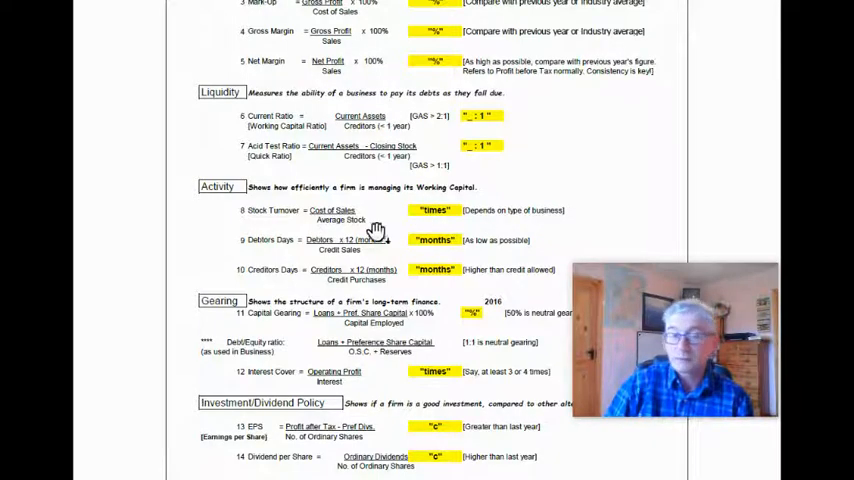
mouse_move(338, 235)
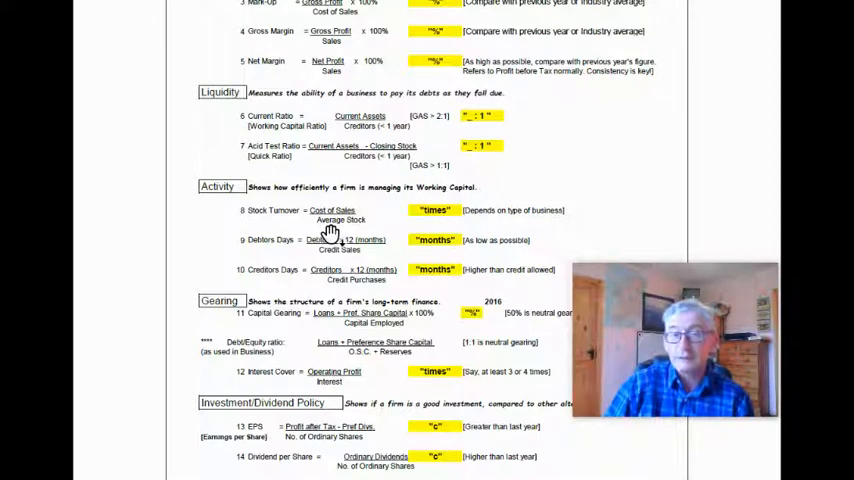
mouse_move(268, 250)
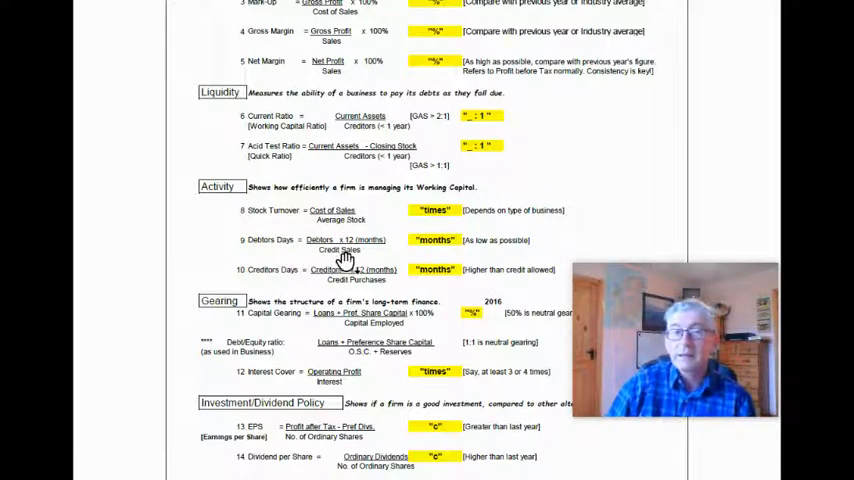
mouse_move(423, 251)
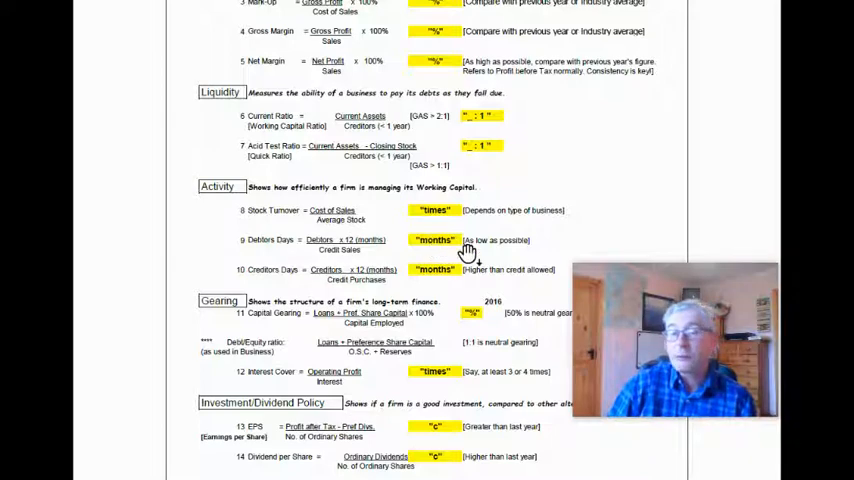
mouse_move(237, 280)
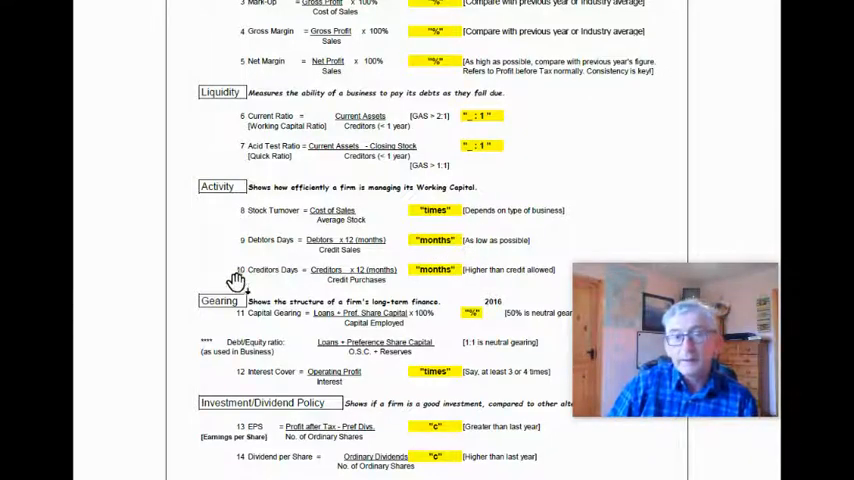
mouse_move(458, 250)
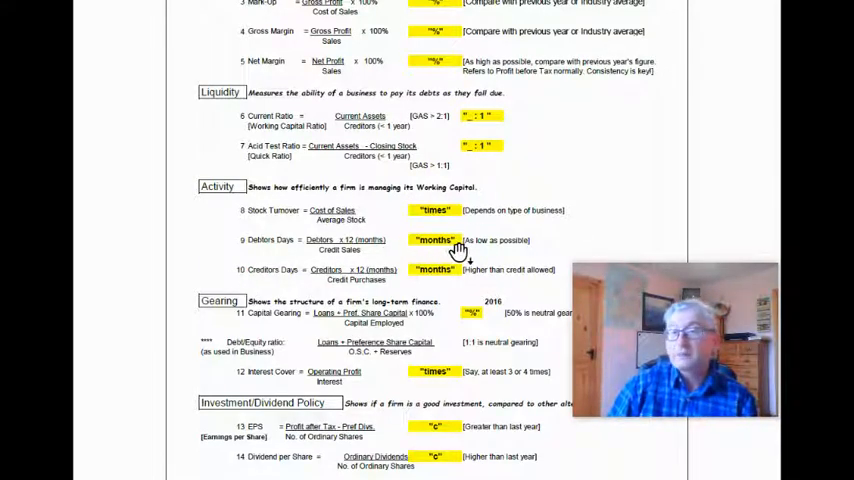
mouse_move(270, 255)
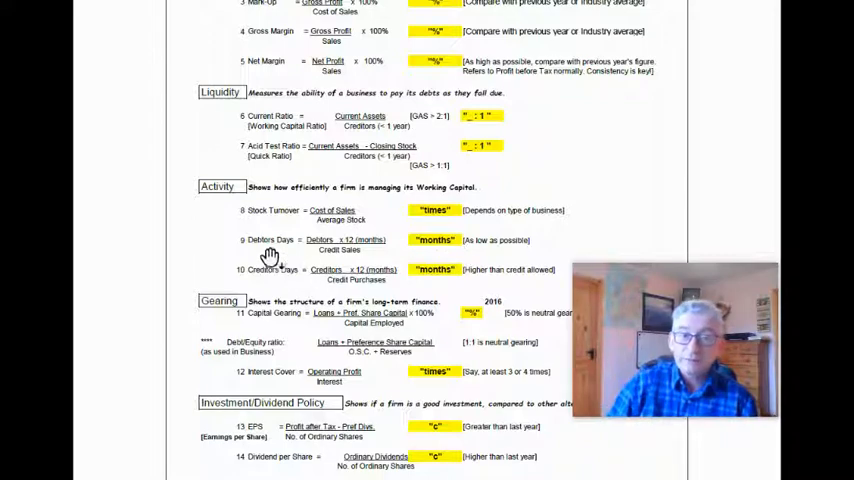
scroll("down", 3)
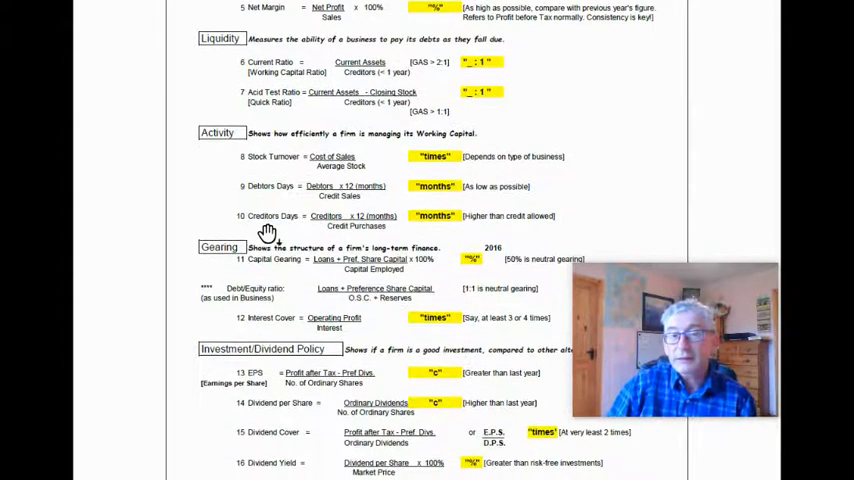
mouse_move(285, 237)
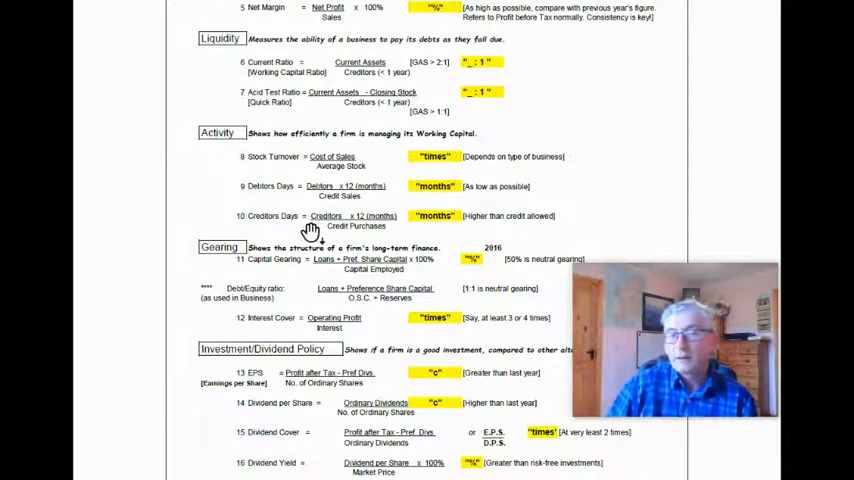
mouse_move(358, 238)
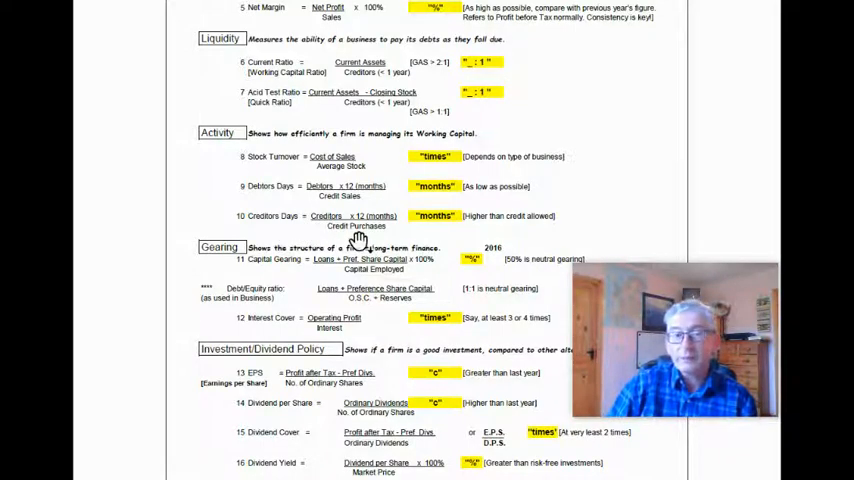
mouse_move(430, 232)
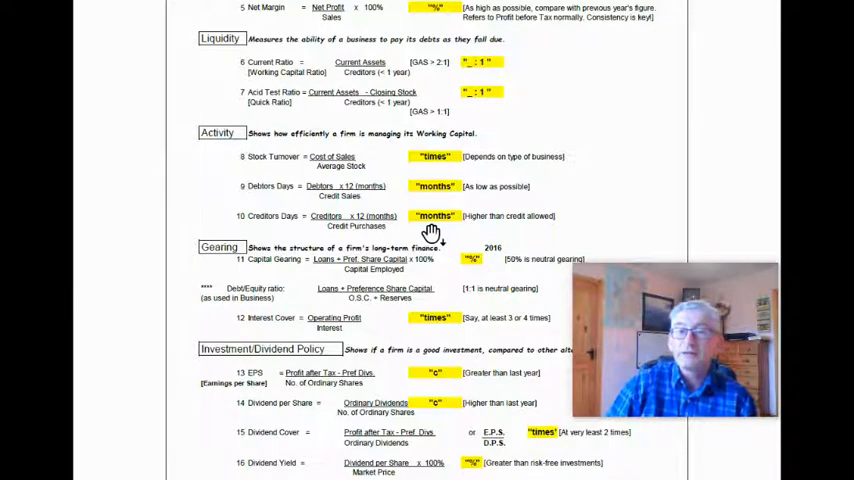
mouse_move(477, 225)
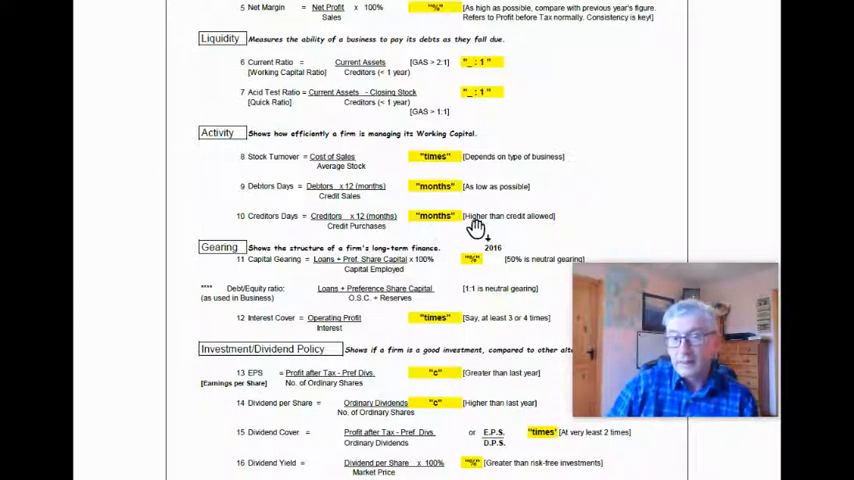
mouse_move(452, 215)
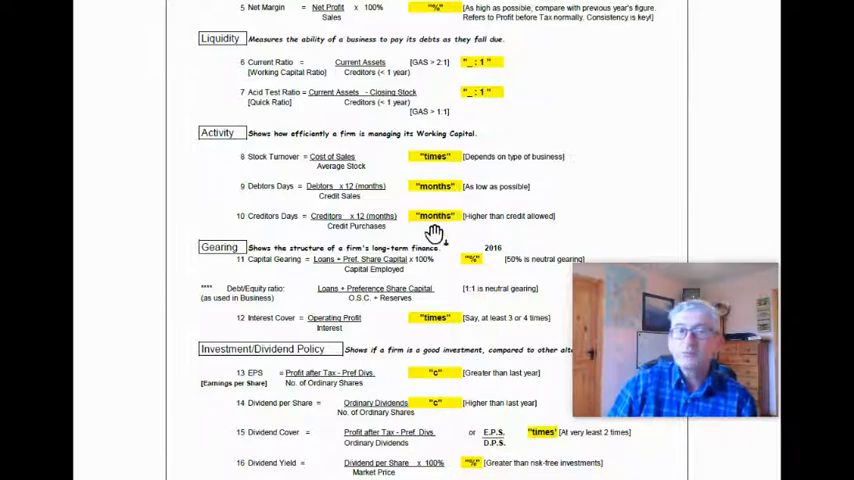
mouse_move(295, 230)
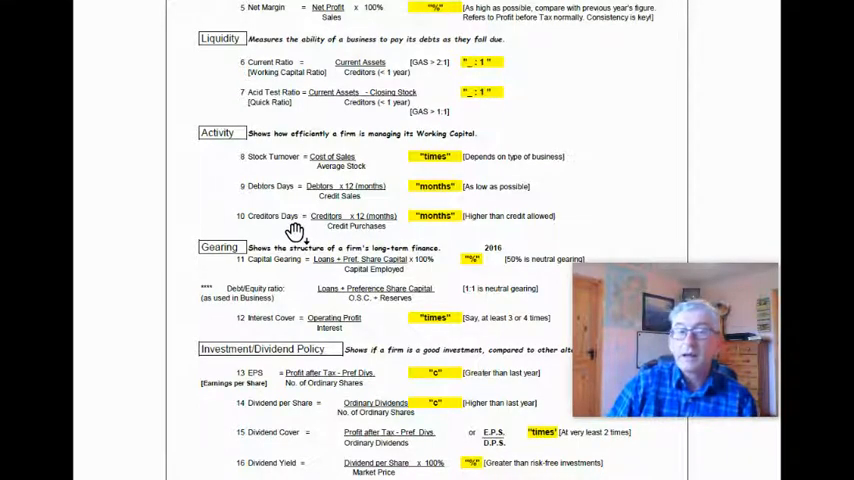
mouse_move(270, 190)
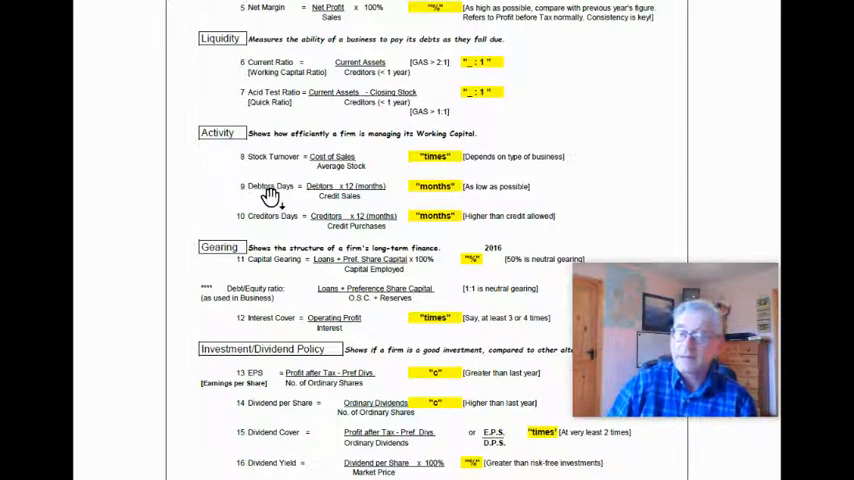
mouse_move(428, 200)
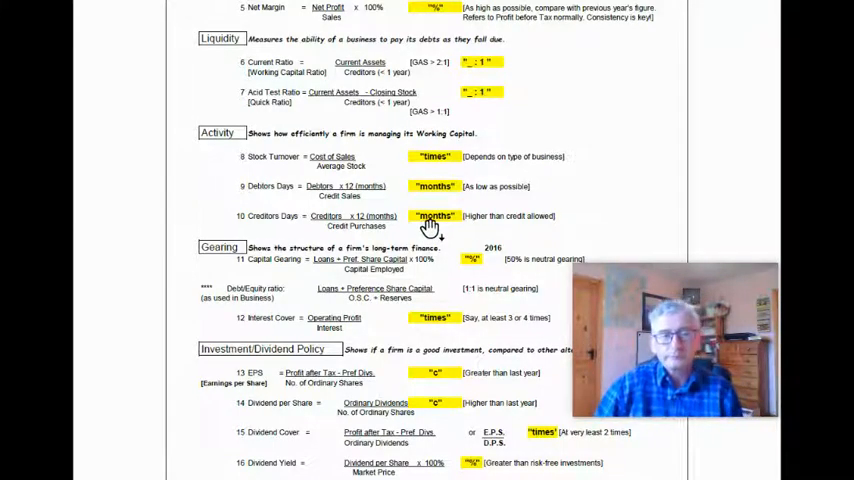
mouse_move(225, 268)
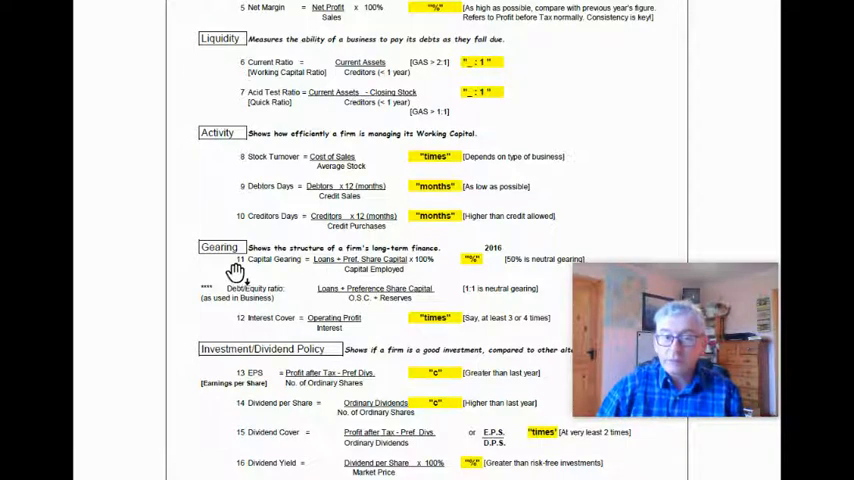
mouse_move(330, 275)
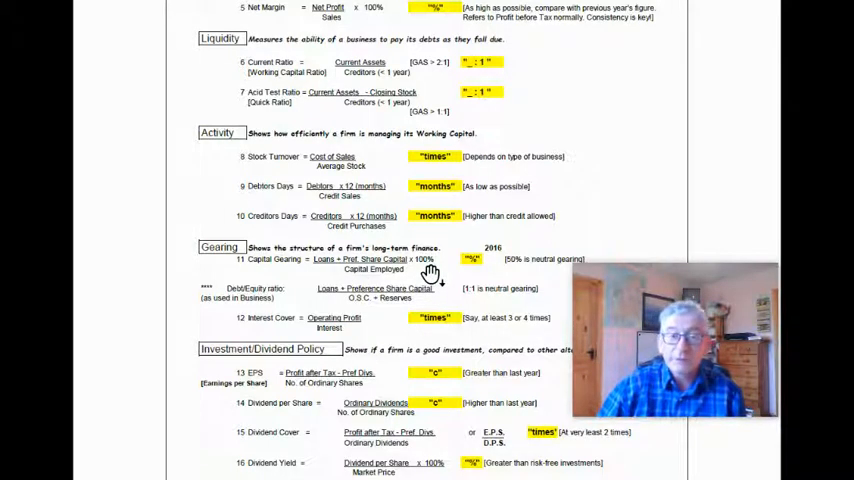
mouse_move(480, 275)
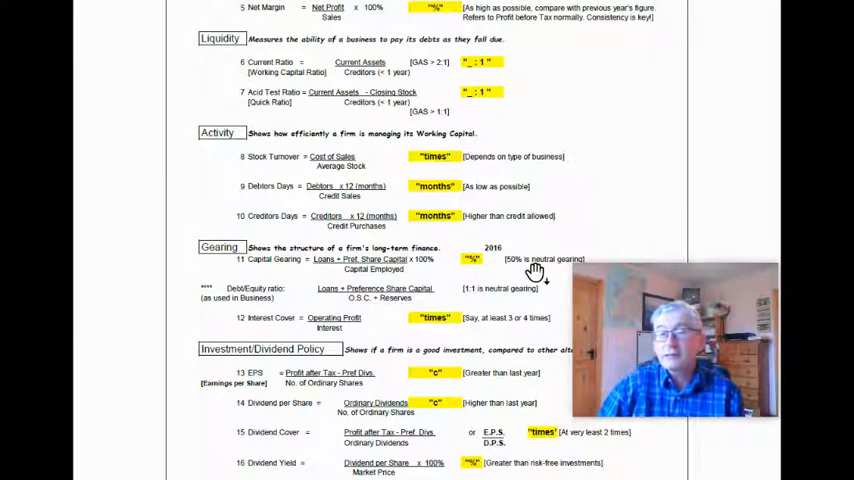
mouse_move(523, 278)
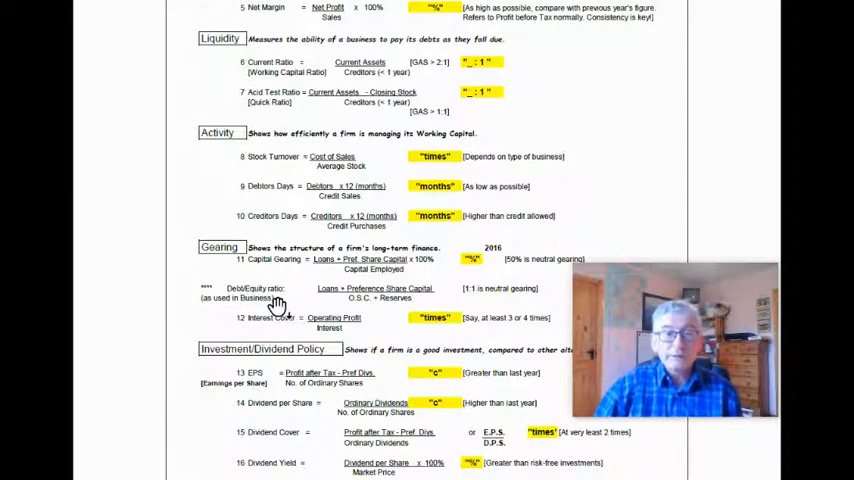
mouse_move(240, 278)
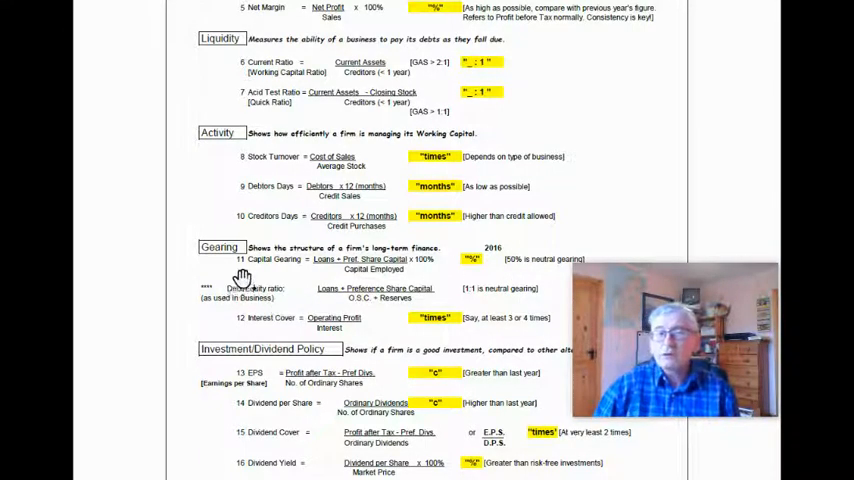
mouse_move(255, 298)
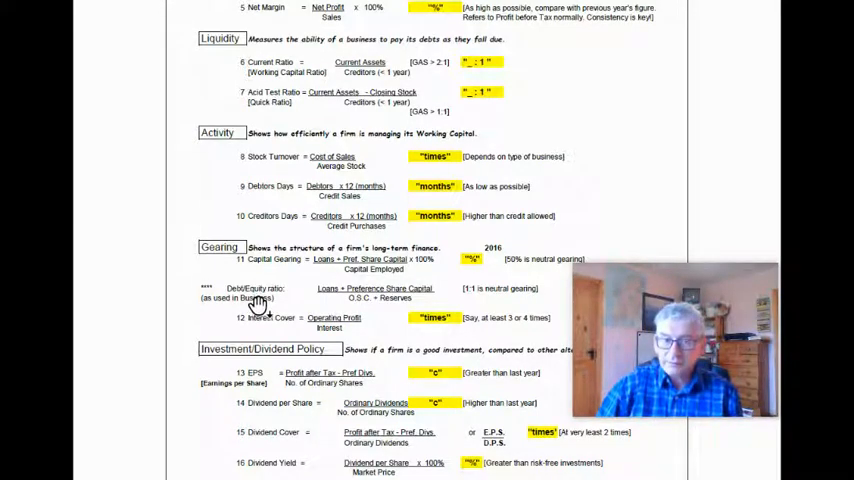
mouse_move(388, 297)
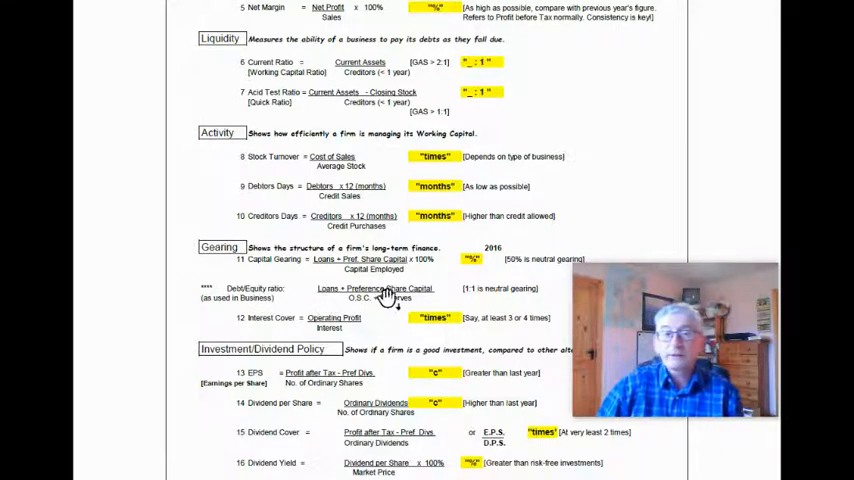
mouse_move(370, 315)
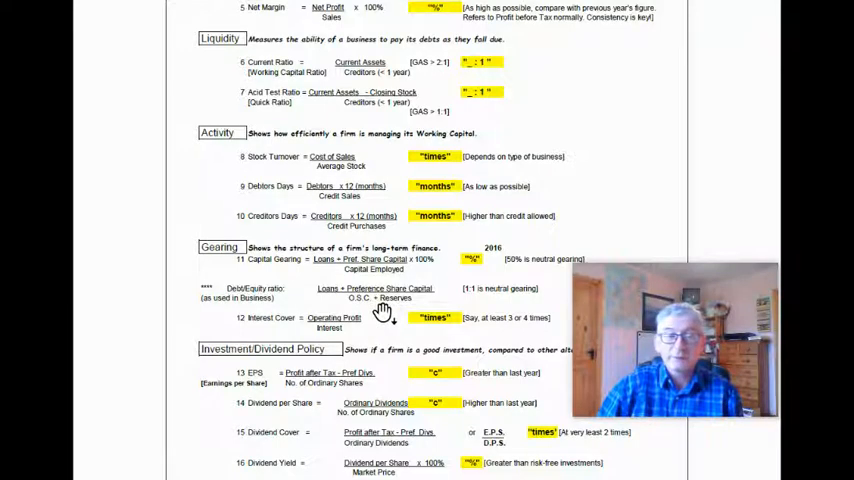
mouse_move(480, 302)
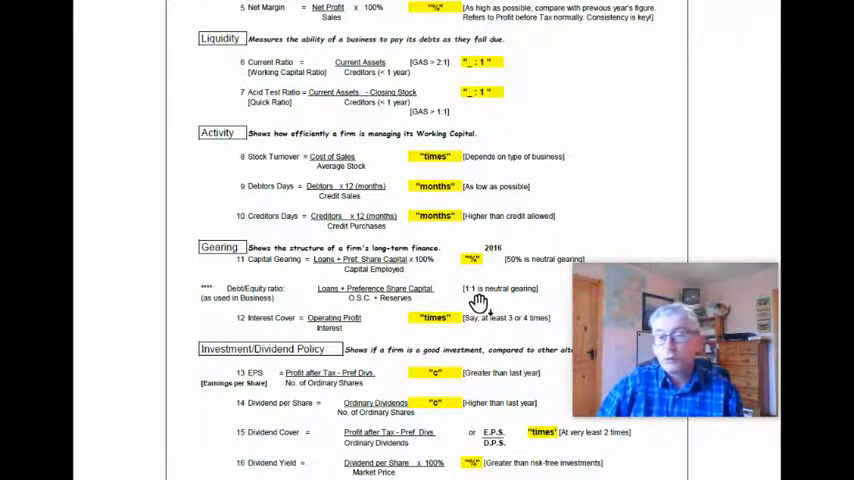
mouse_move(245, 275)
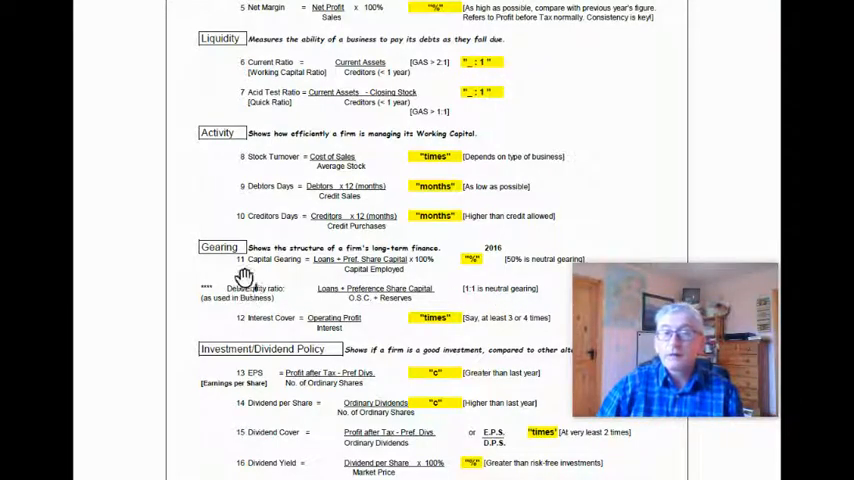
mouse_move(485, 270)
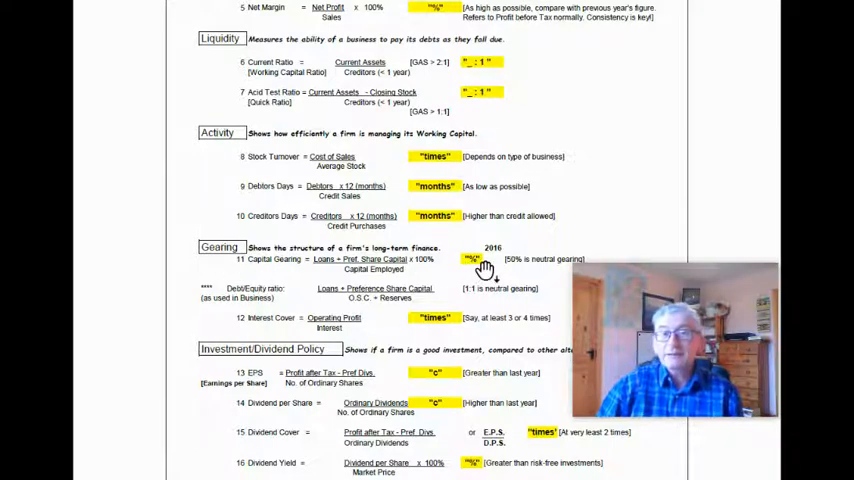
mouse_move(435, 268)
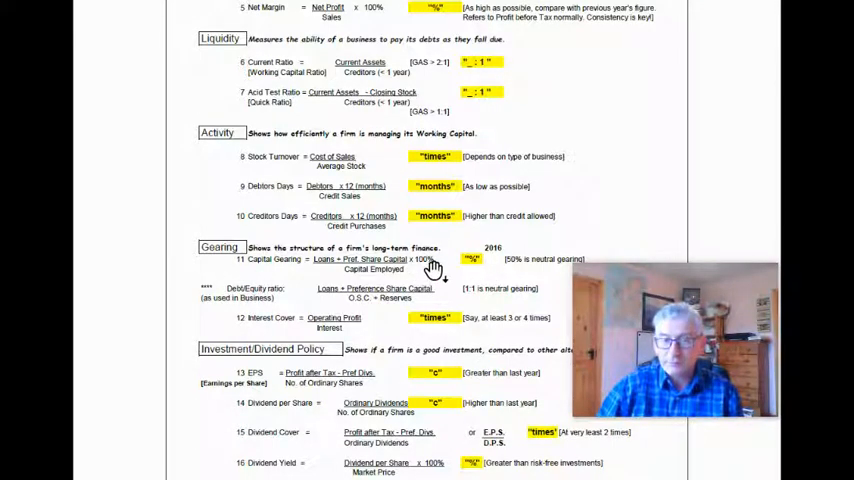
mouse_move(258, 330)
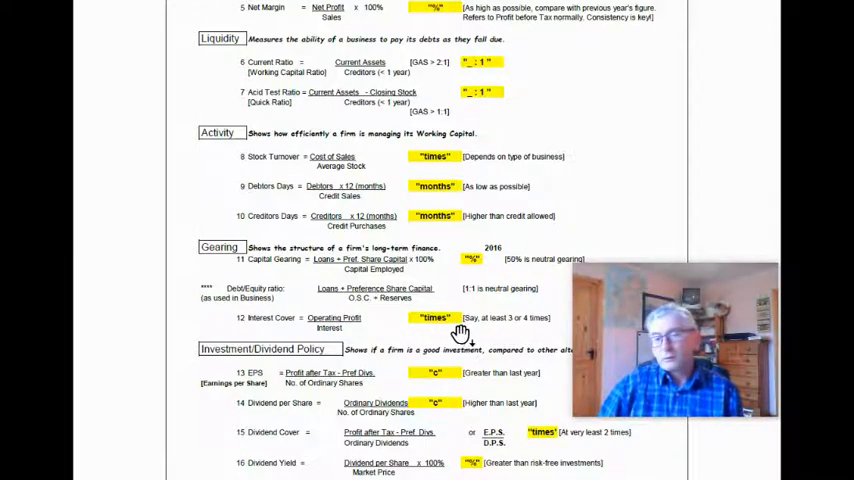
mouse_move(388, 330)
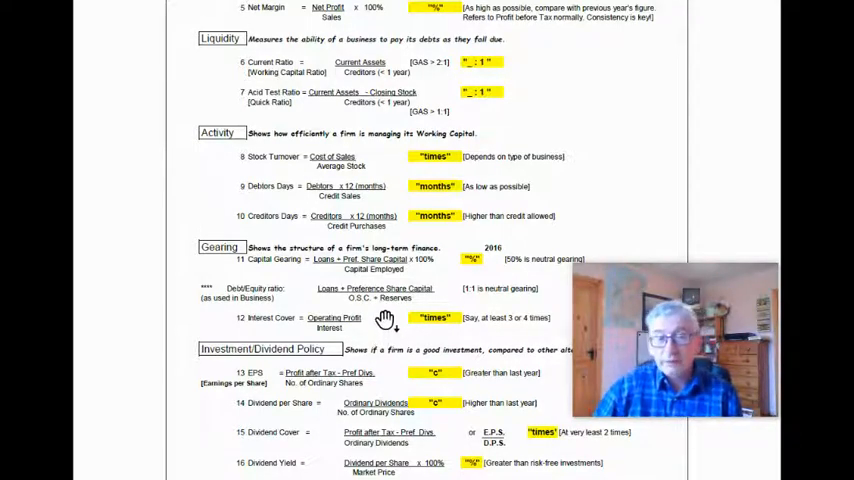
mouse_move(458, 332)
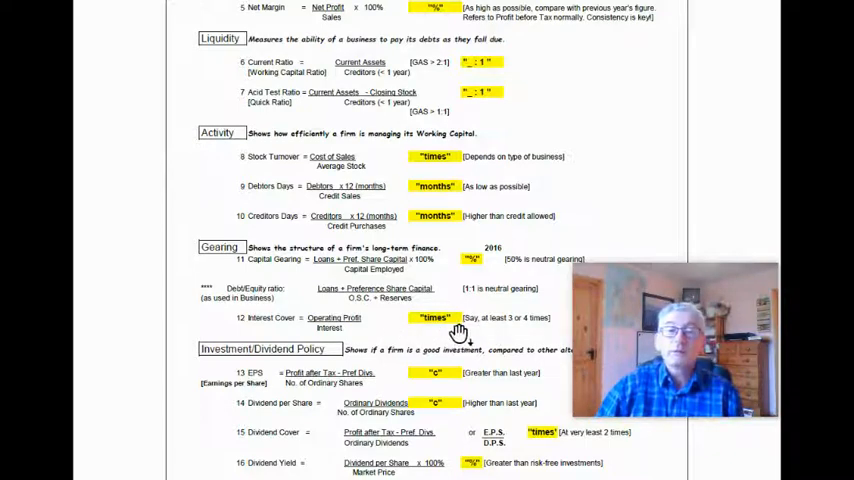
mouse_move(395, 328)
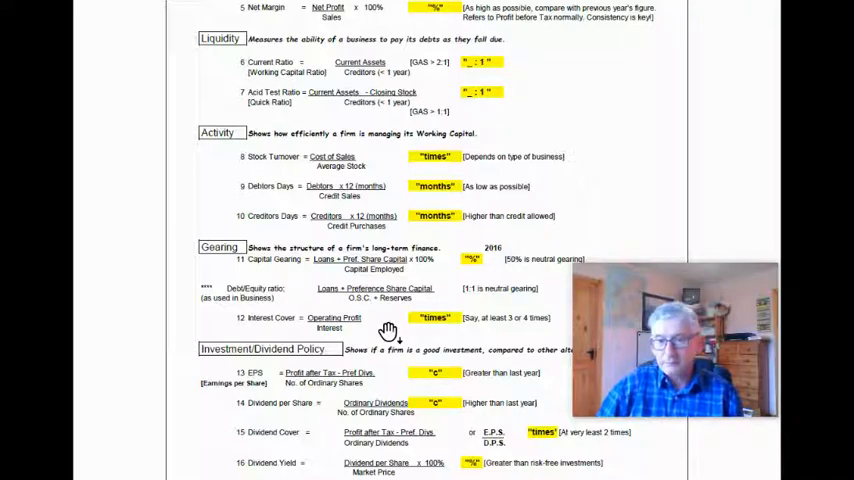
scroll("down", 3)
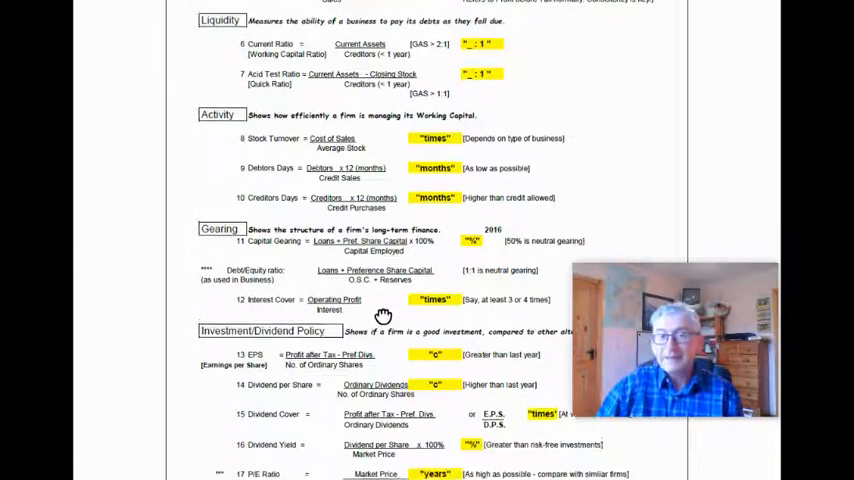
scroll("down", 3)
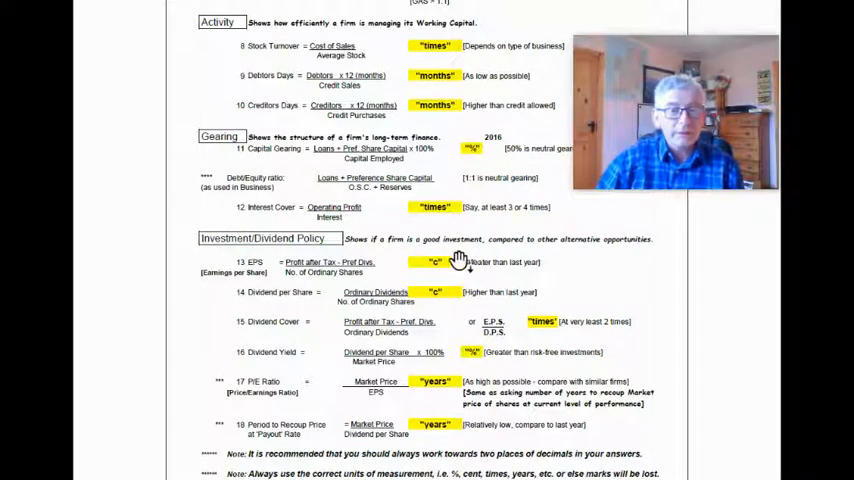
mouse_move(622, 262)
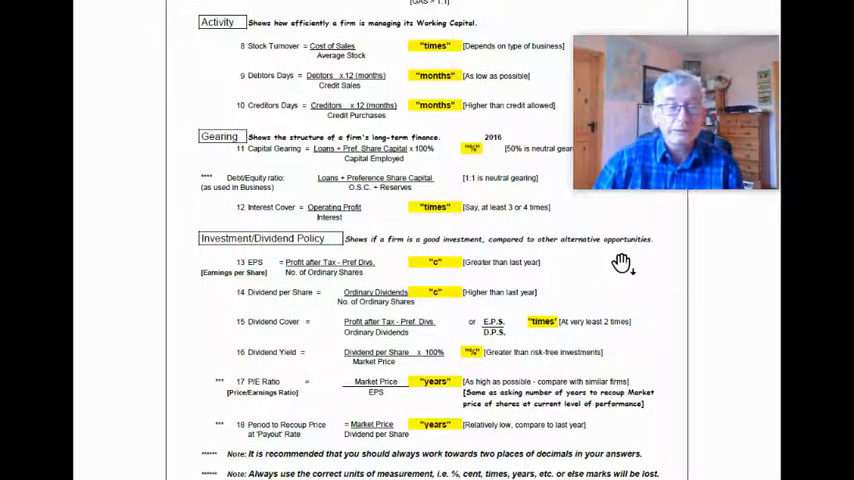
mouse_move(290, 278)
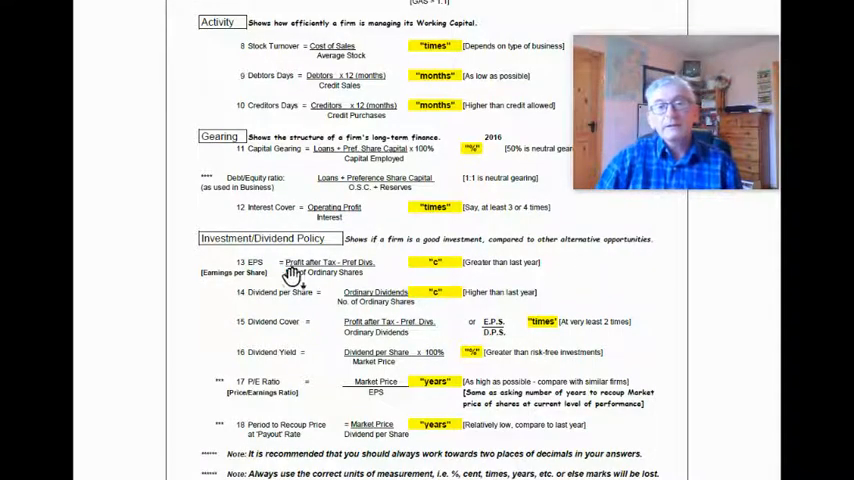
mouse_move(625, 290)
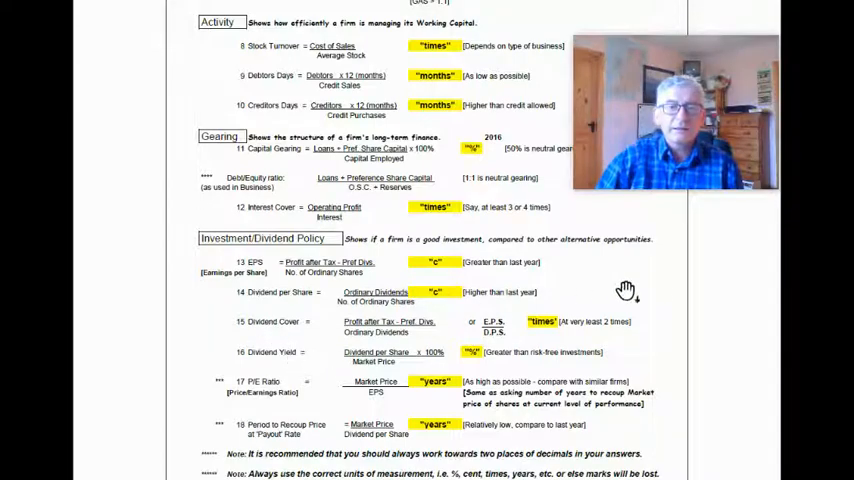
scroll("down", 3)
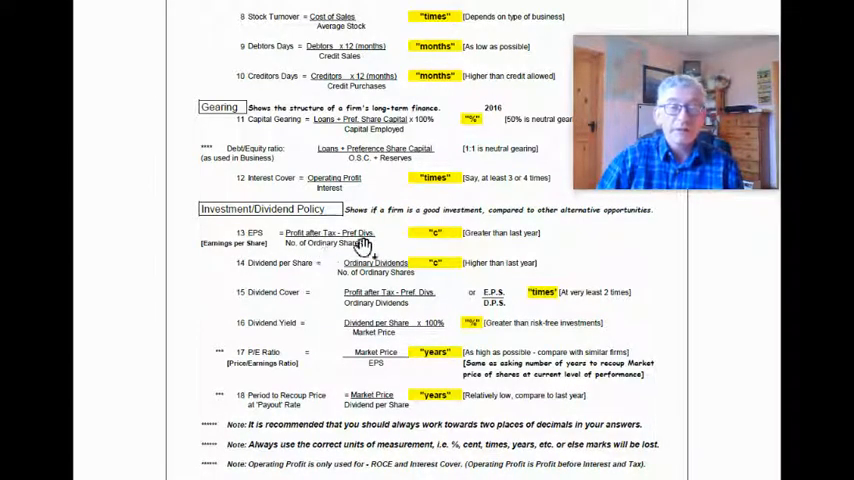
mouse_move(442, 248)
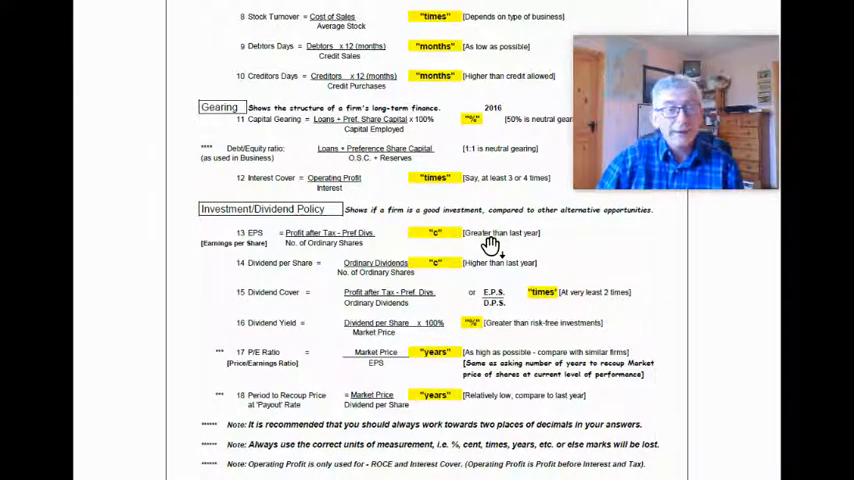
mouse_move(375, 258)
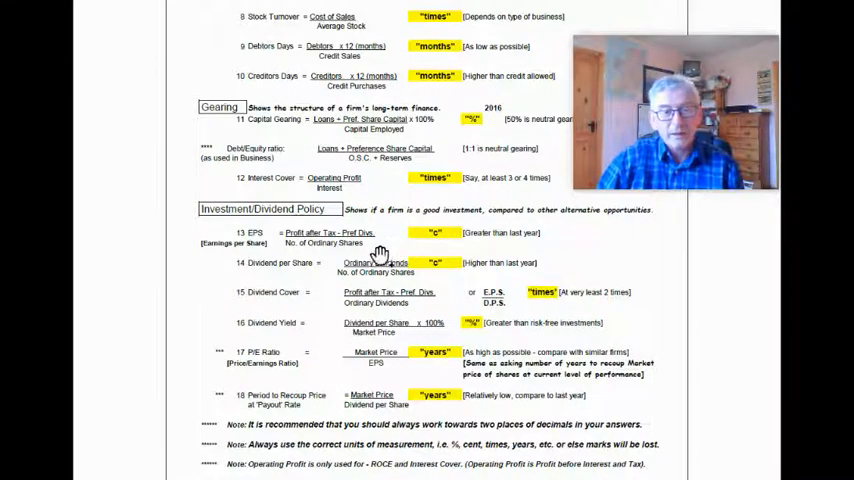
mouse_move(258, 287)
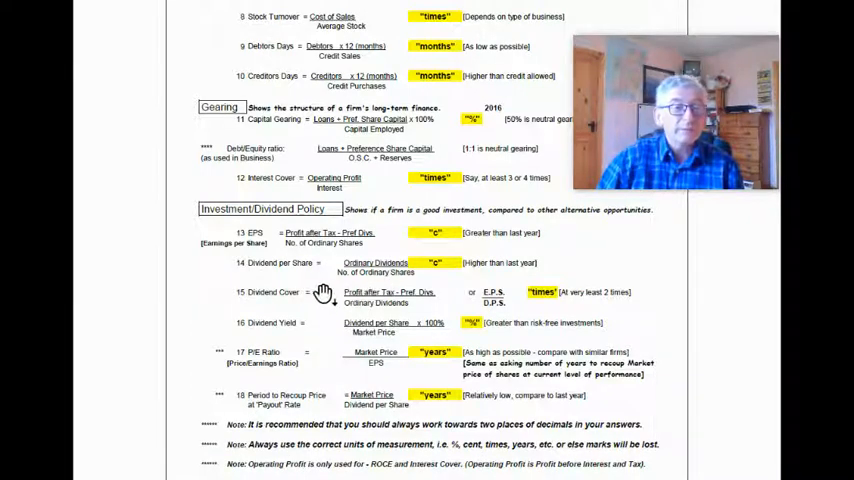
mouse_move(428, 280)
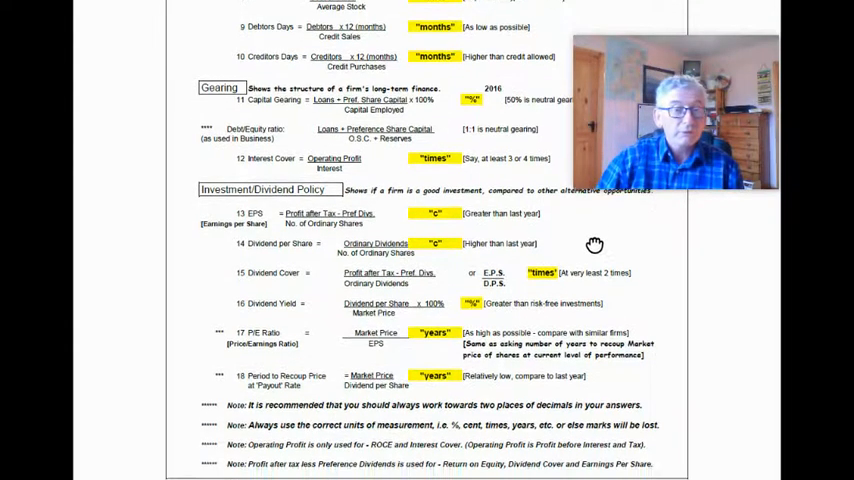
mouse_move(510, 302)
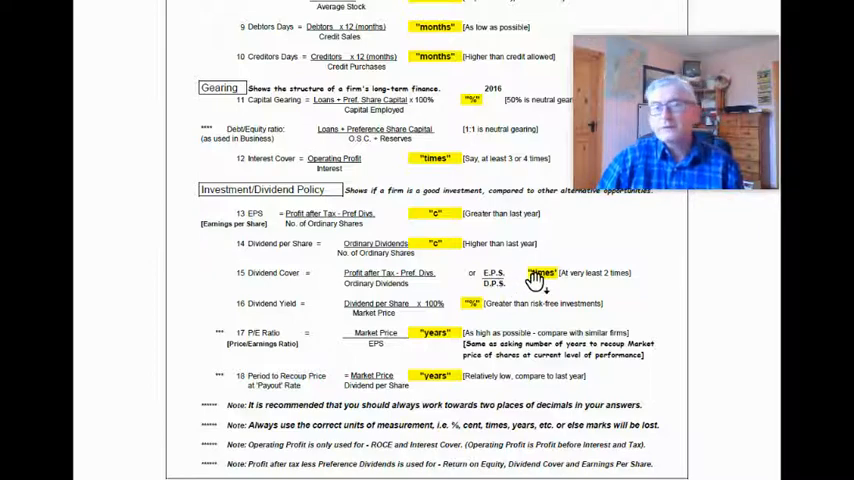
mouse_move(245, 272)
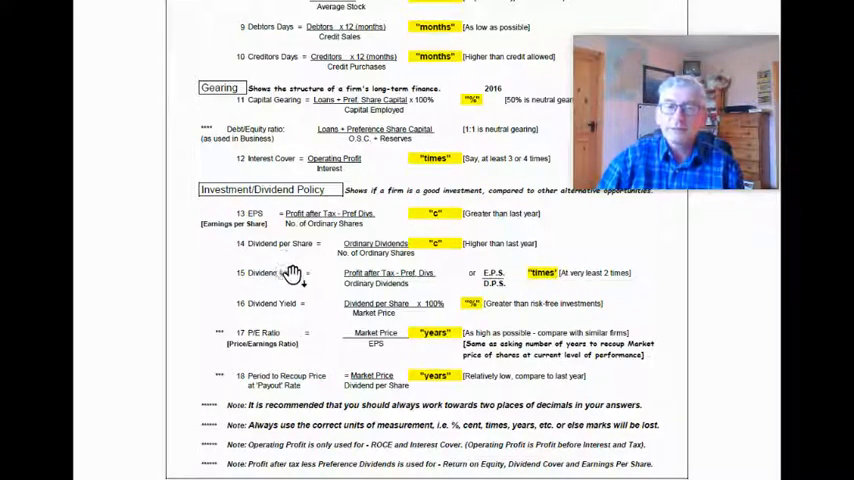
mouse_move(445, 277)
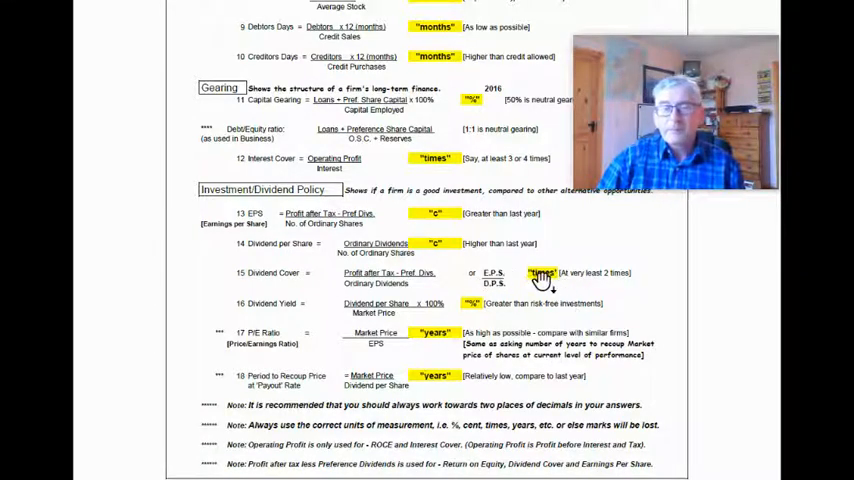
mouse_move(303, 290)
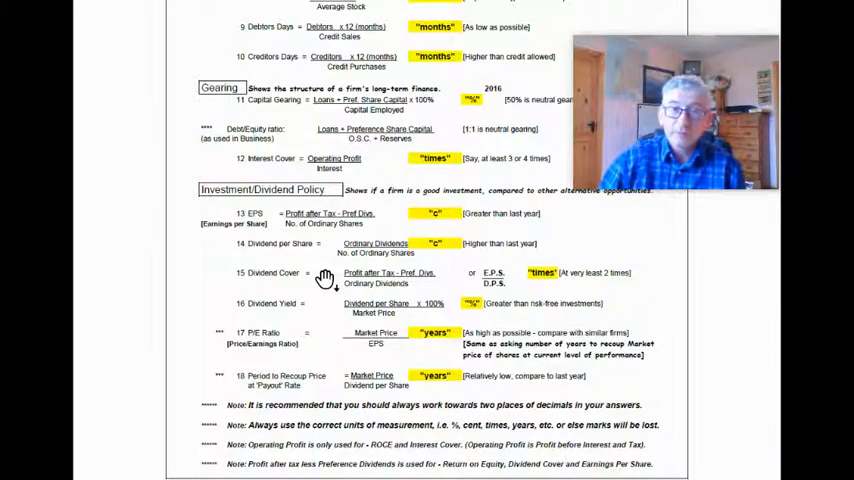
mouse_move(610, 285)
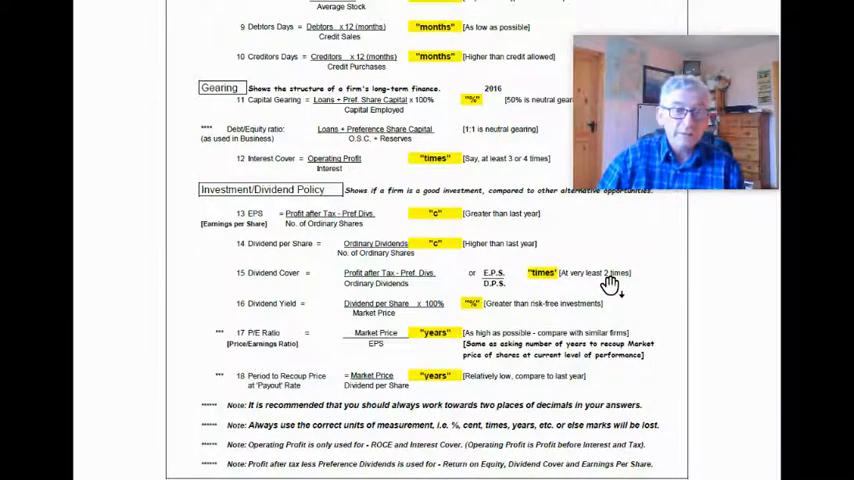
mouse_move(420, 280)
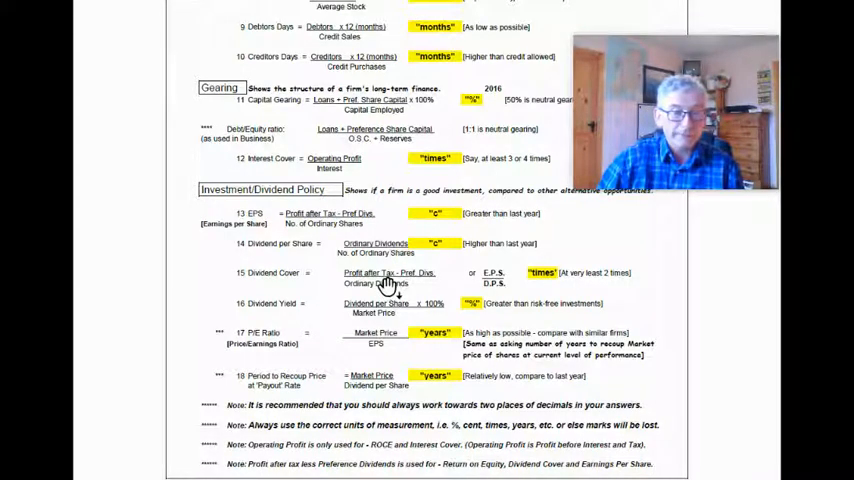
mouse_move(298, 308)
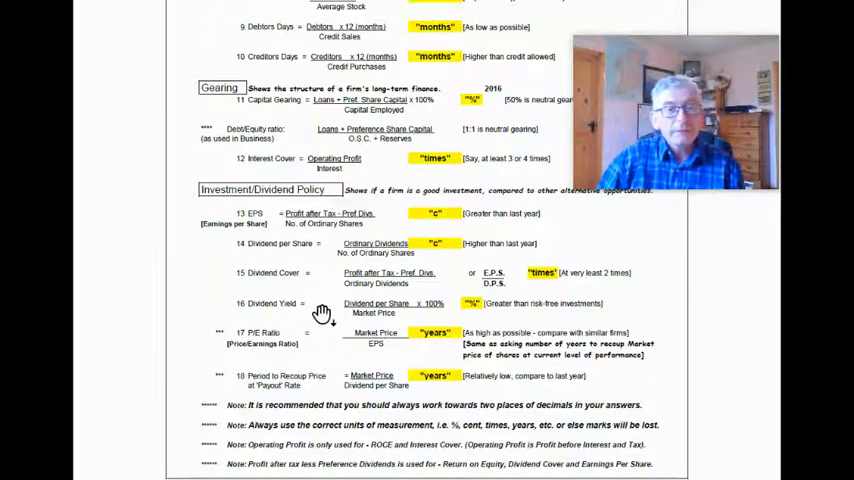
mouse_move(378, 325)
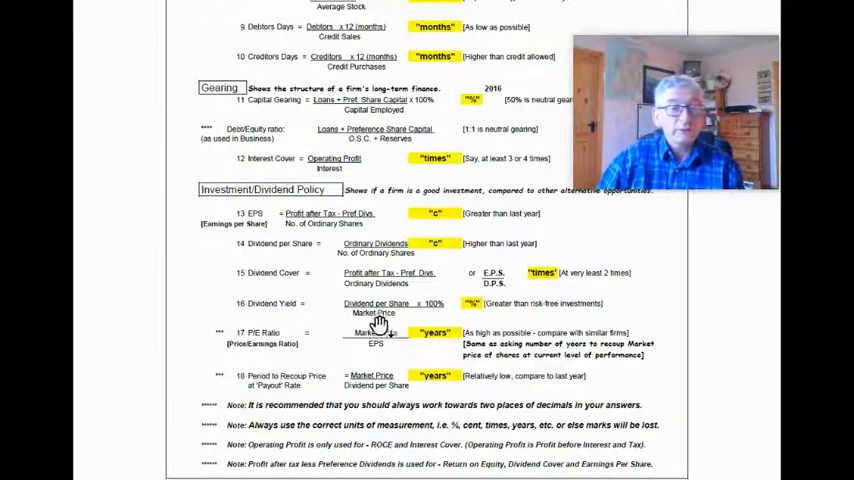
mouse_move(475, 315)
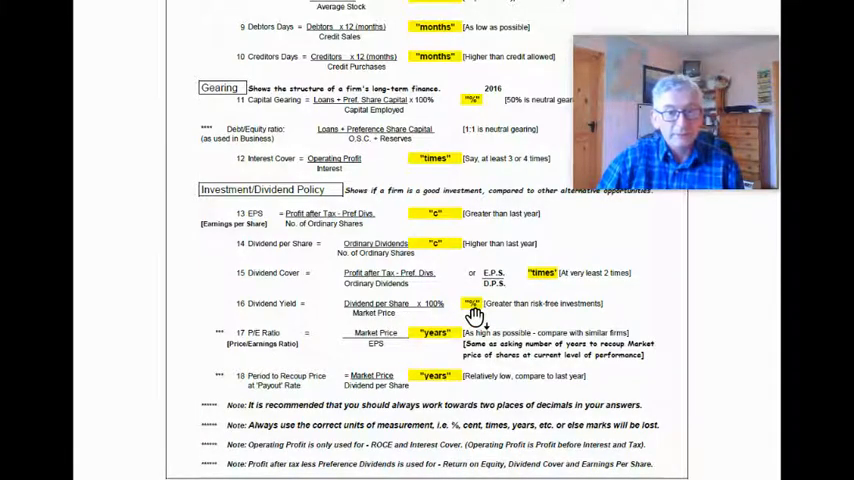
mouse_move(515, 320)
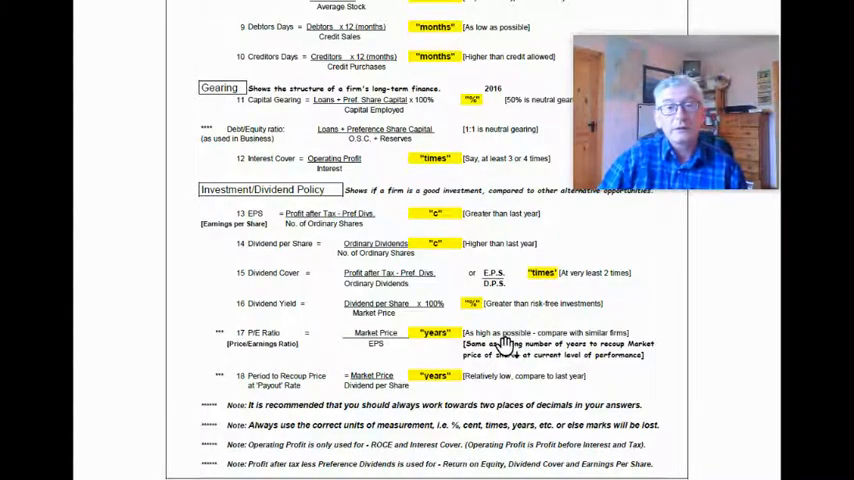
mouse_move(513, 318)
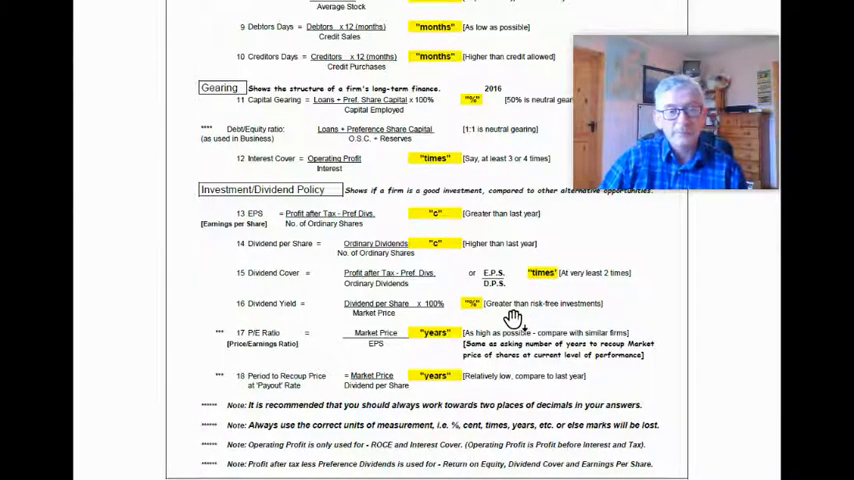
mouse_move(270, 348)
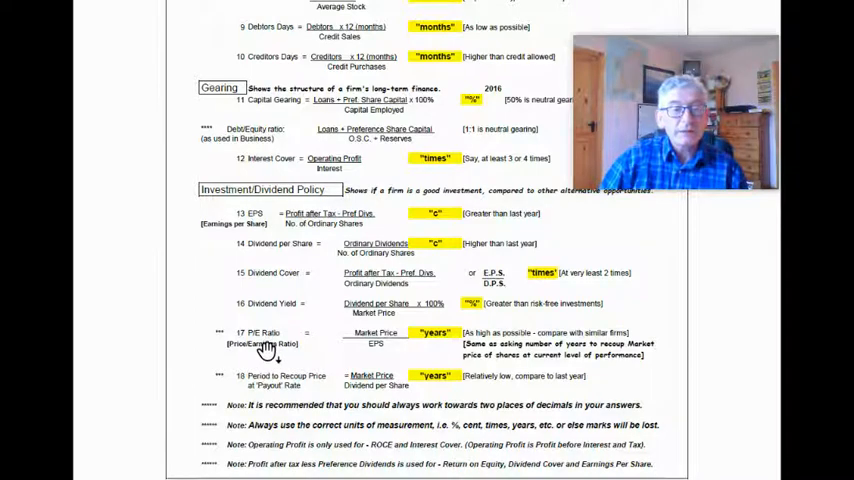
mouse_move(385, 358)
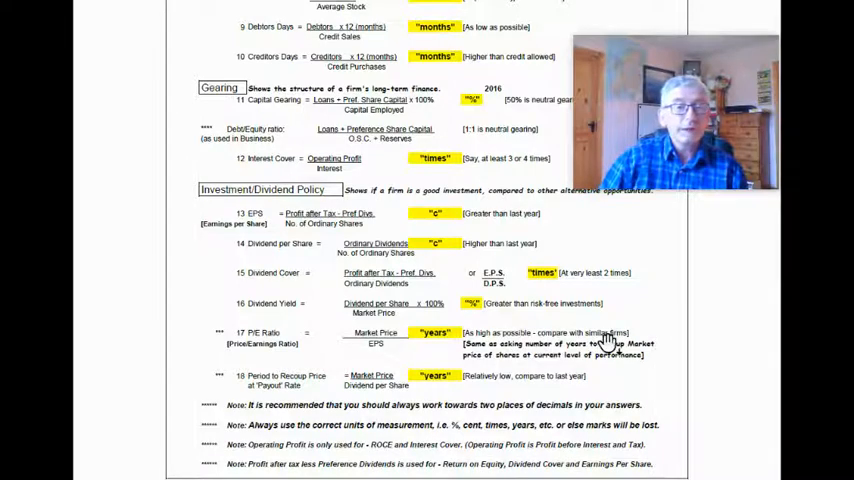
mouse_move(615, 335)
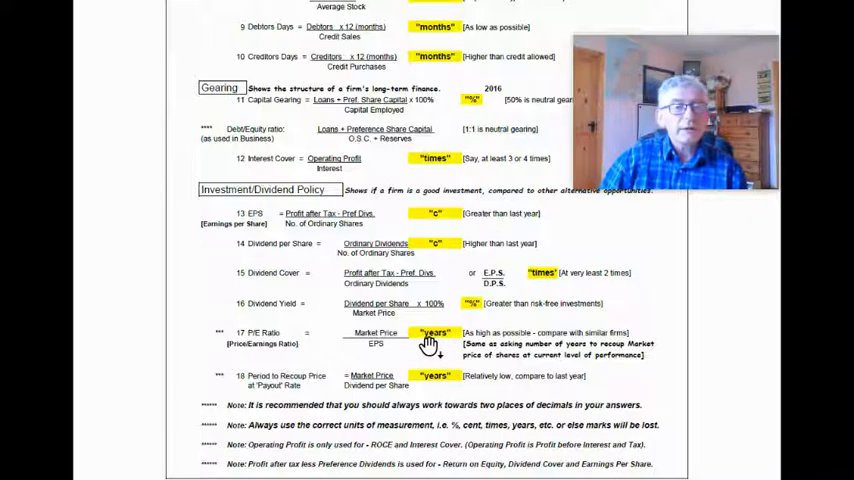
mouse_move(405, 355)
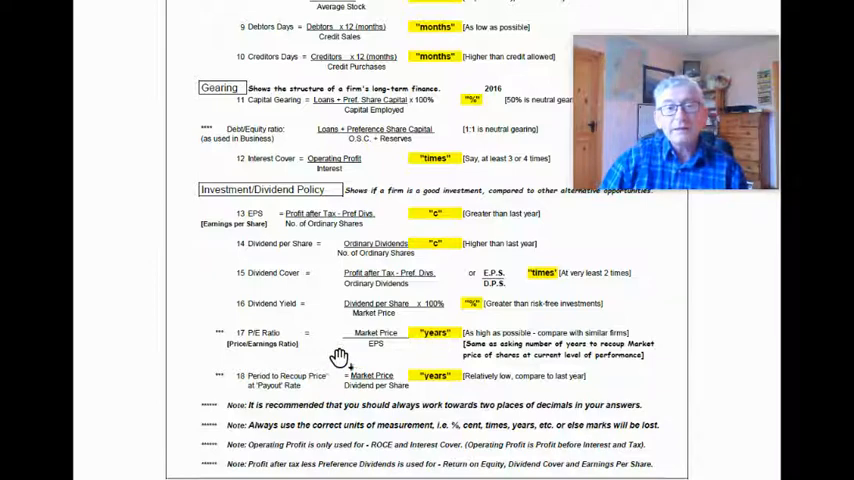
mouse_move(416, 355)
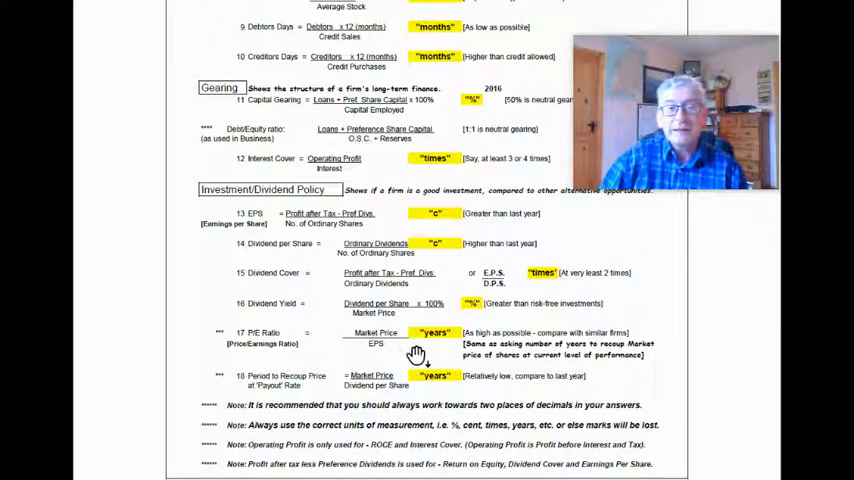
mouse_move(360, 352)
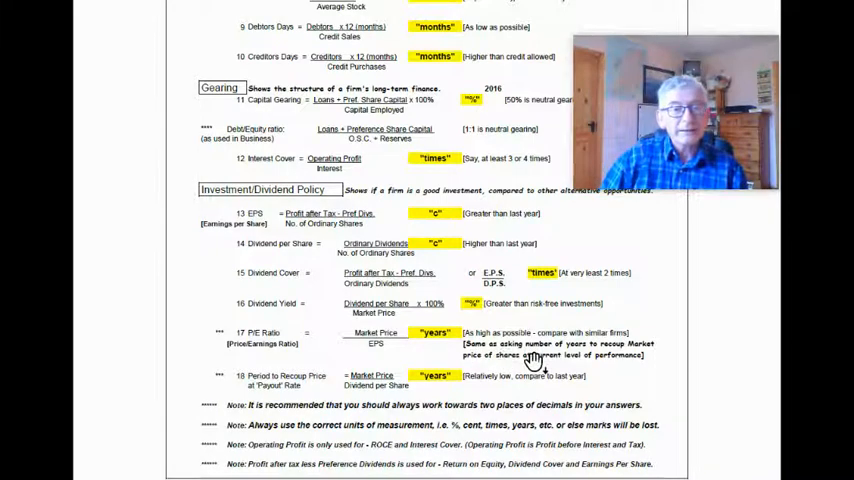
mouse_move(645, 358)
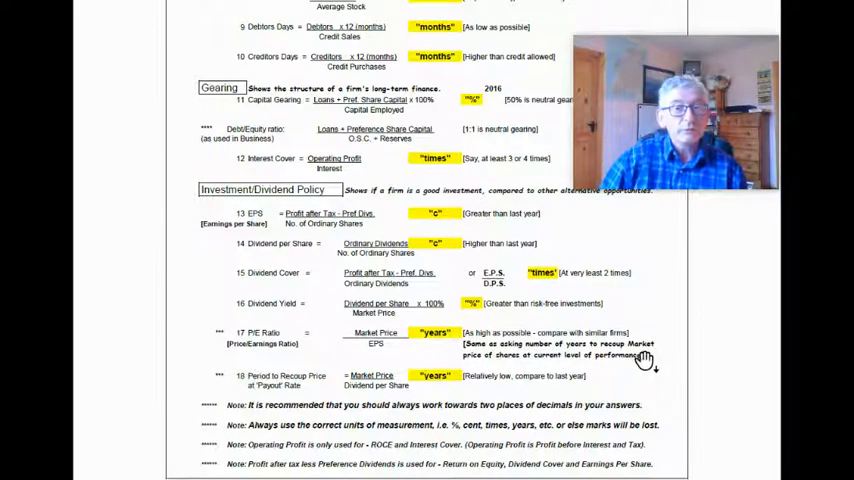
mouse_move(517, 362)
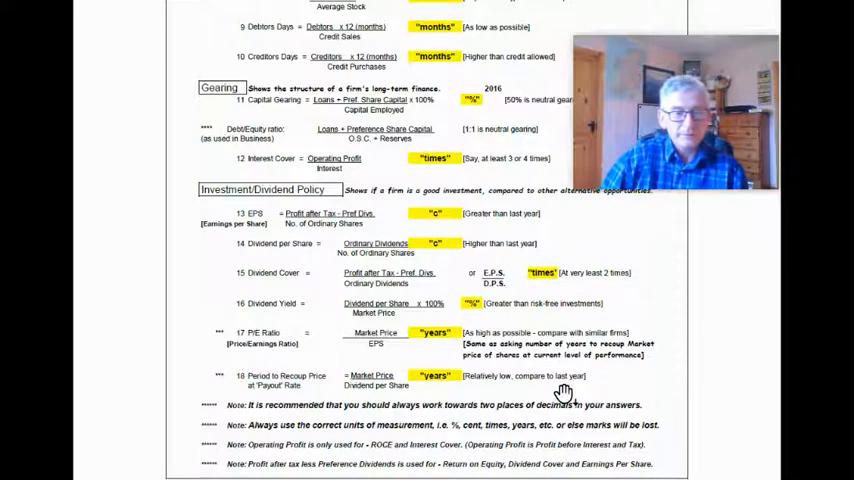
scroll("down", 3)
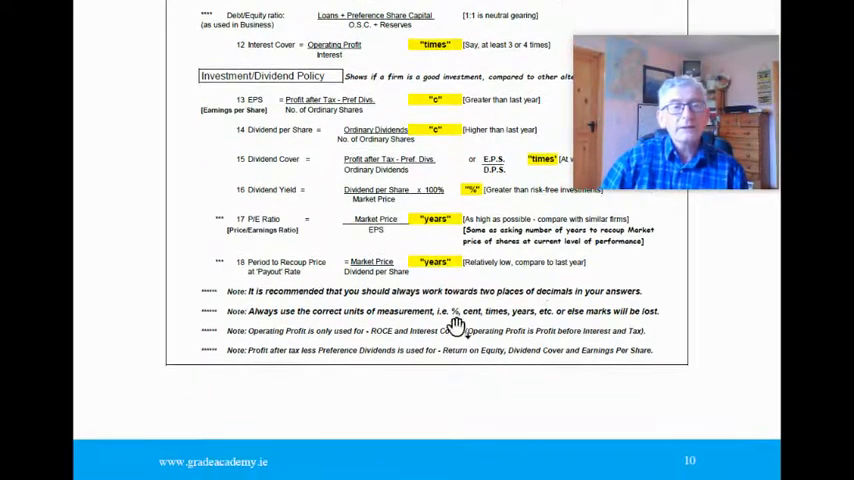
mouse_move(255, 310)
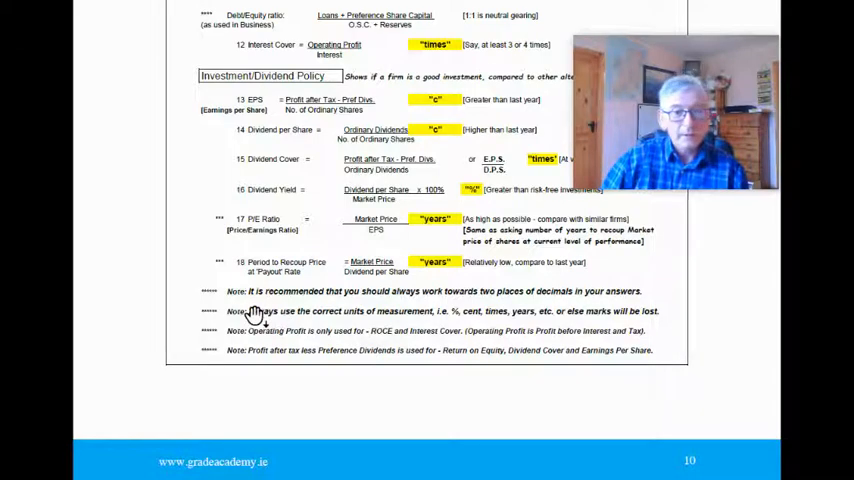
mouse_move(508, 308)
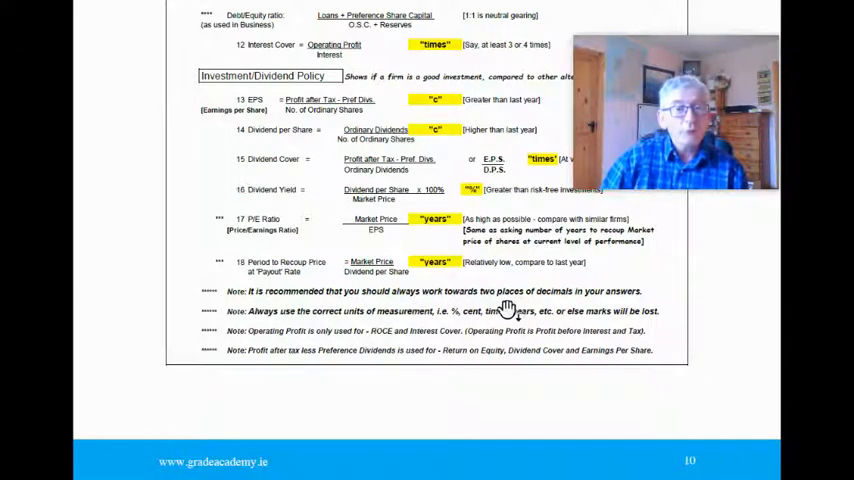
mouse_move(615, 308)
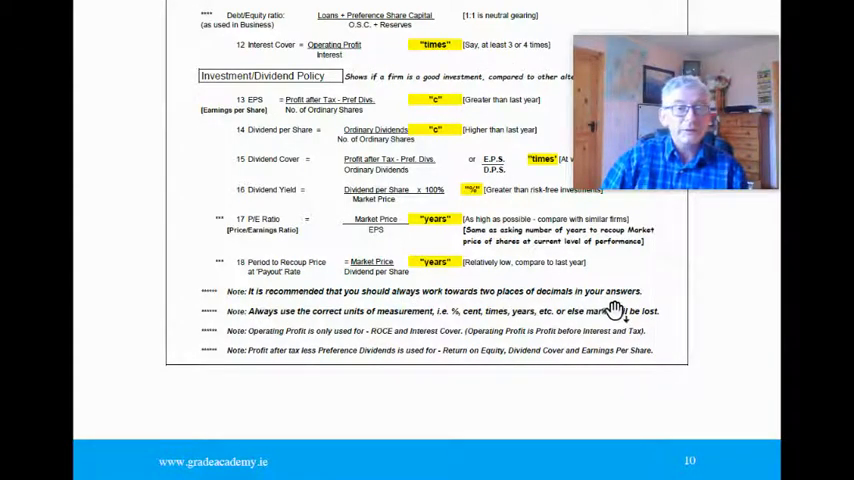
mouse_move(500, 308)
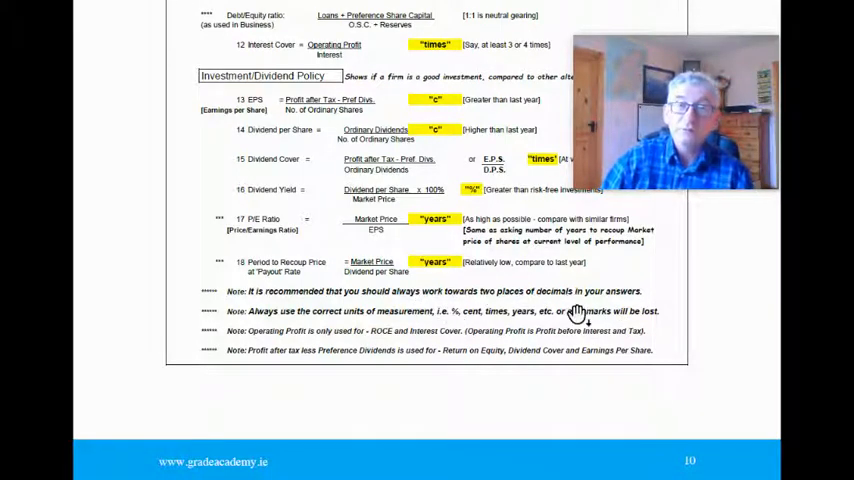
mouse_move(303, 320)
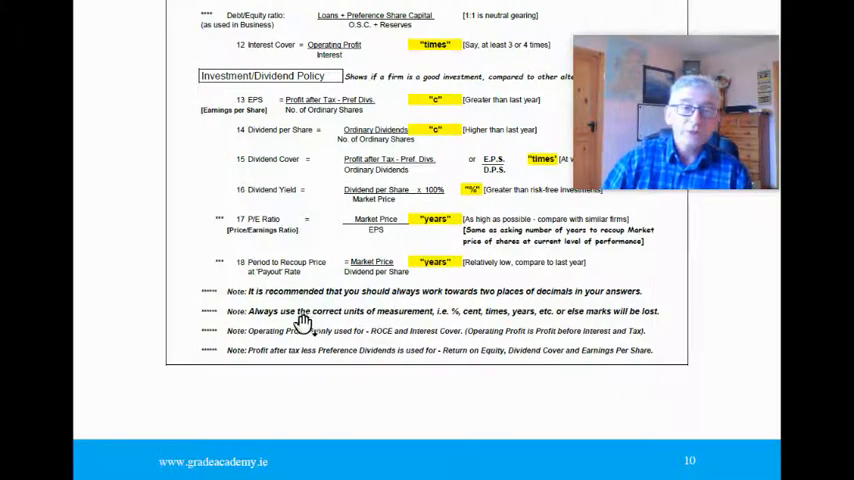
mouse_move(455, 320)
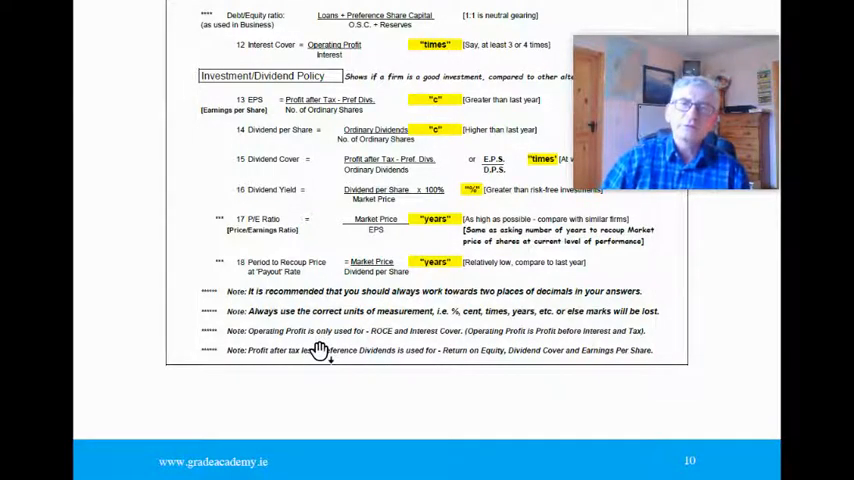
mouse_move(347, 311)
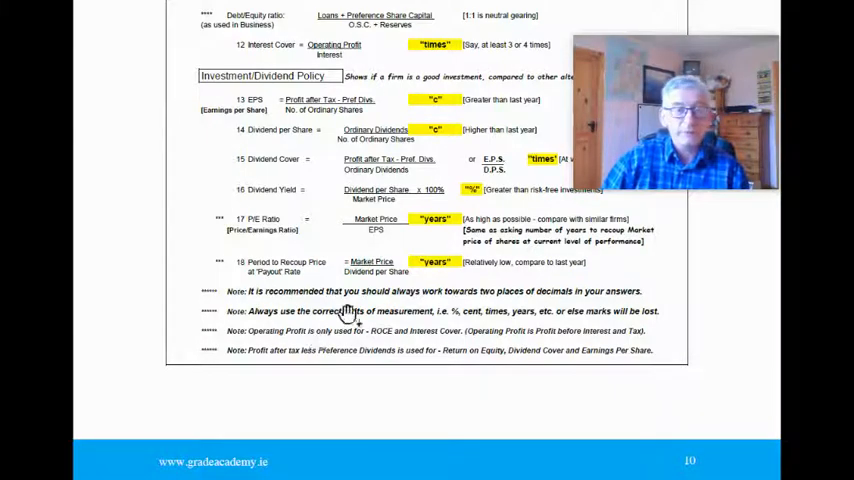
mouse_move(297, 354)
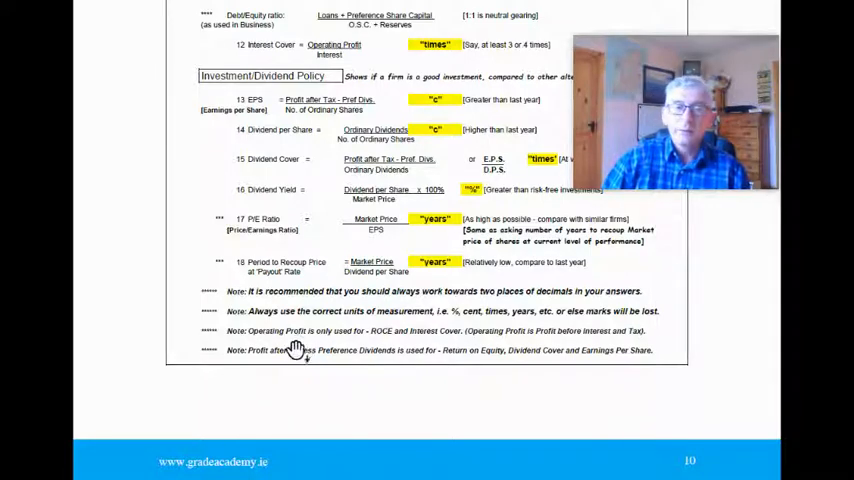
scroll("up", 3)
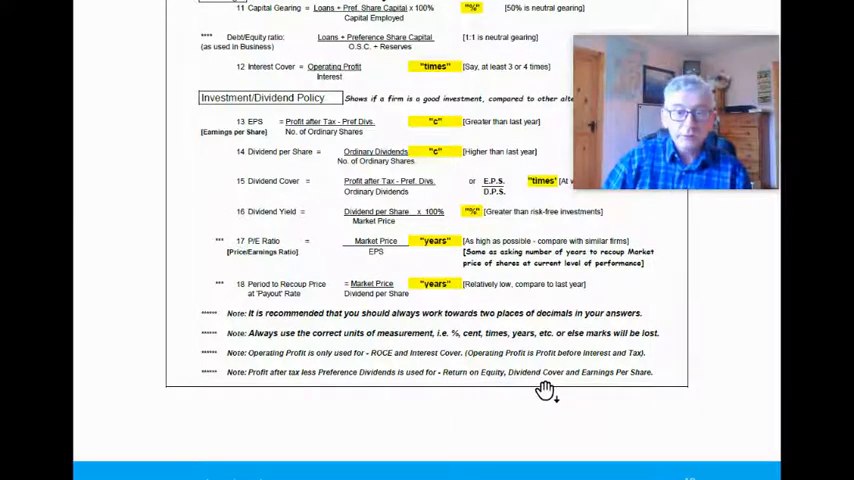
mouse_move(372, 360)
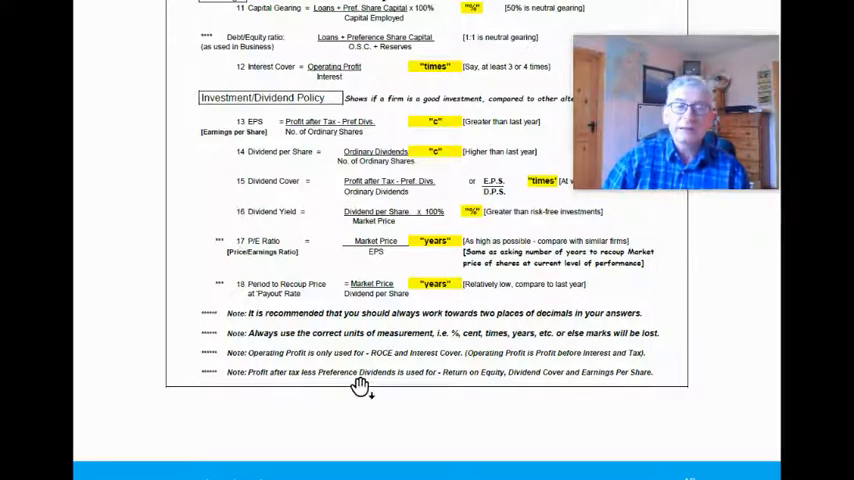
mouse_move(293, 387)
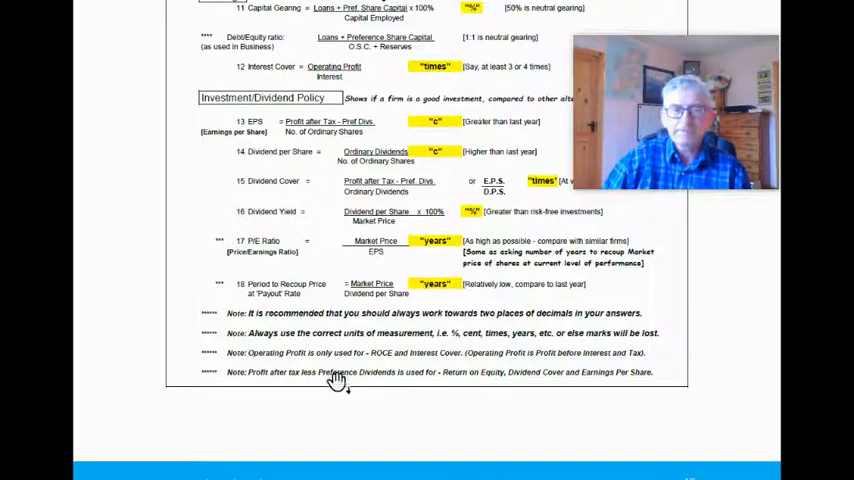
scroll("up", 3)
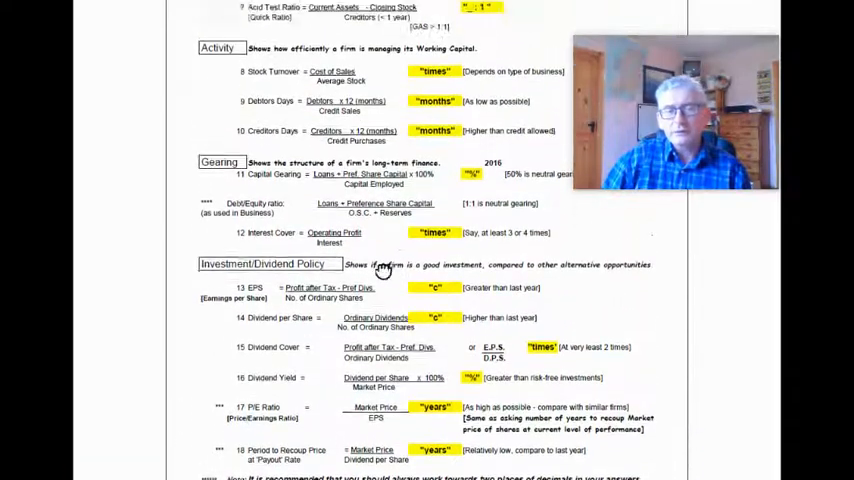
scroll("up", 3)
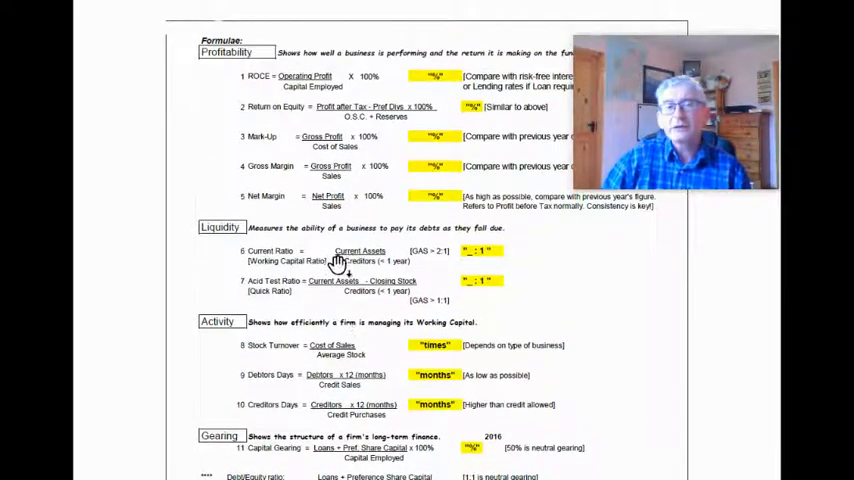
mouse_move(248, 217)
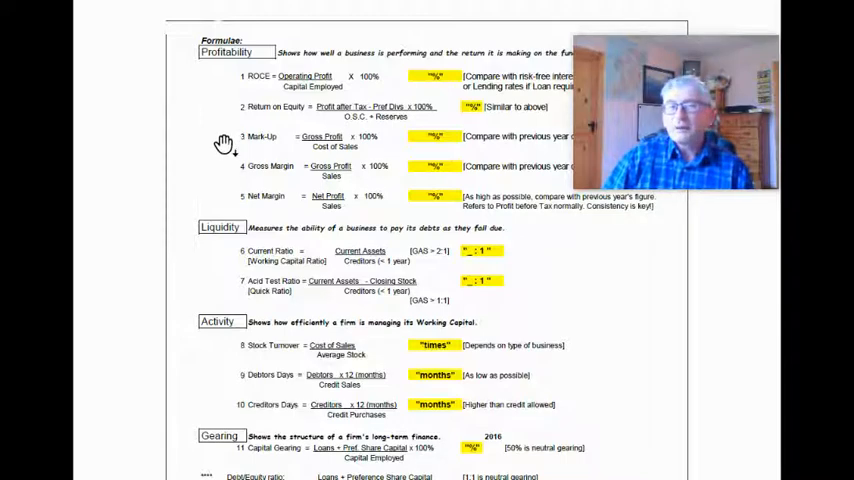
mouse_move(230, 200)
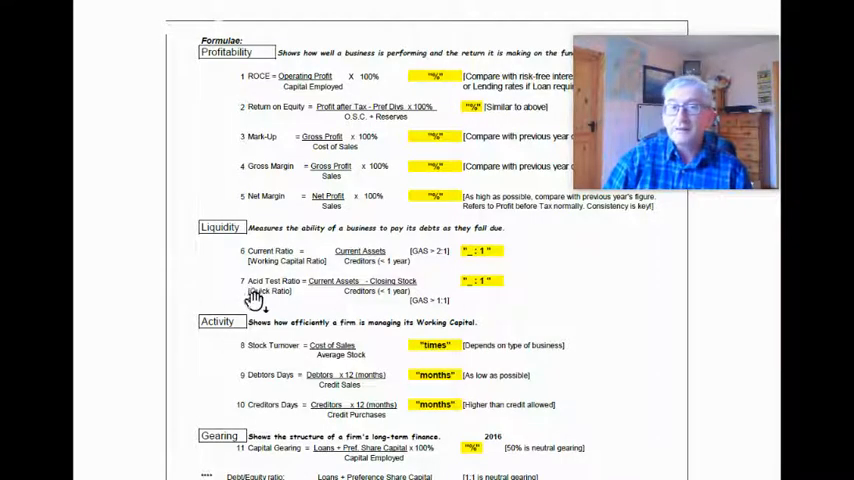
mouse_move(255, 270)
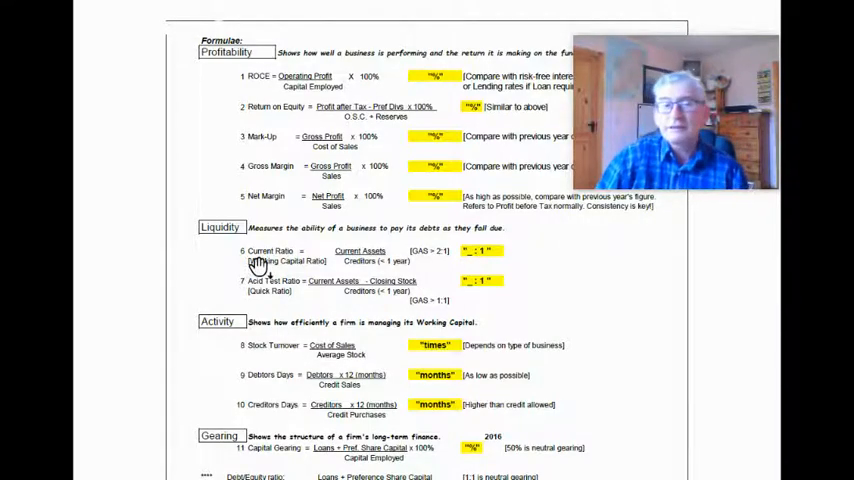
scroll("down", 3)
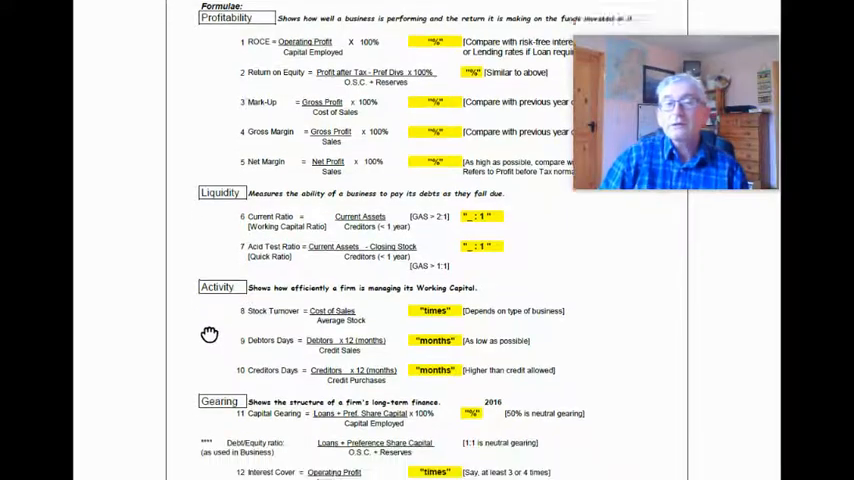
scroll("down", 3)
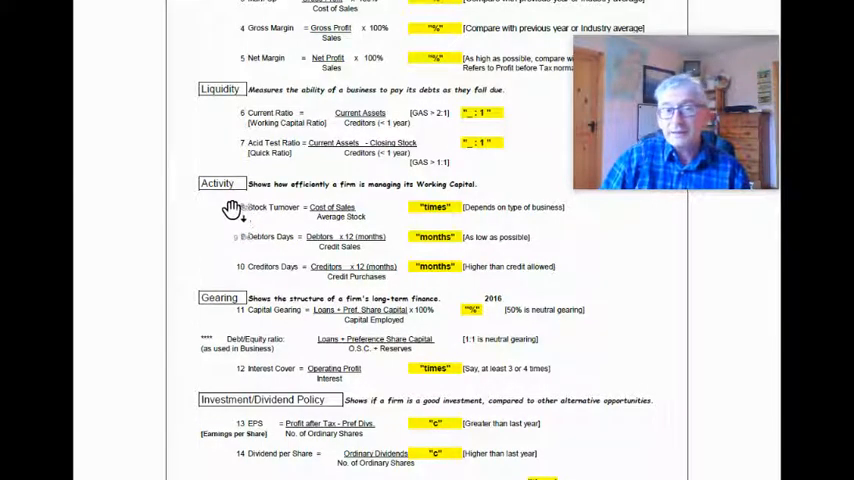
mouse_move(227, 252)
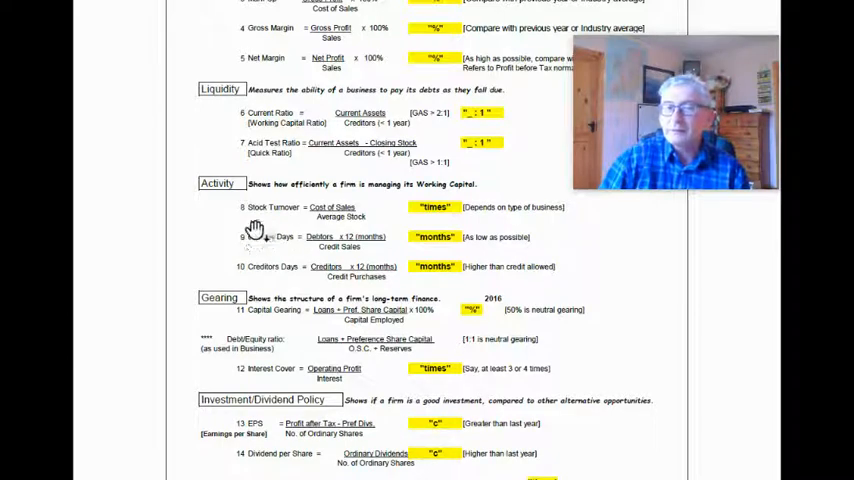
mouse_move(220, 256)
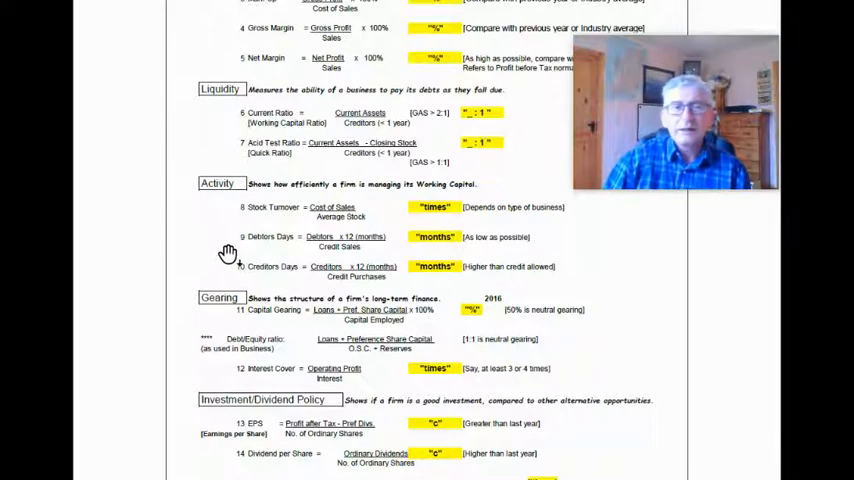
scroll("down", 3)
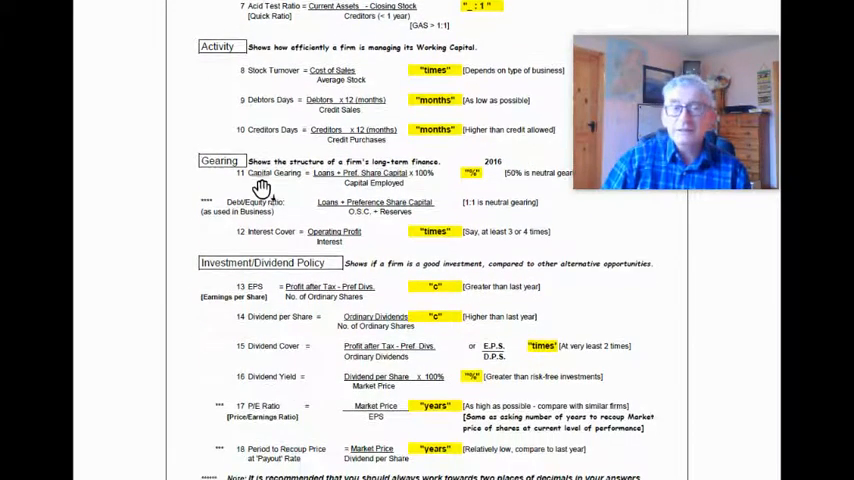
scroll("up", 3)
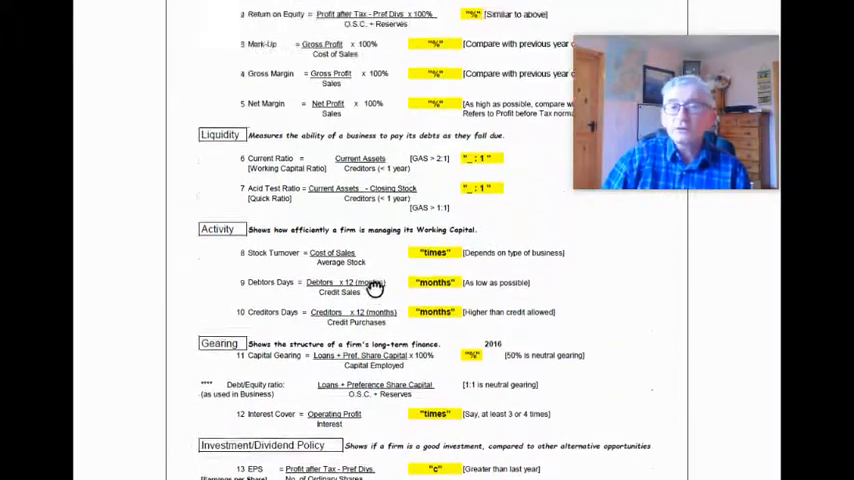
scroll("up", 3)
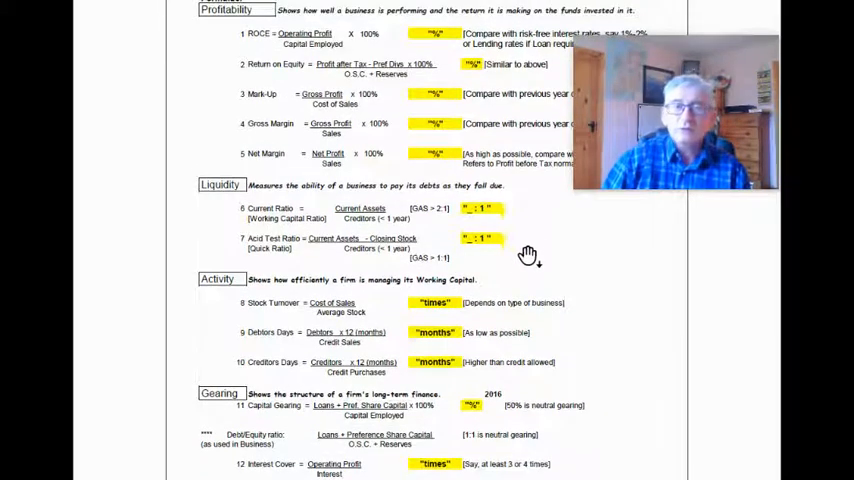
mouse_move(568, 253)
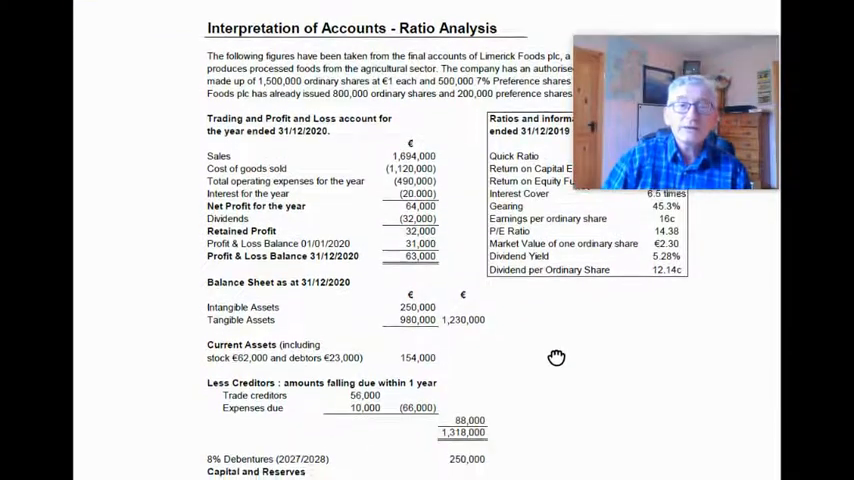
scroll("up", 3)
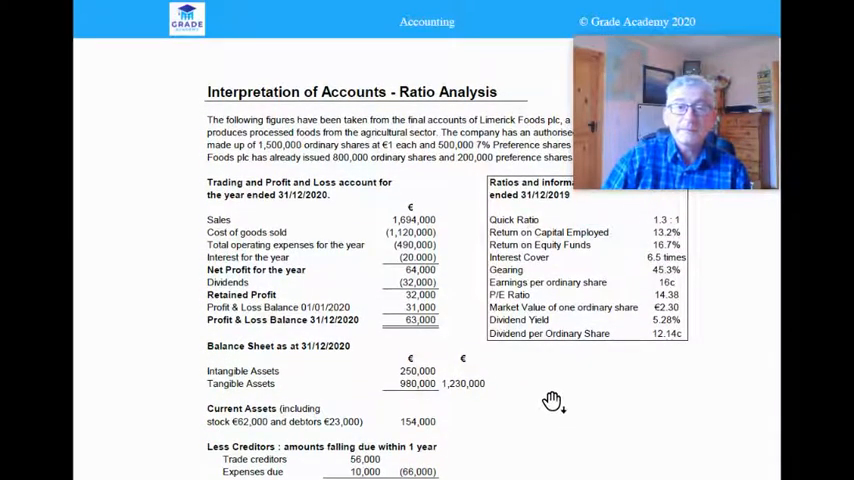
scroll("down", 3)
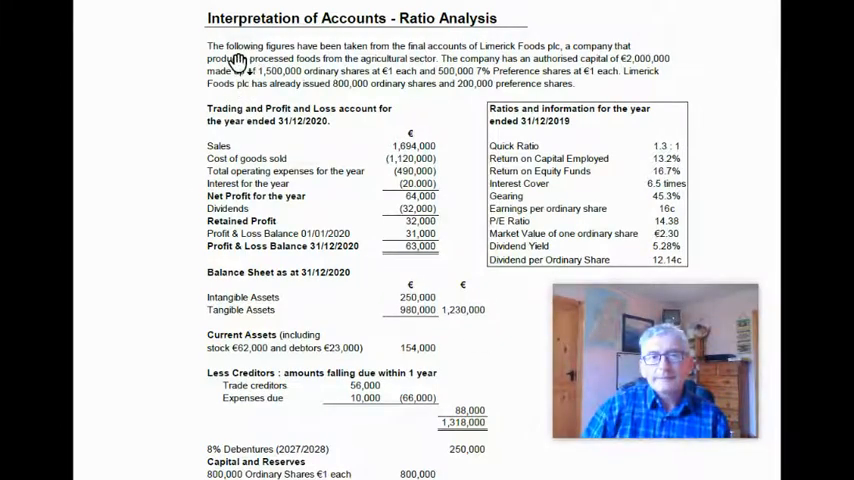
mouse_move(430, 57)
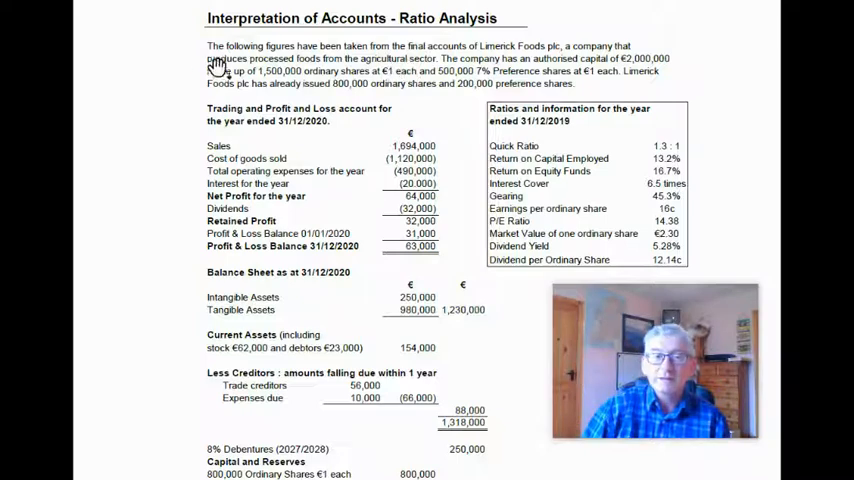
mouse_move(410, 65)
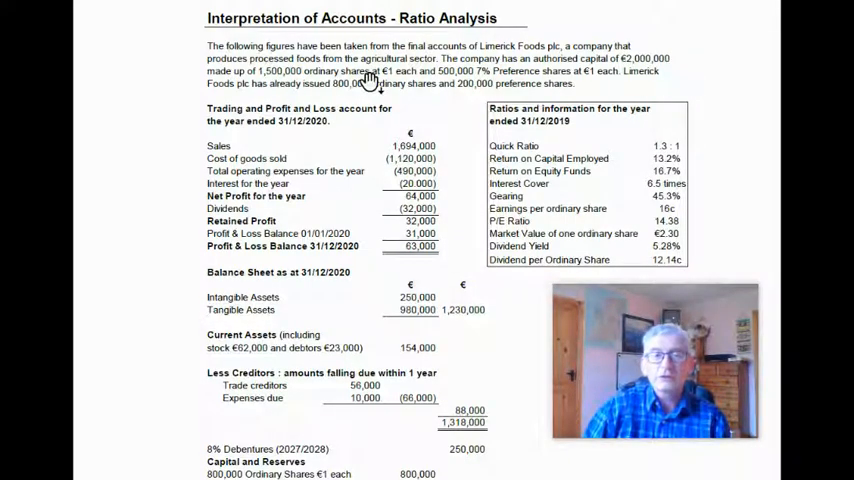
mouse_move(456, 85)
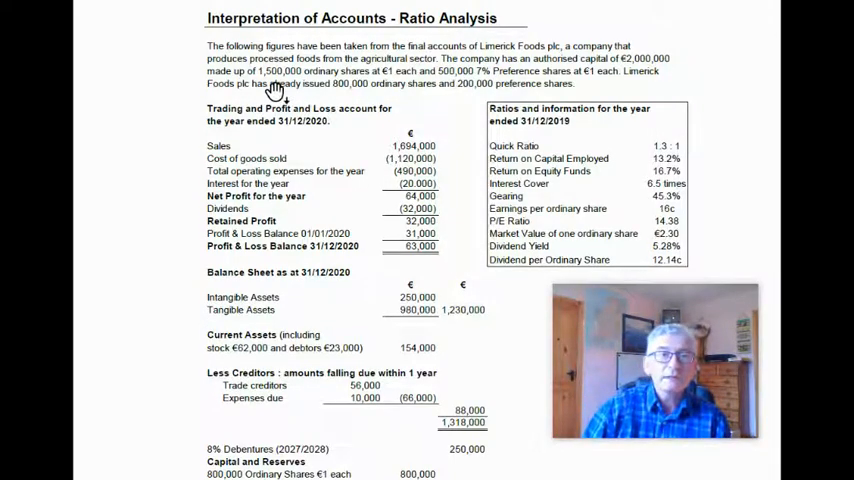
mouse_move(448, 100)
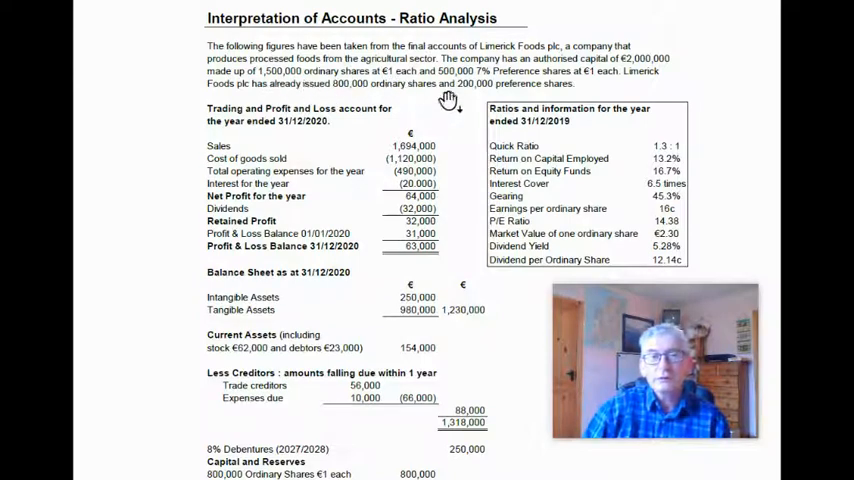
mouse_move(465, 105)
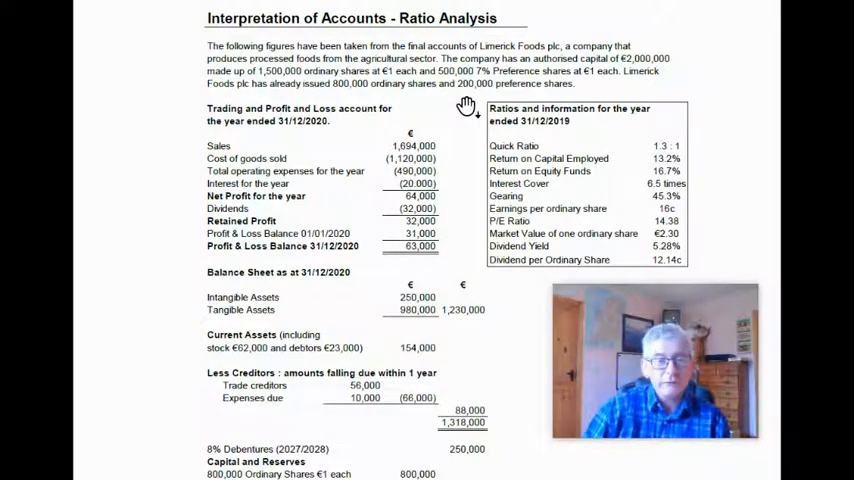
mouse_move(335, 95)
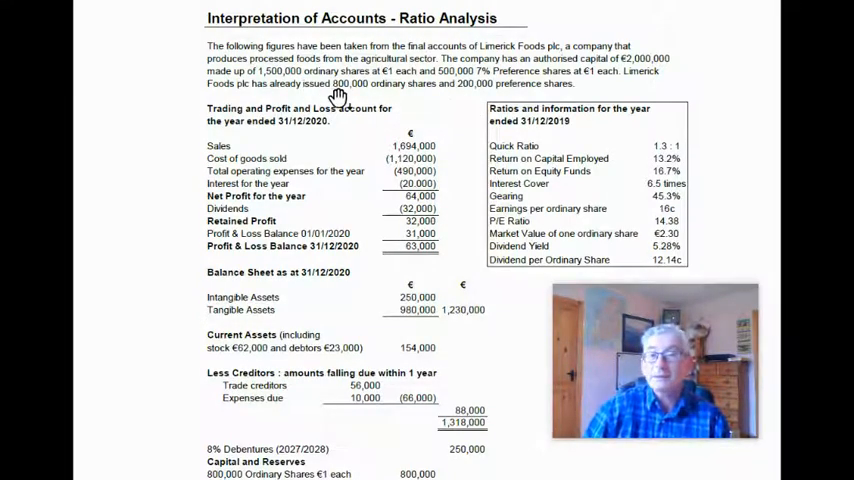
mouse_move(455, 95)
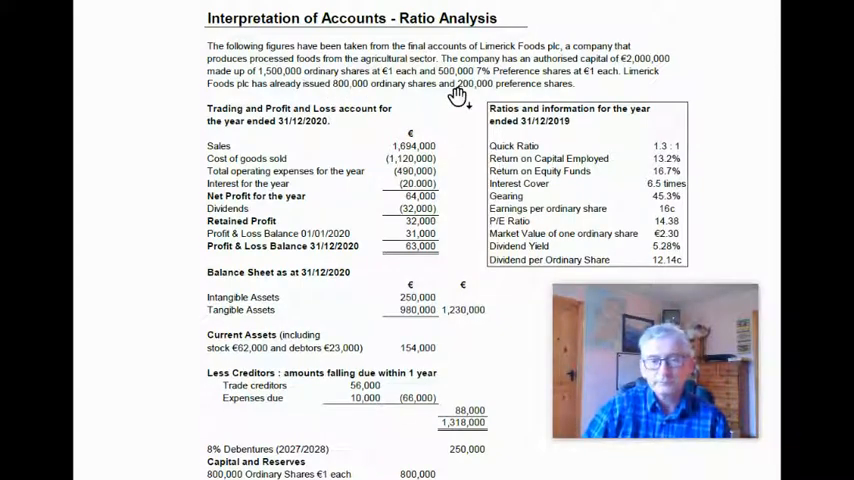
mouse_move(305, 170)
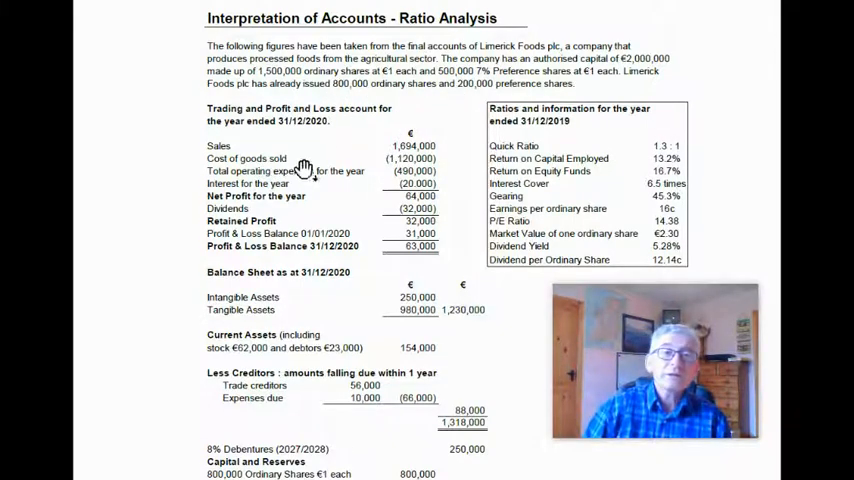
mouse_move(345, 164)
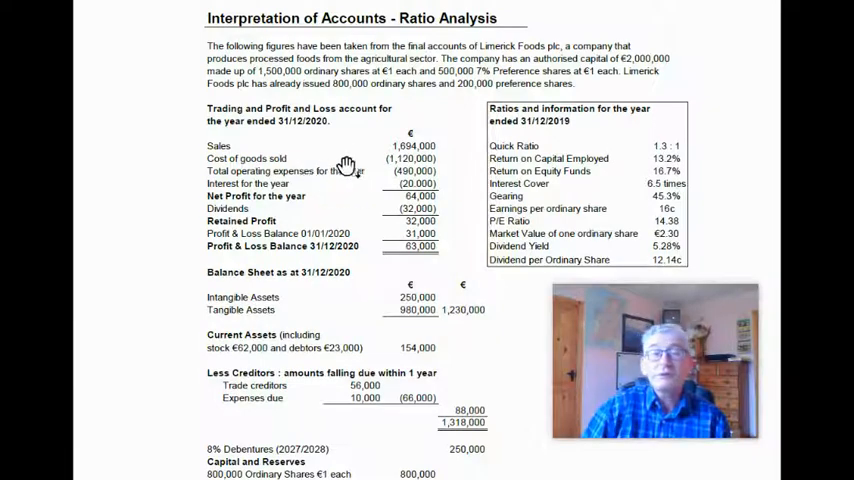
mouse_move(278, 180)
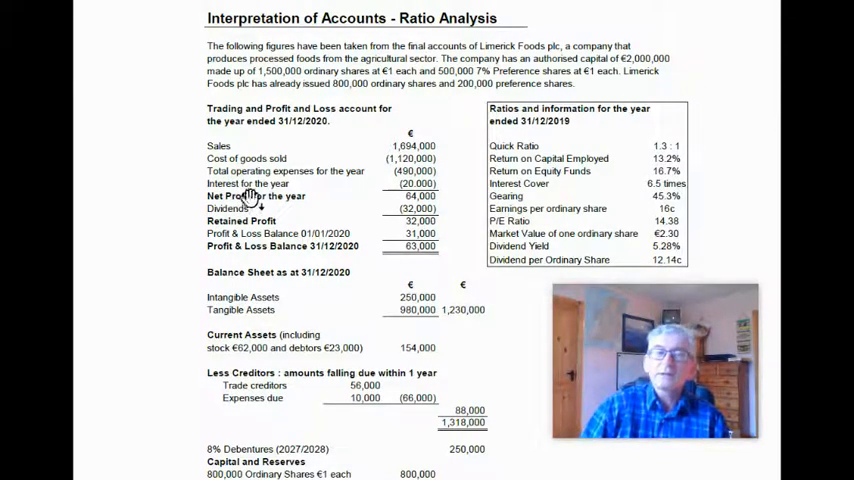
scroll("down", 3)
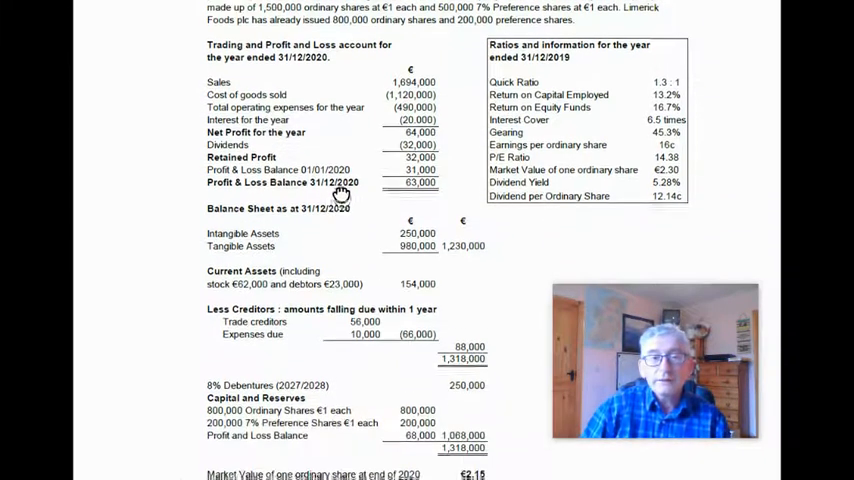
scroll("down", 3)
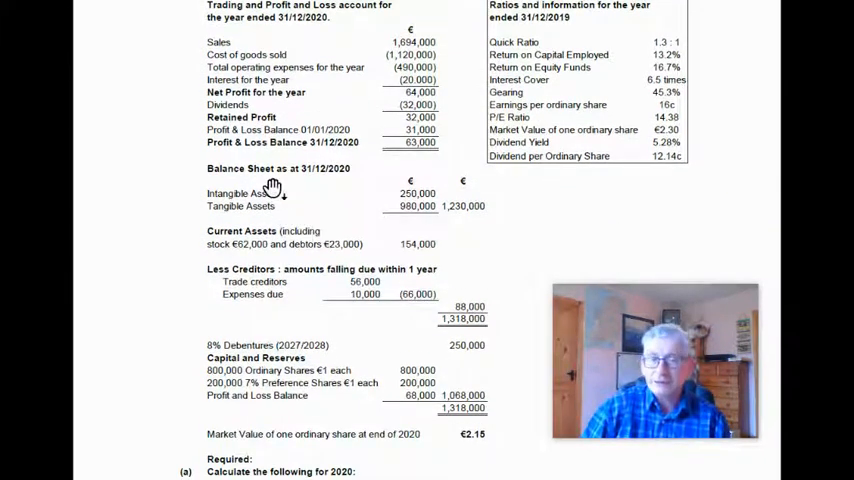
mouse_move(302, 207)
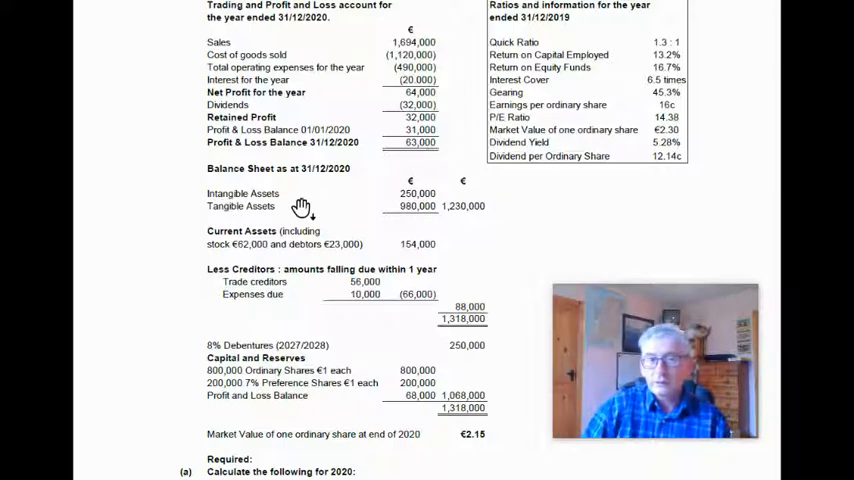
mouse_move(338, 243)
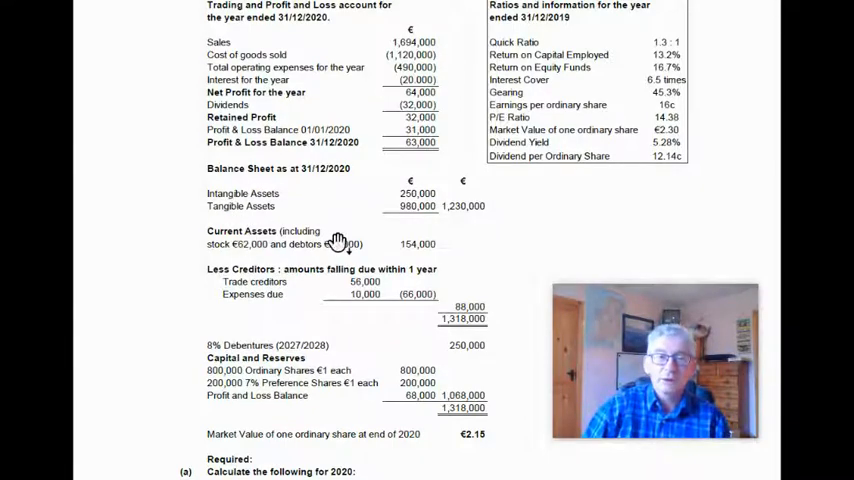
mouse_move(315, 277)
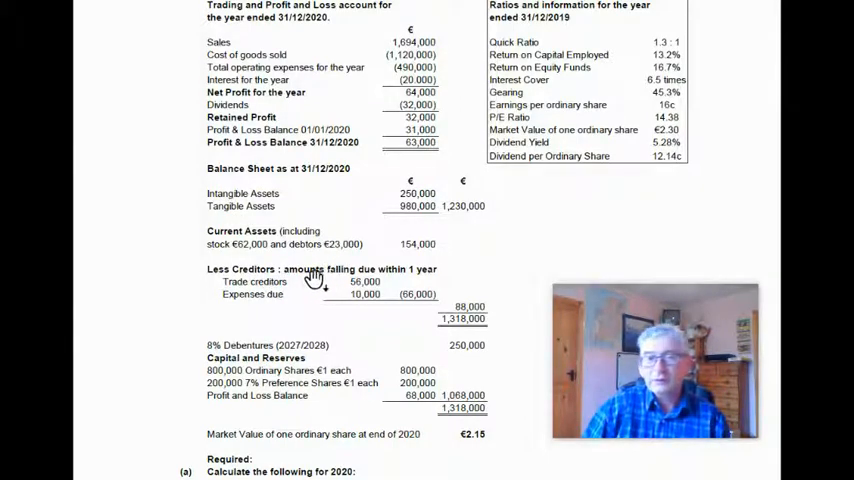
mouse_move(460, 330)
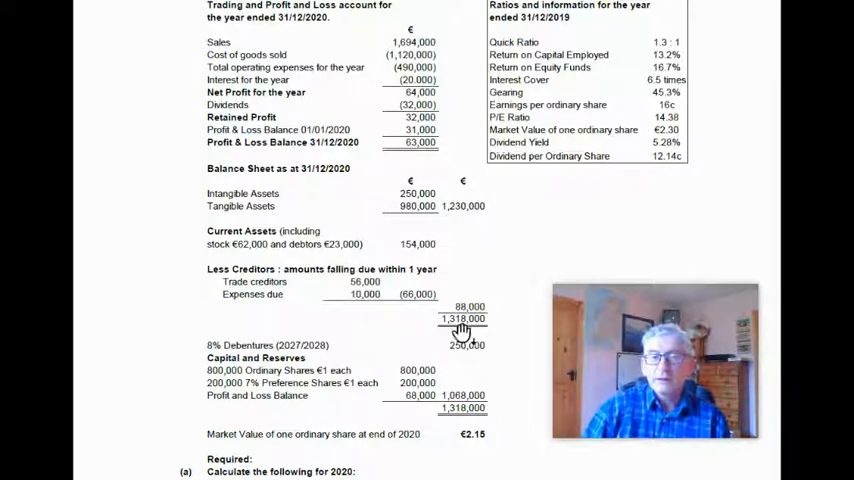
mouse_move(460, 440)
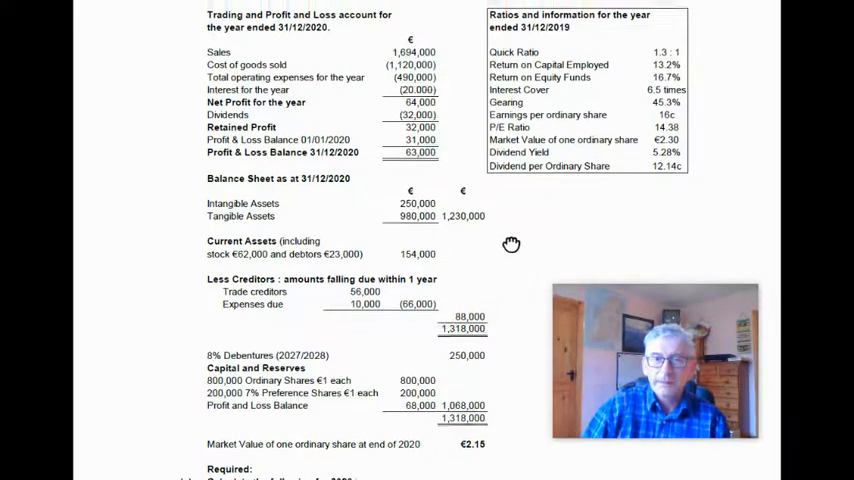
scroll("up", 3)
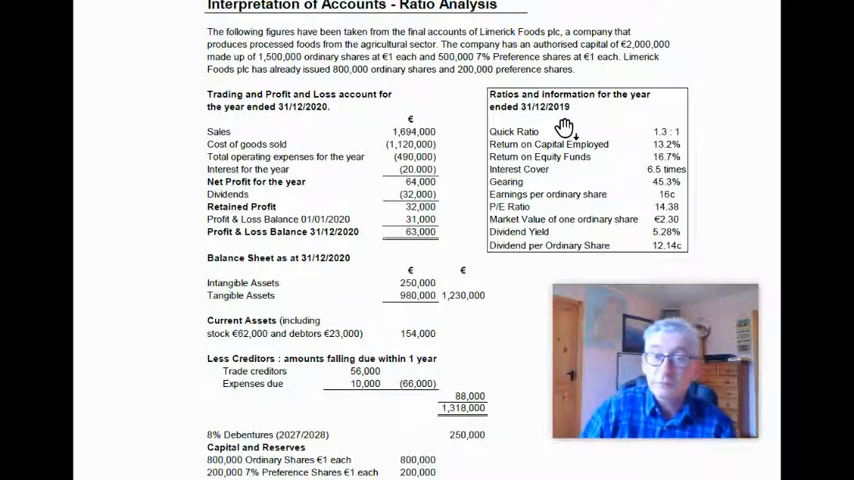
mouse_move(515, 145)
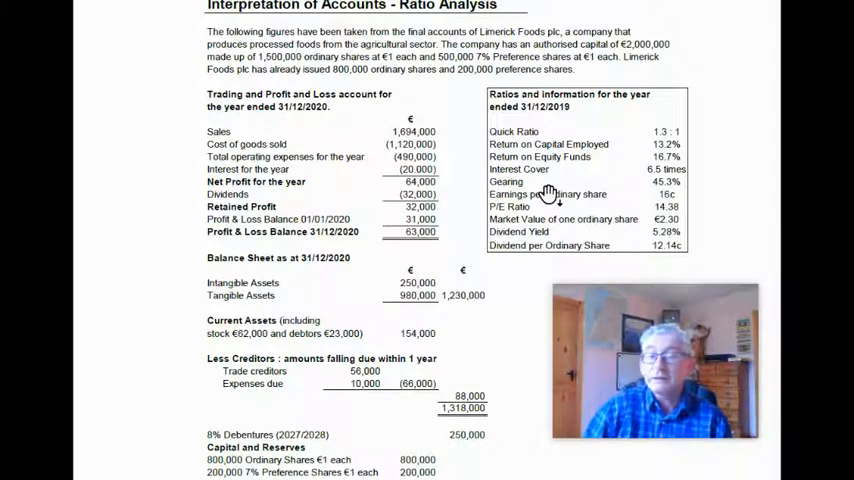
mouse_move(515, 290)
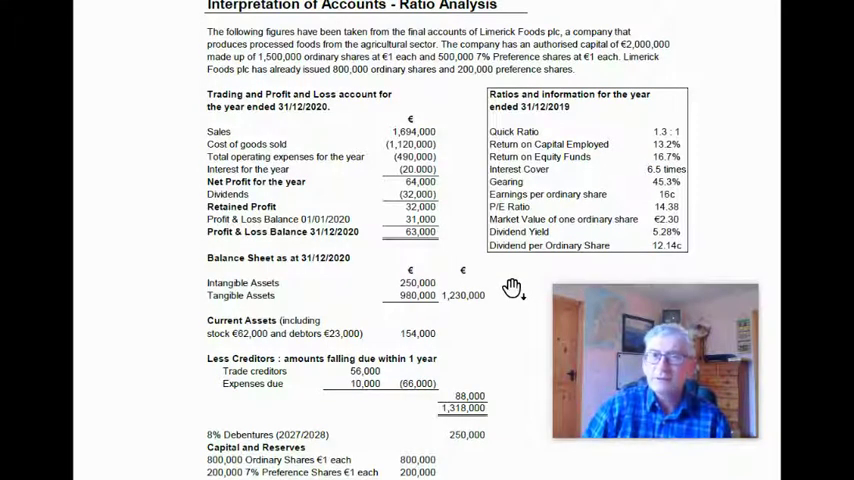
scroll("down", 3)
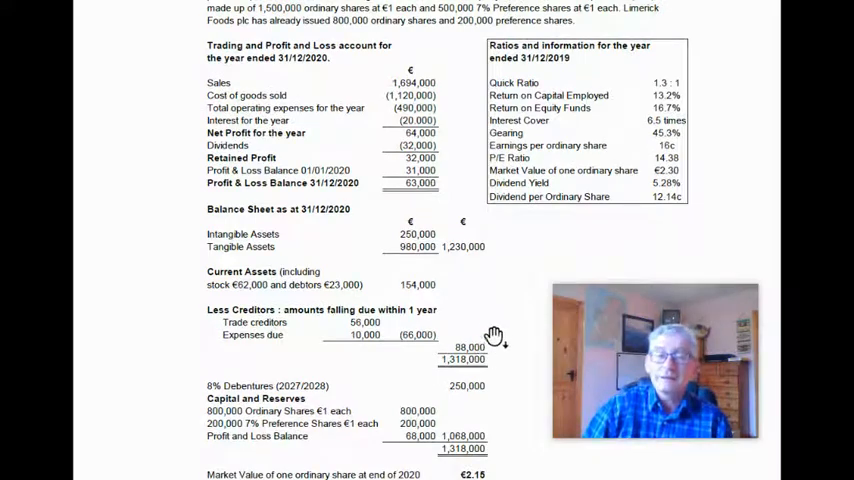
mouse_move(510, 320)
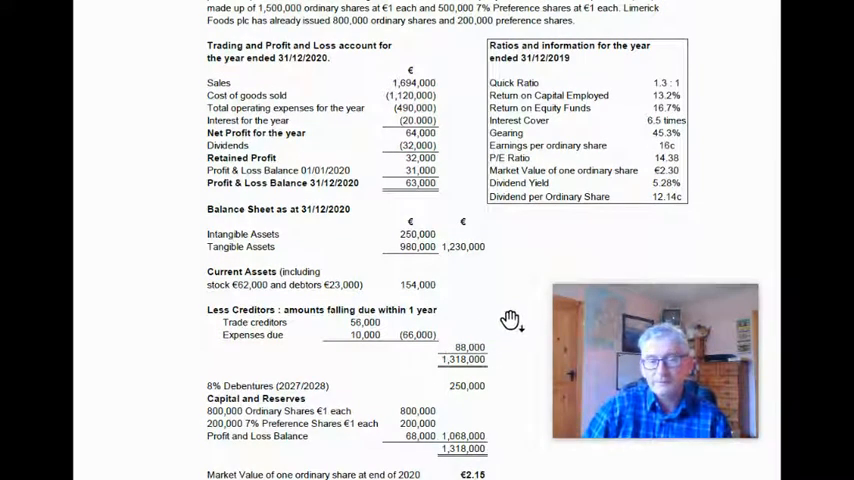
scroll("down", 3)
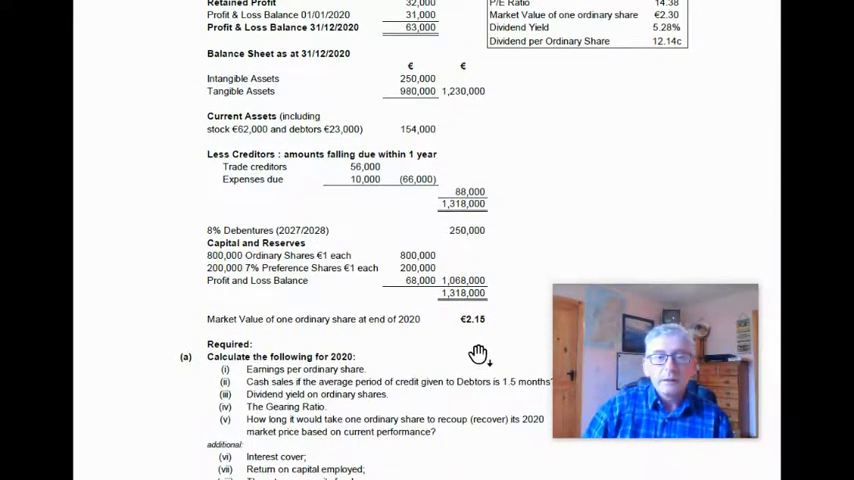
scroll("down", 3)
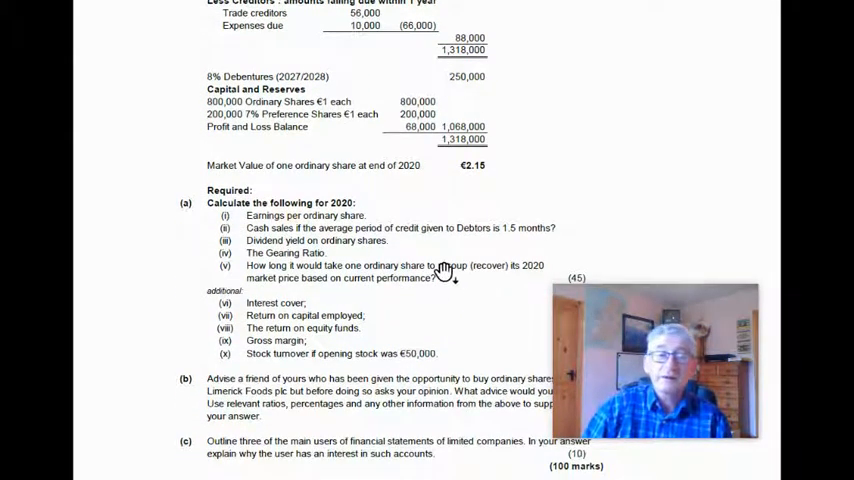
mouse_move(300, 228)
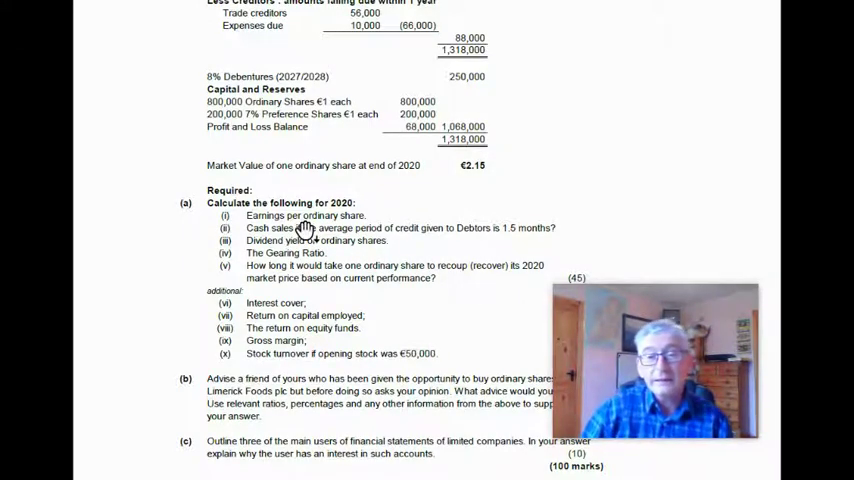
mouse_move(300, 248)
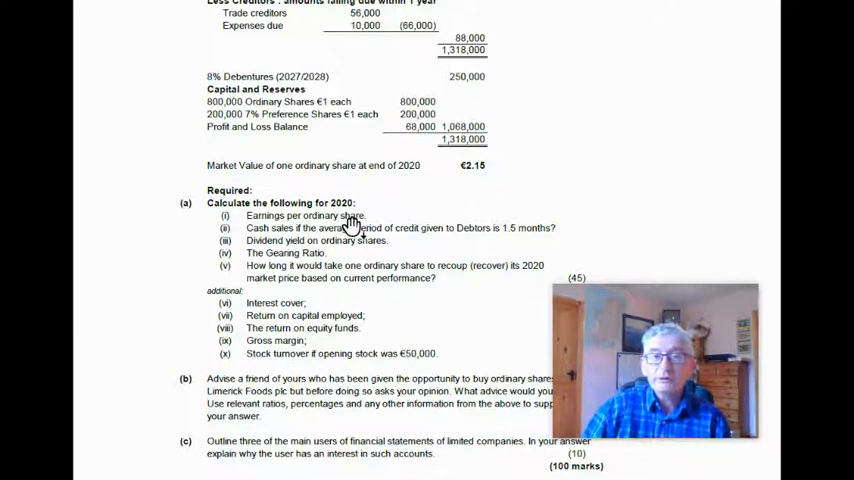
mouse_move(370, 245)
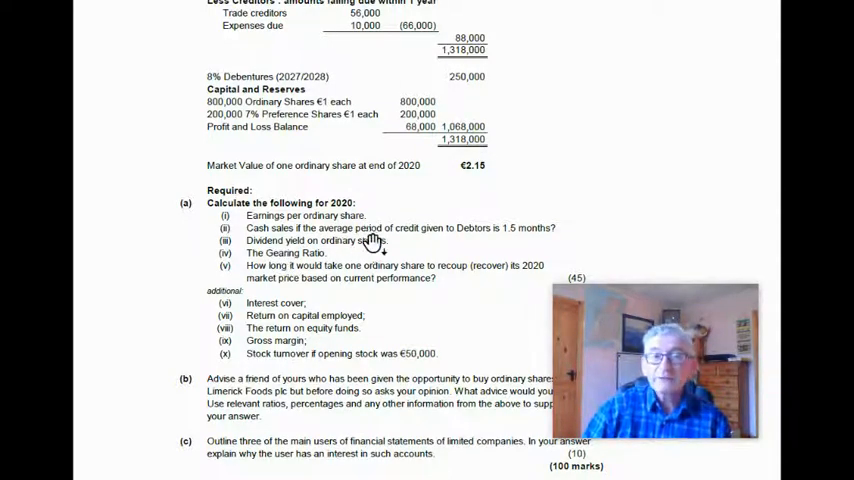
mouse_move(525, 240)
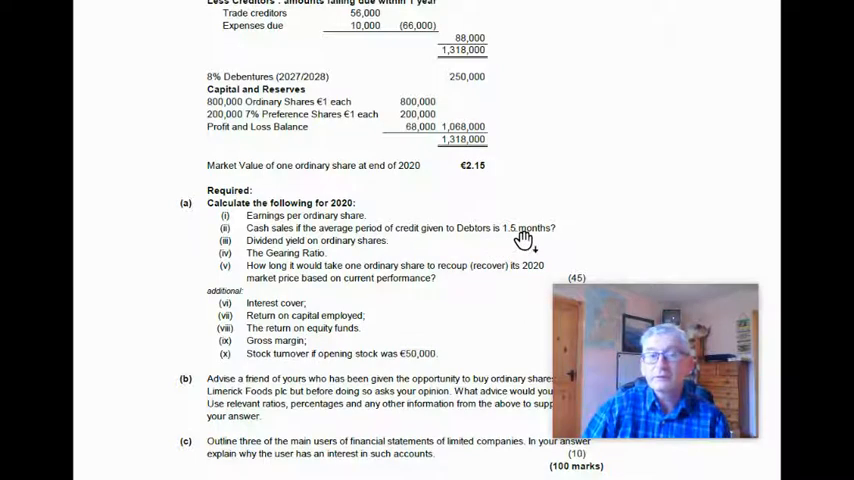
mouse_move(332, 253)
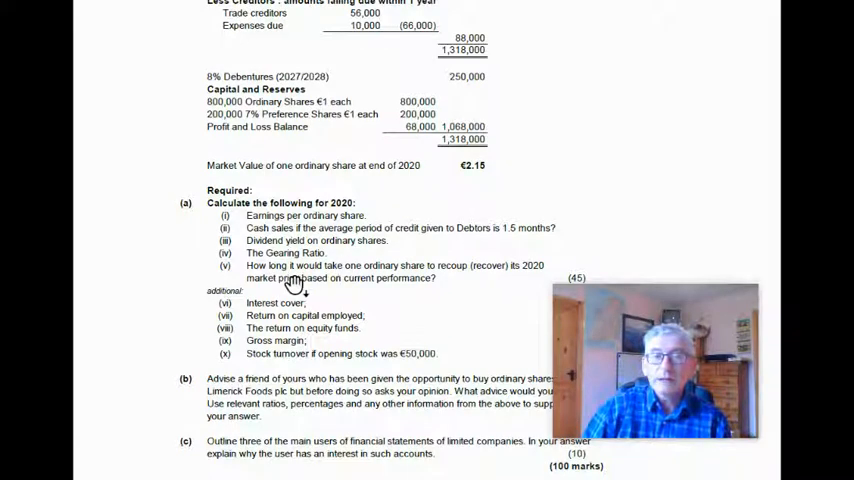
mouse_move(460, 280)
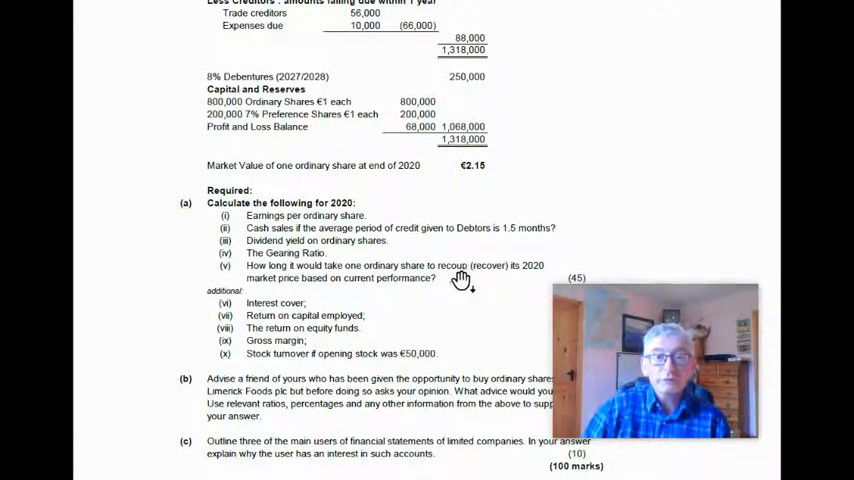
mouse_move(538, 280)
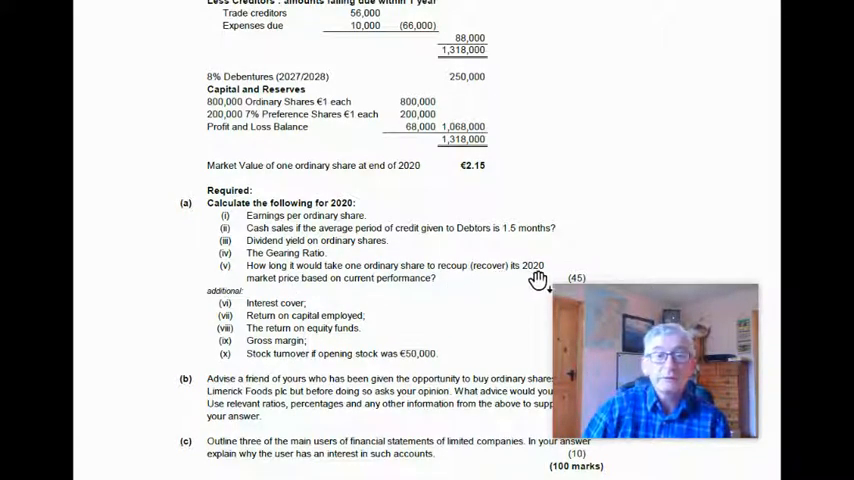
mouse_move(345, 300)
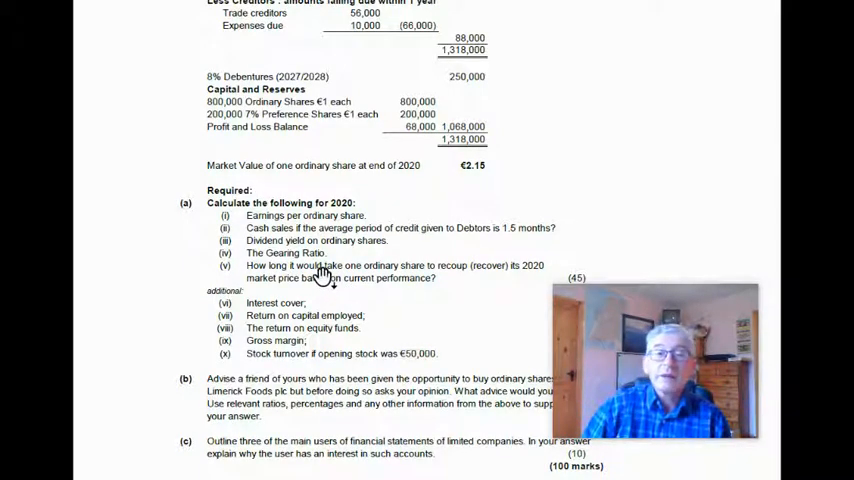
mouse_move(340, 290)
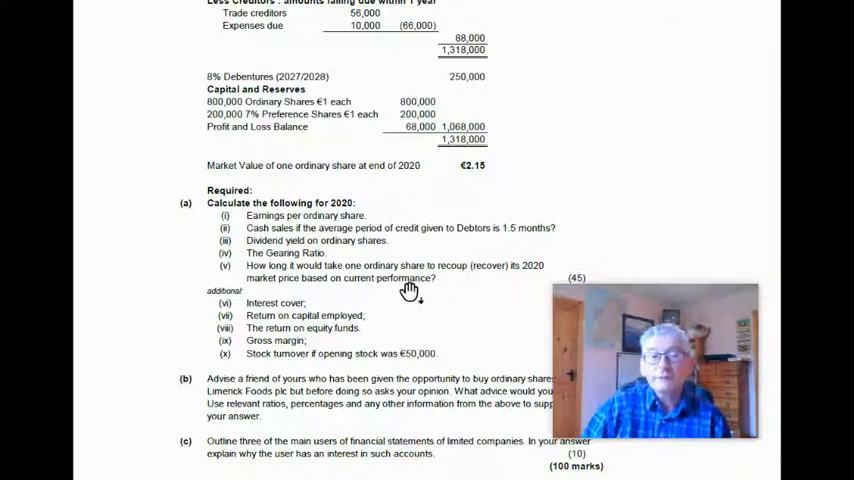
mouse_move(385, 290)
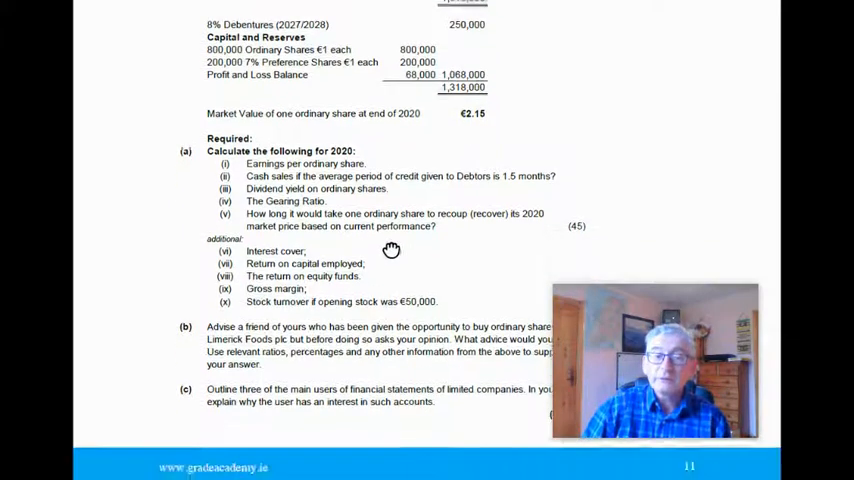
scroll("up", 3)
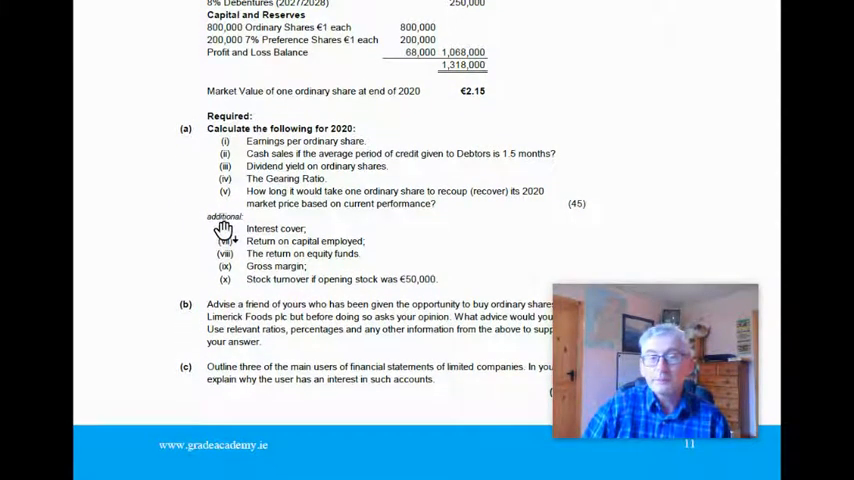
mouse_move(245, 278)
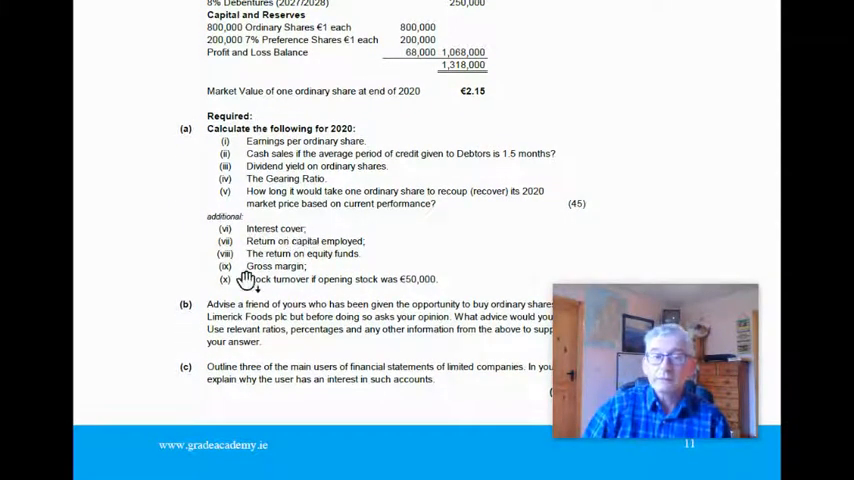
mouse_move(345, 247)
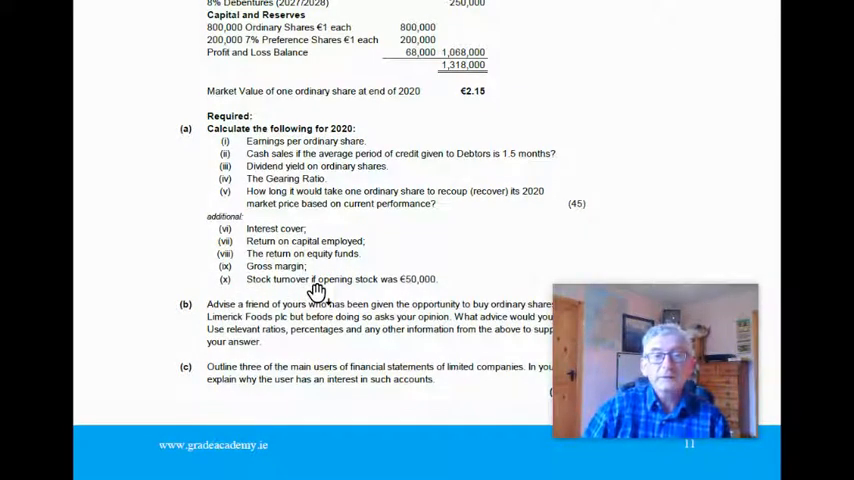
mouse_move(485, 252)
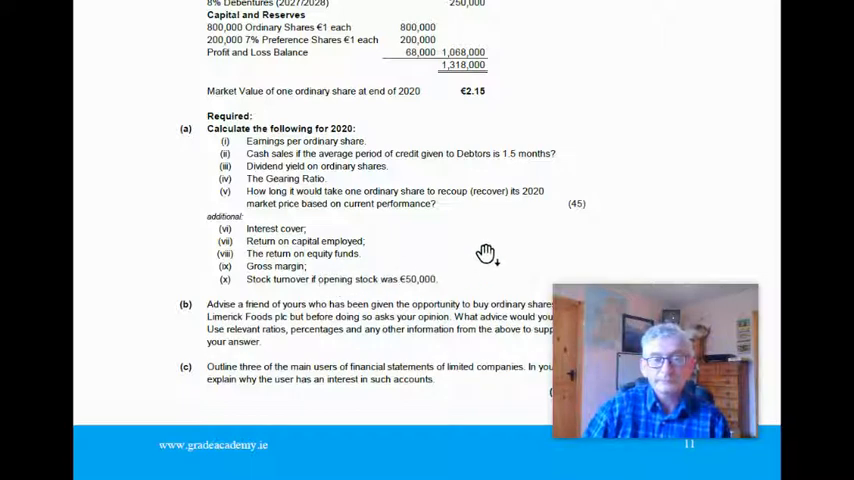
mouse_move(295, 160)
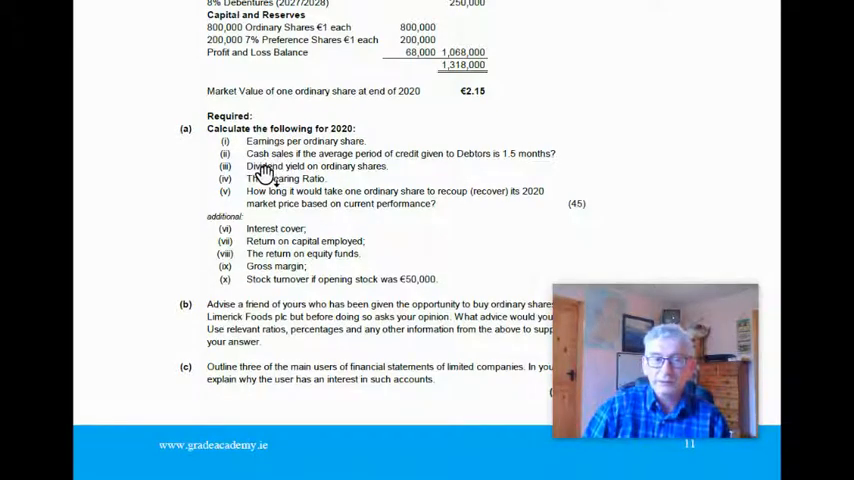
mouse_move(480, 172)
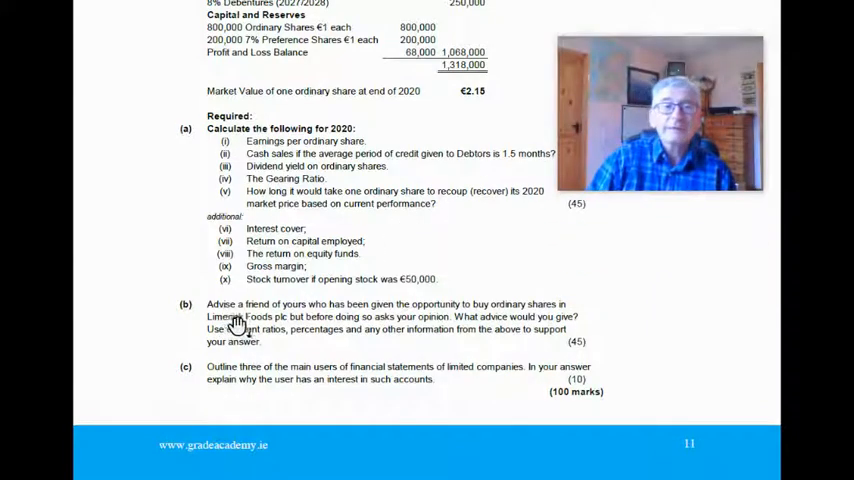
mouse_move(513, 330)
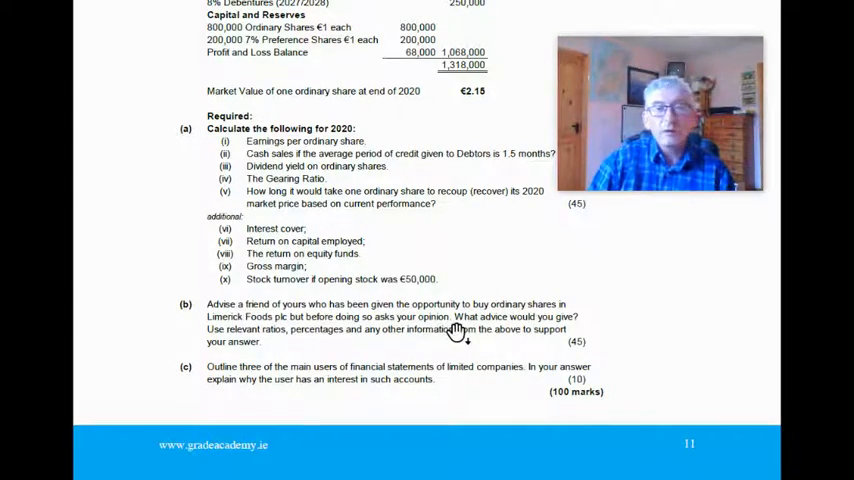
mouse_move(268, 357)
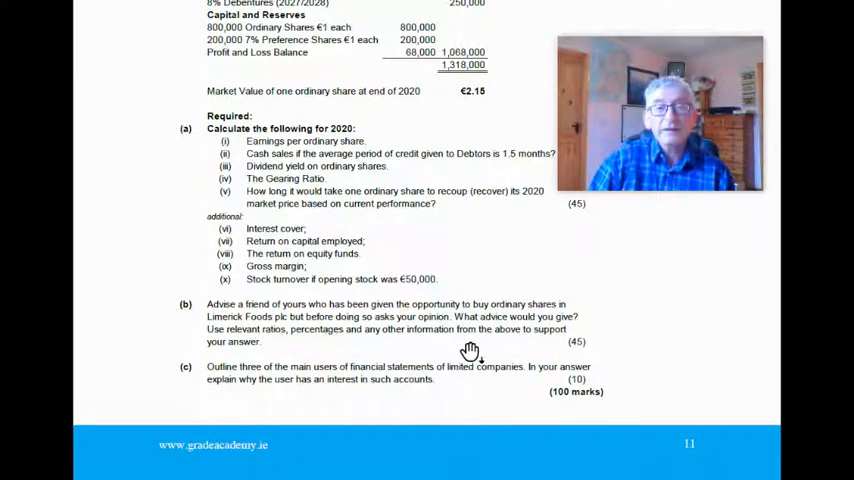
mouse_move(243, 352)
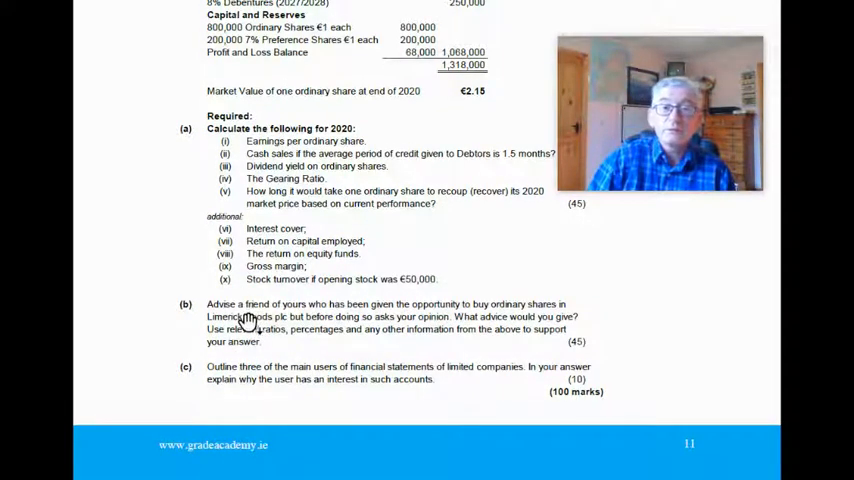
mouse_move(297, 293)
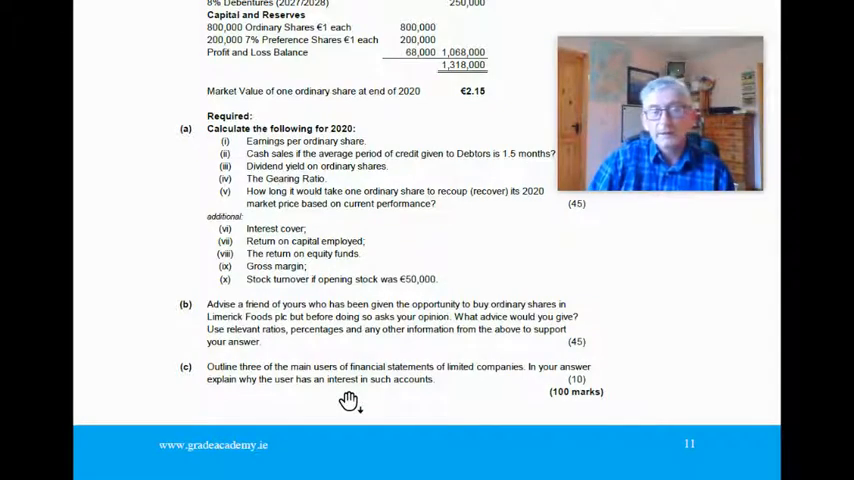
mouse_move(401, 320)
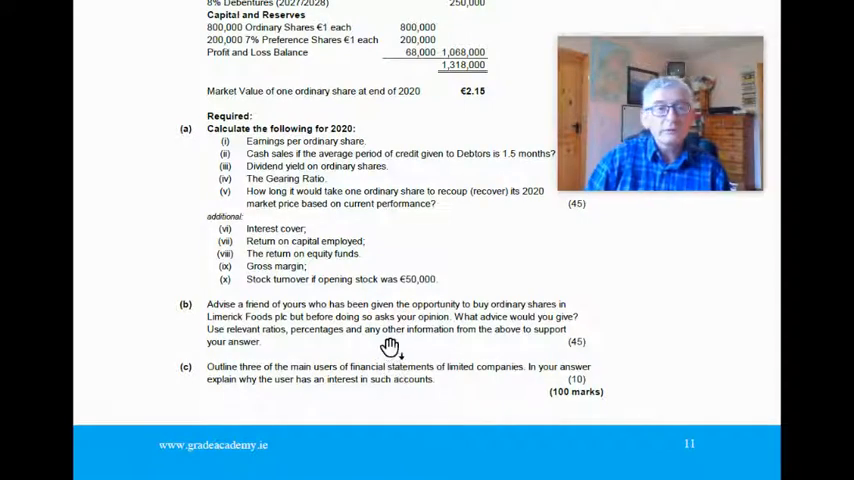
mouse_move(455, 263)
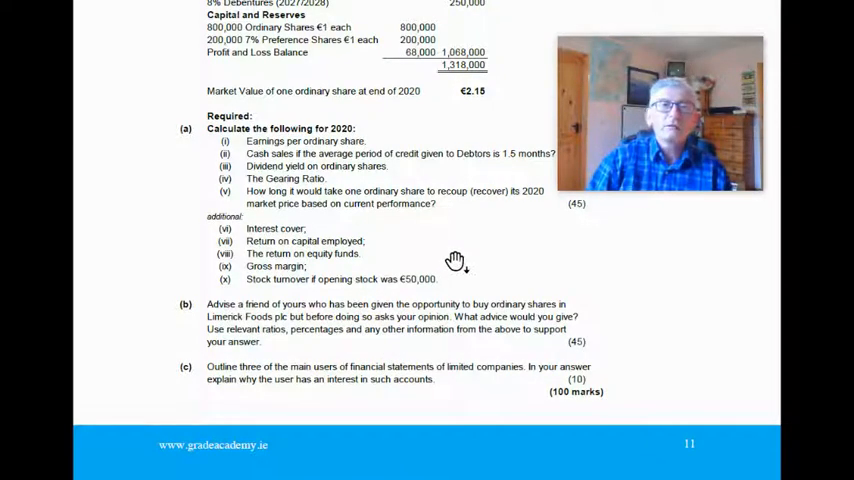
mouse_move(484, 276)
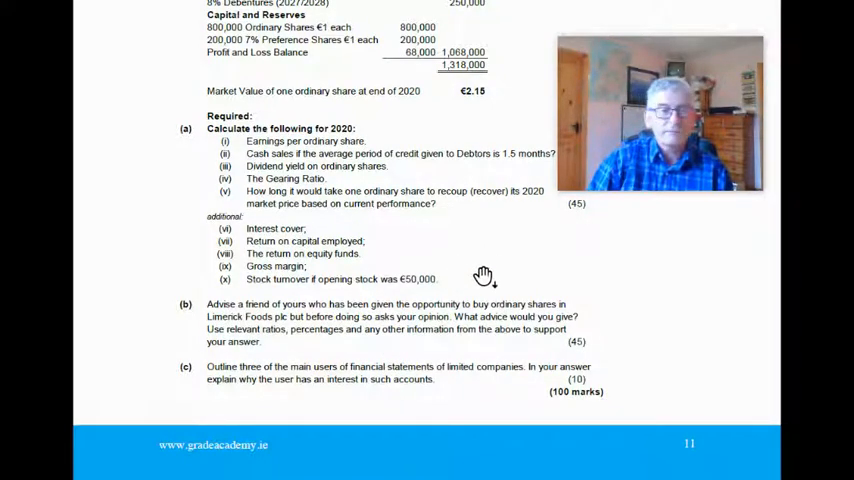
mouse_move(472, 261)
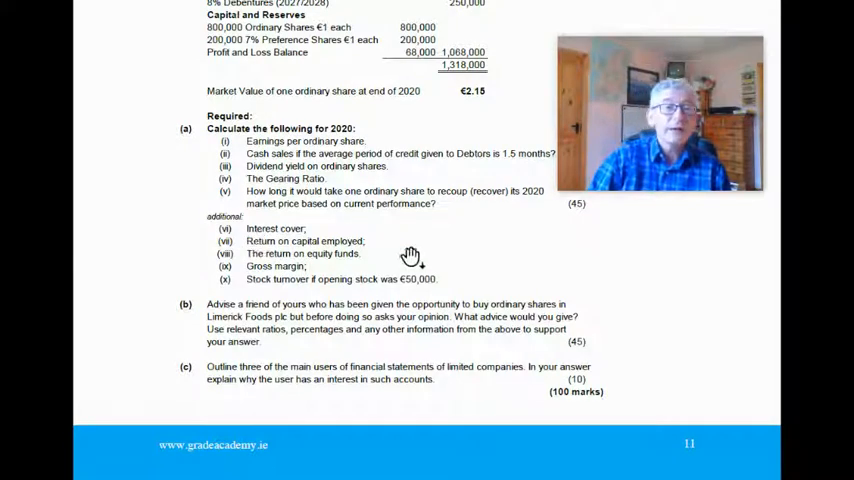
mouse_move(458, 253)
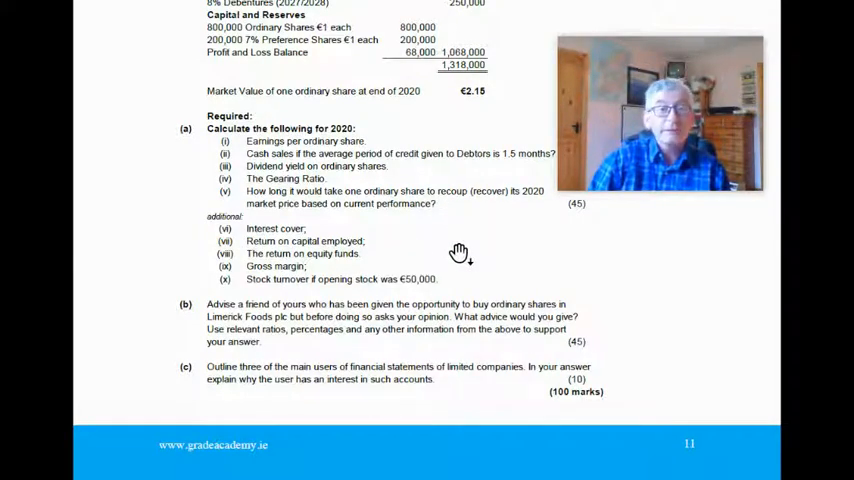